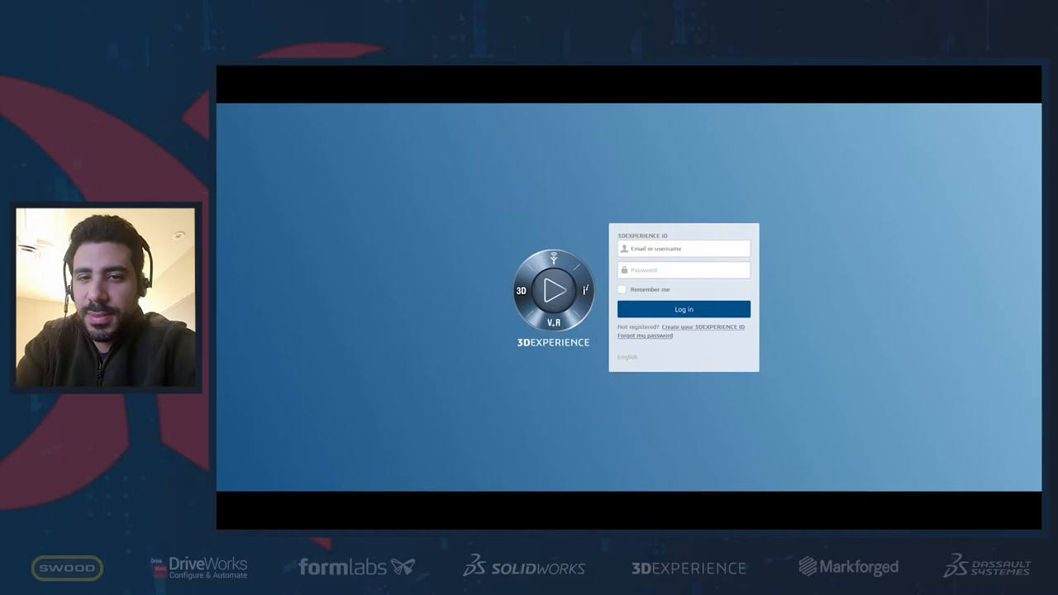
click(683, 248)
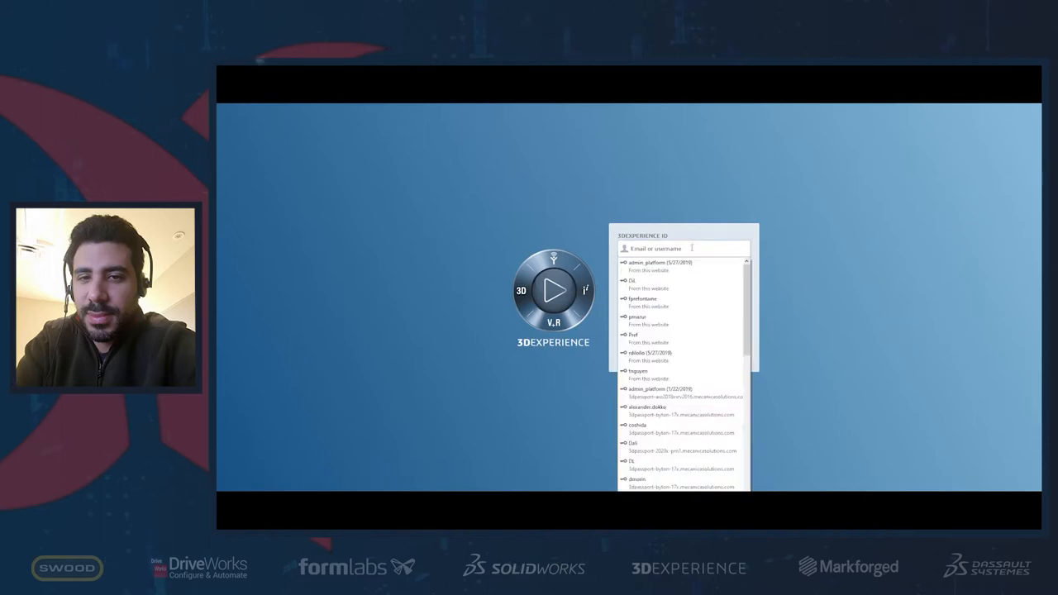
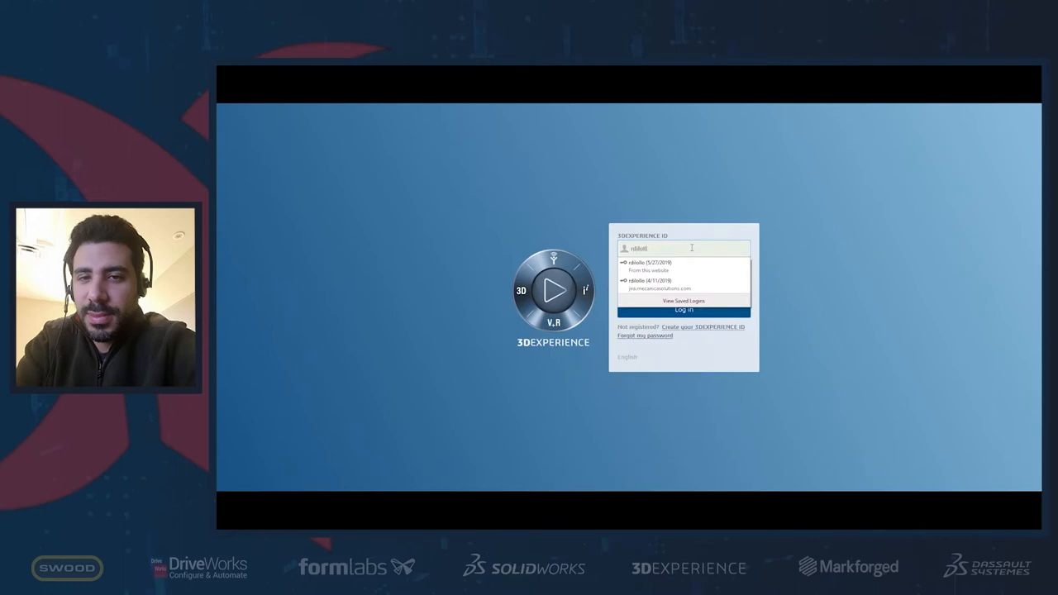
click(653, 263)
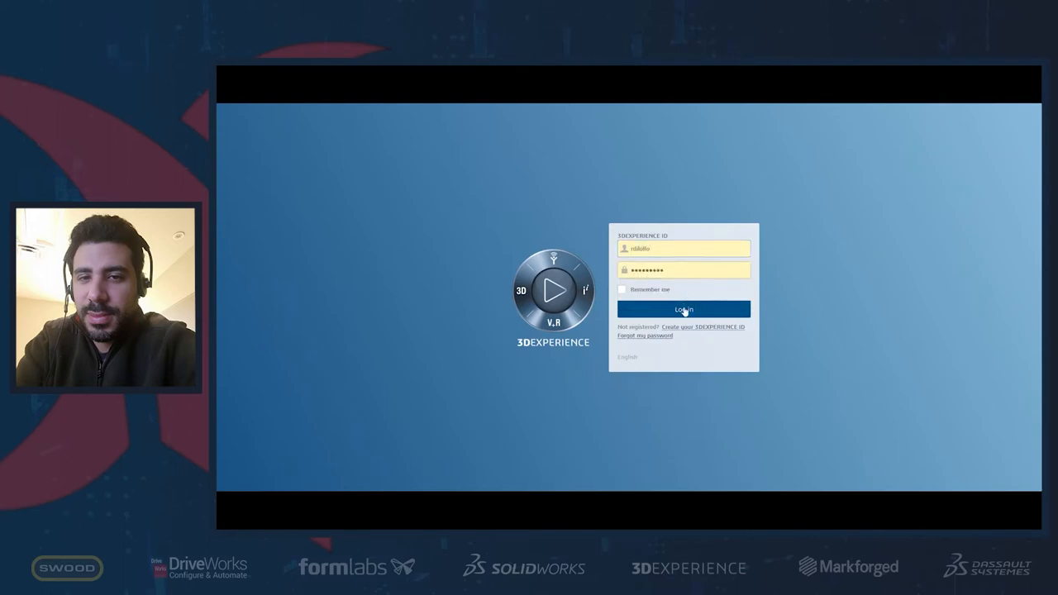
click(685, 309)
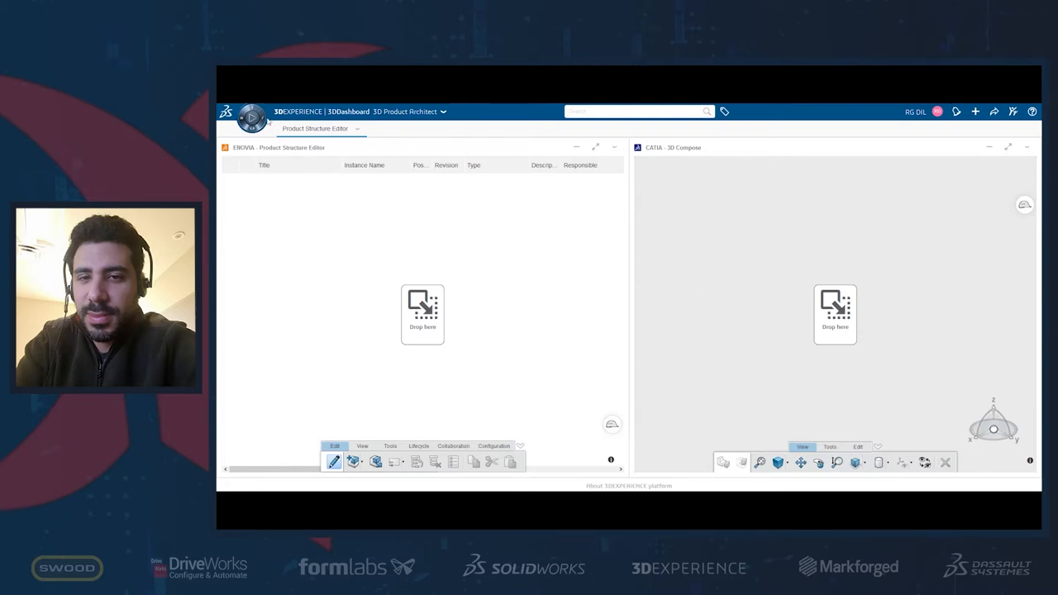
mouse_move(252, 119)
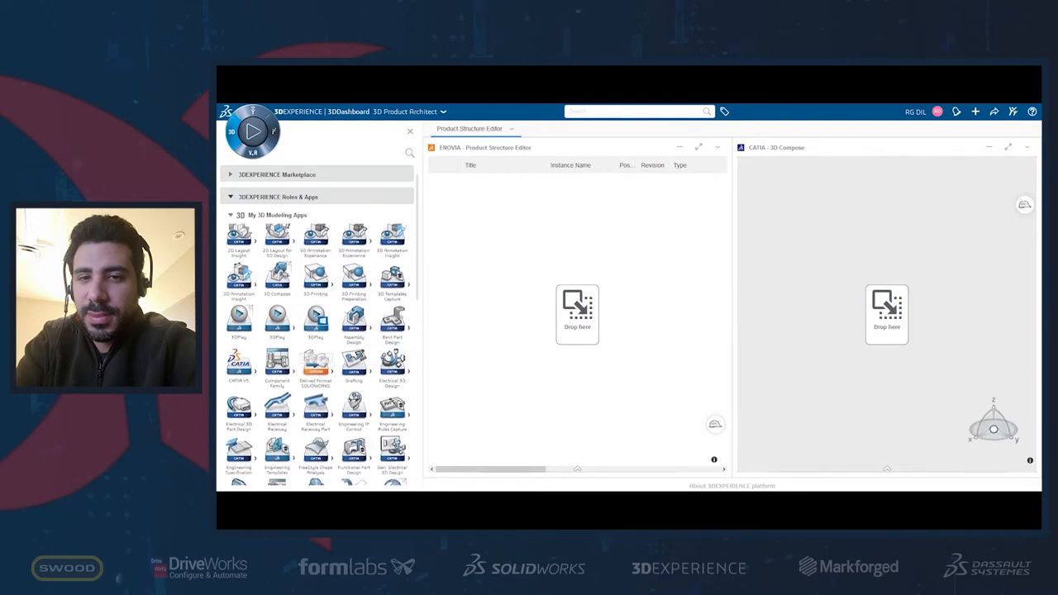
Scroll the compass catalogue past the modeling and simulation groups to My Social and Collaborative Apps.
scroll(down, 3)
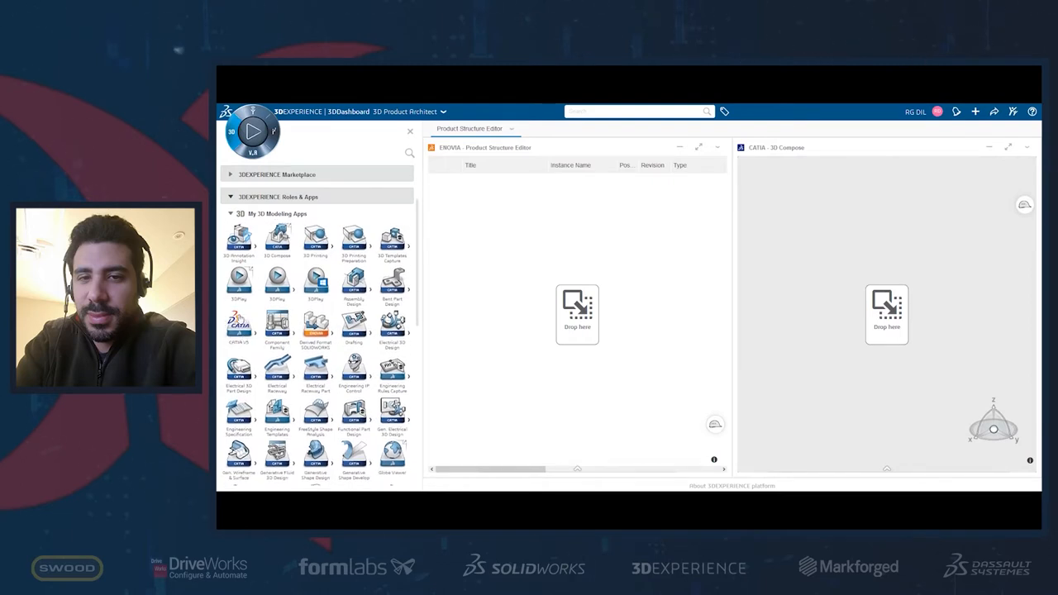
scroll(down, 3)
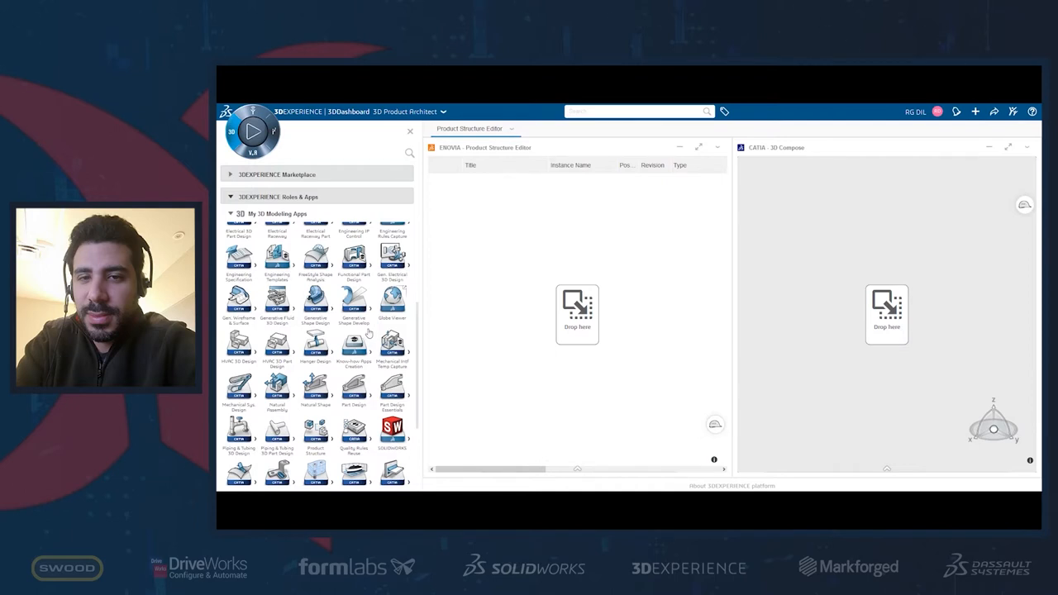
scroll(down, 3)
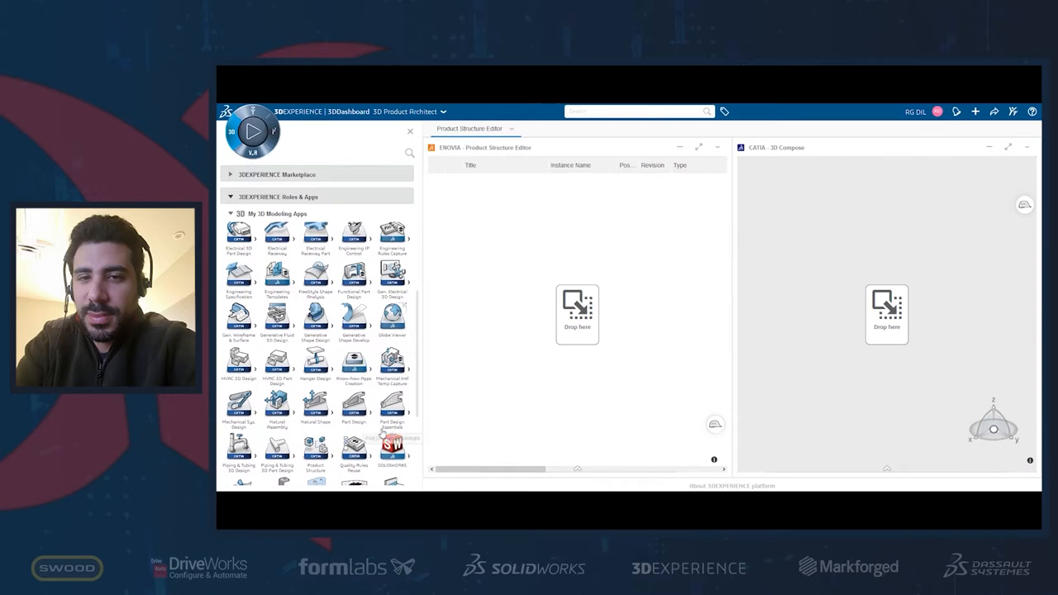
mouse_move(393, 447)
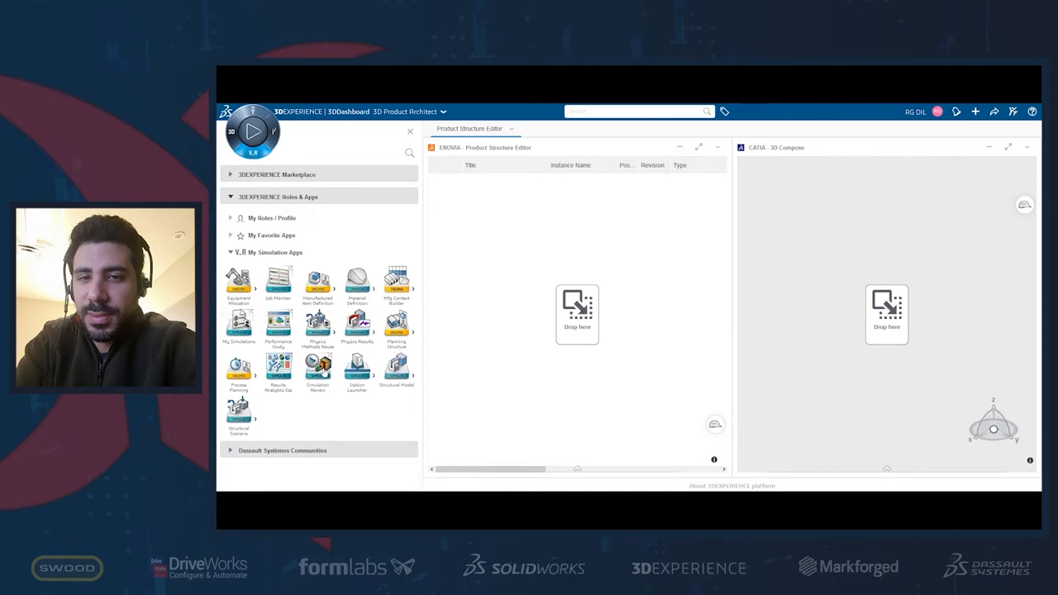
mouse_move(318, 372)
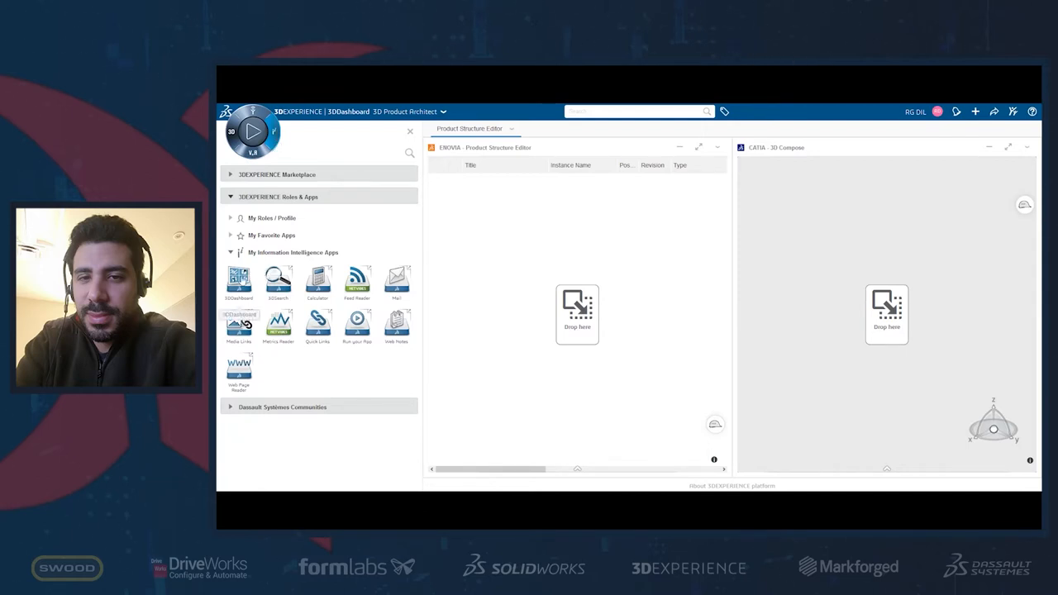
click(295, 251)
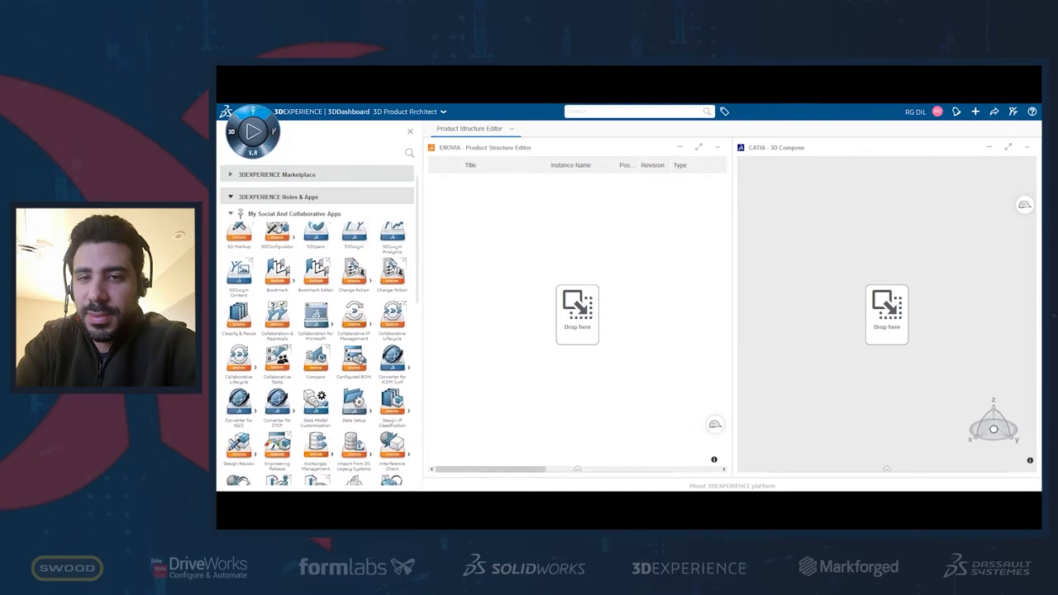
mouse_move(314, 314)
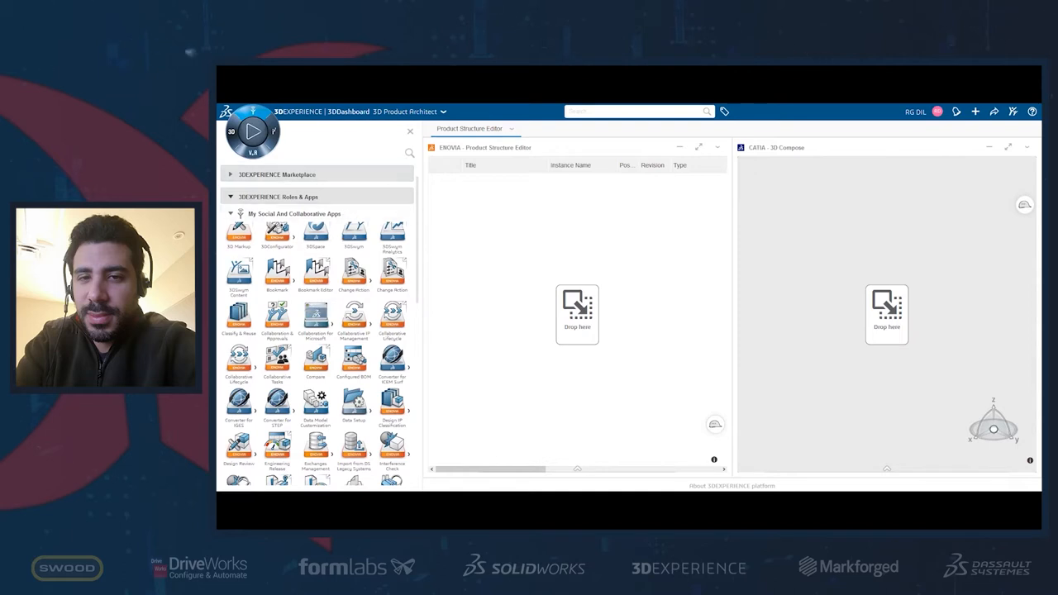
Search the platform for prd and show all 6WTags filter categories for the results.
click(631, 112)
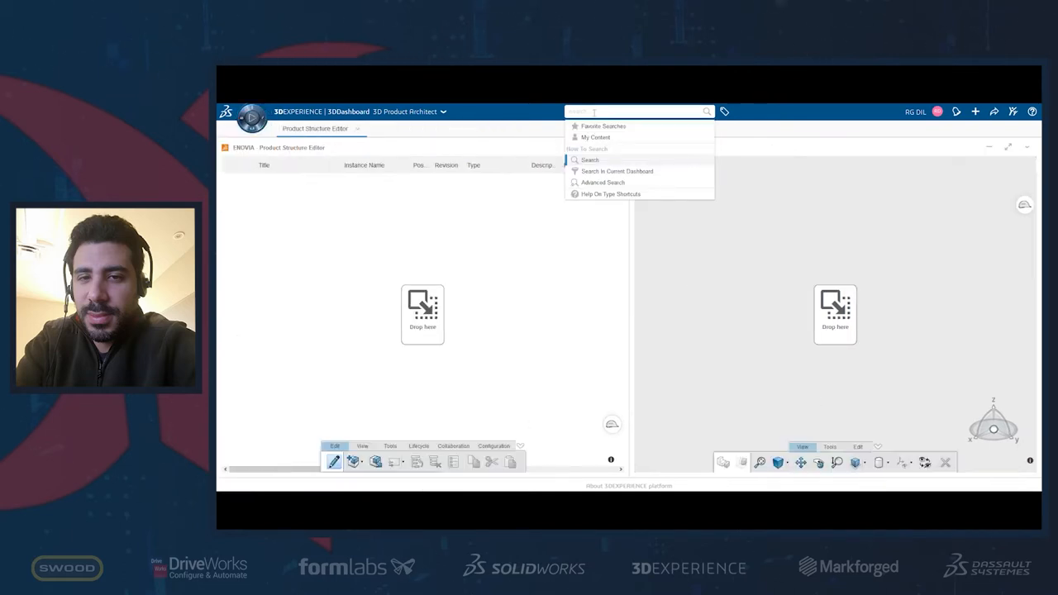
text(prd)
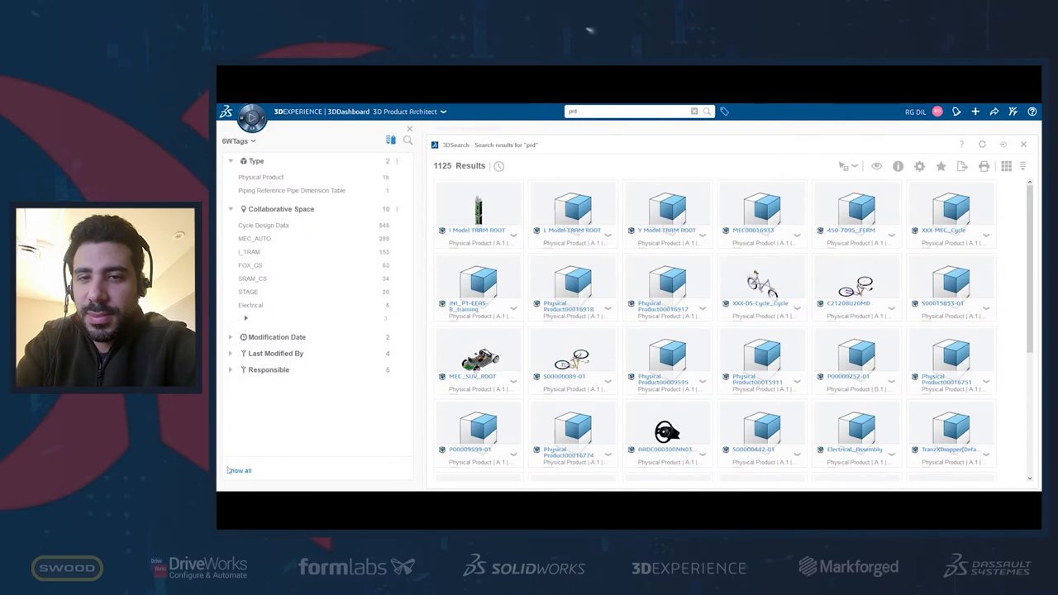
click(238, 469)
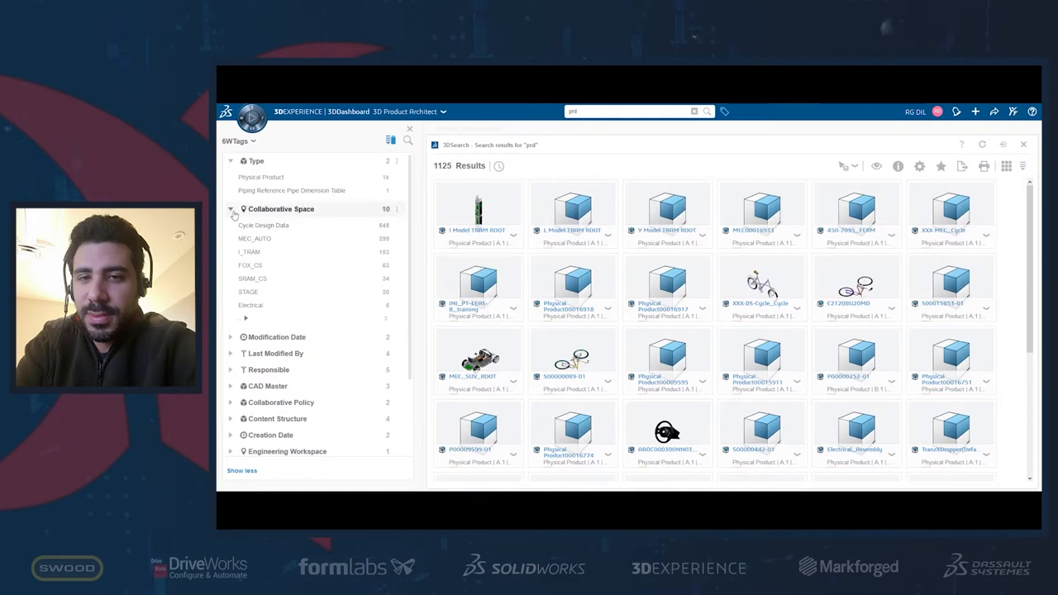
mouse_move(273, 225)
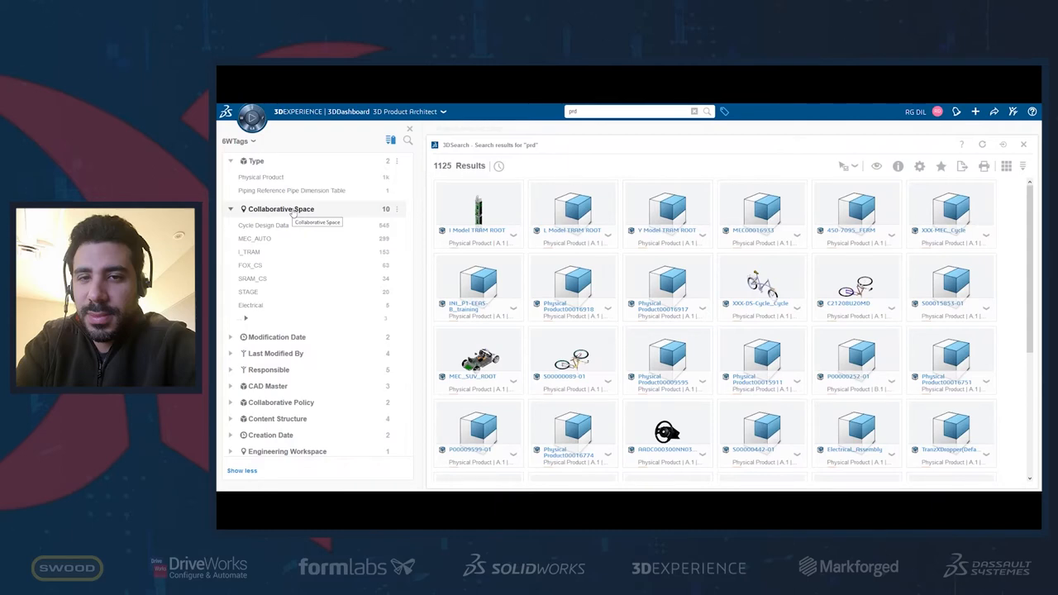
mouse_move(255, 239)
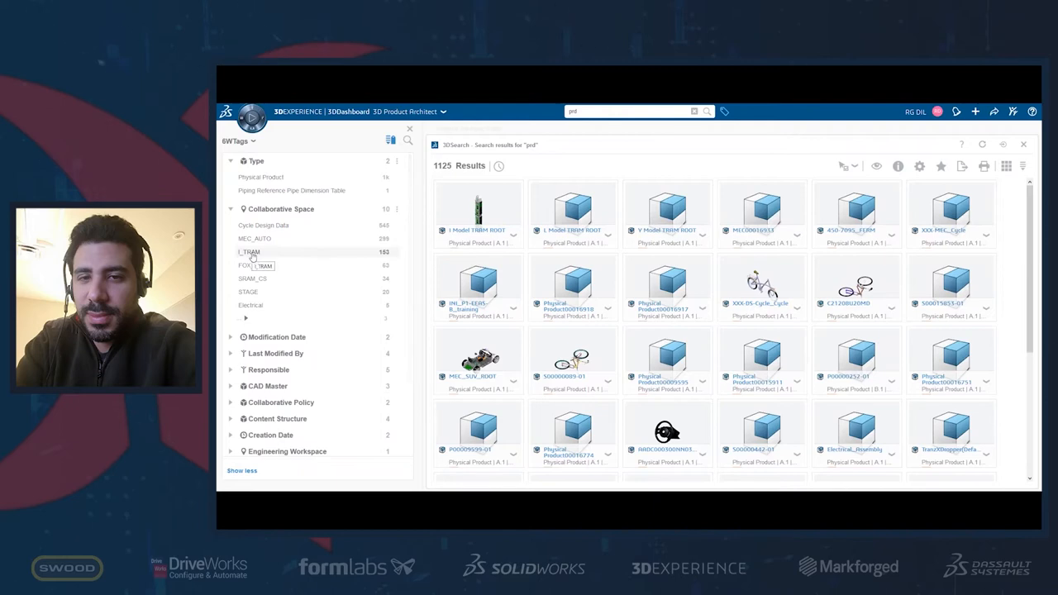
mouse_move(255, 258)
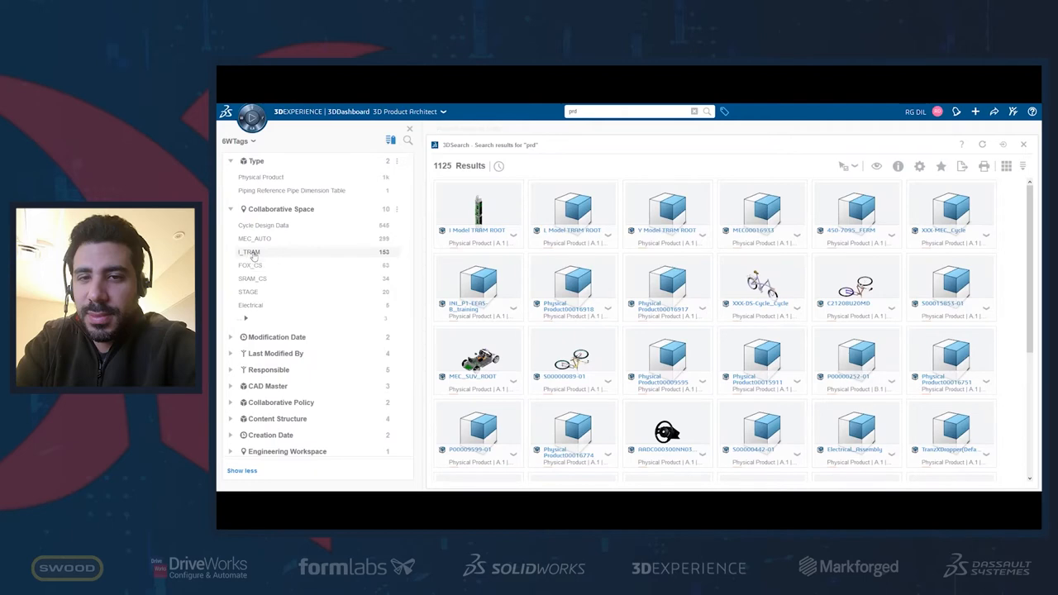
Filter the prd results to the L_TRAM collaborative space and reveal the remaining categories.
click(248, 251)
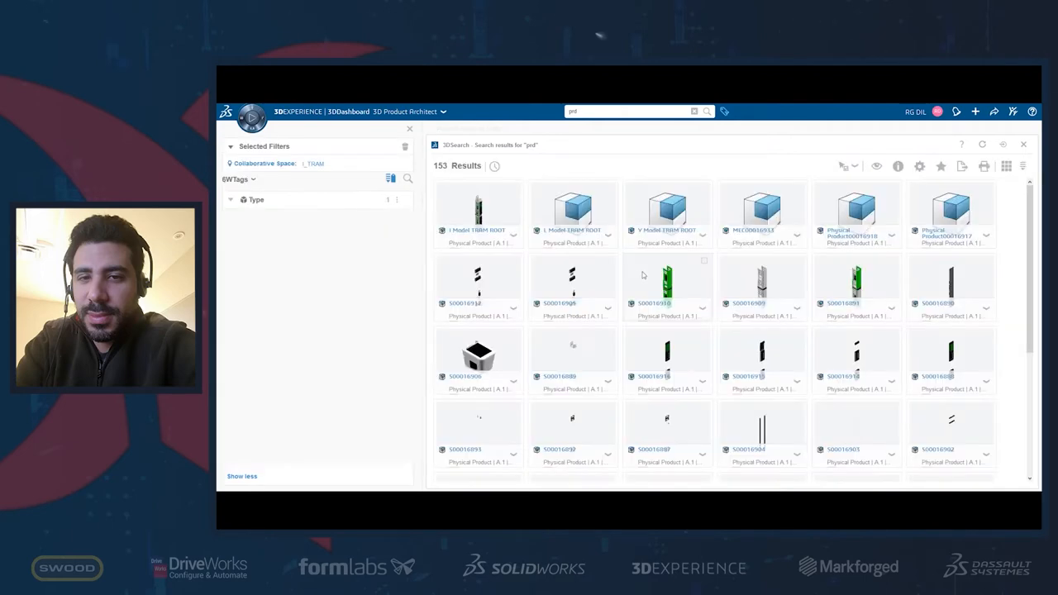
click(232, 198)
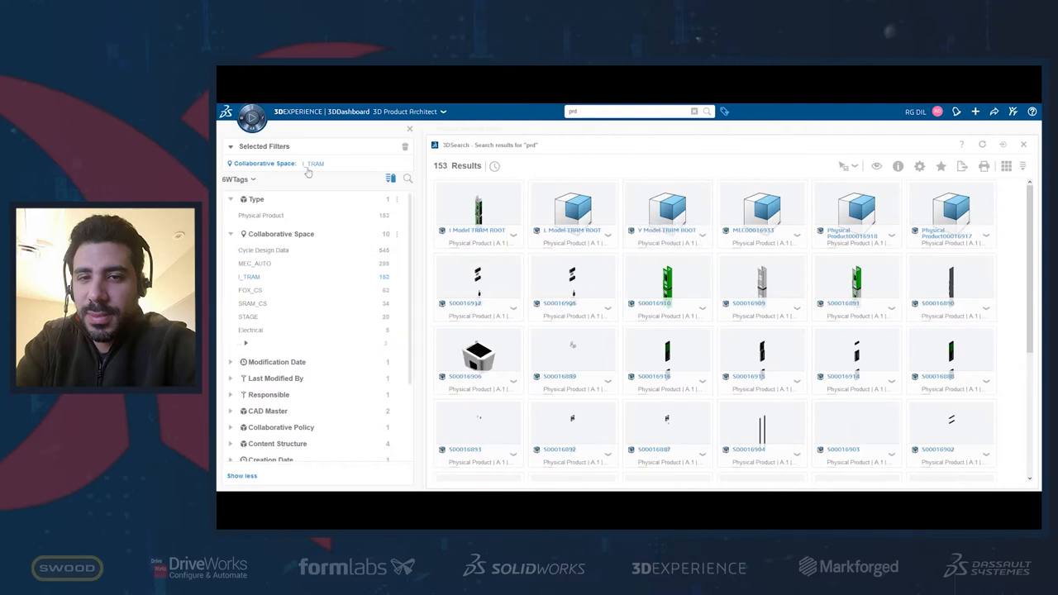
scroll(down, 3)
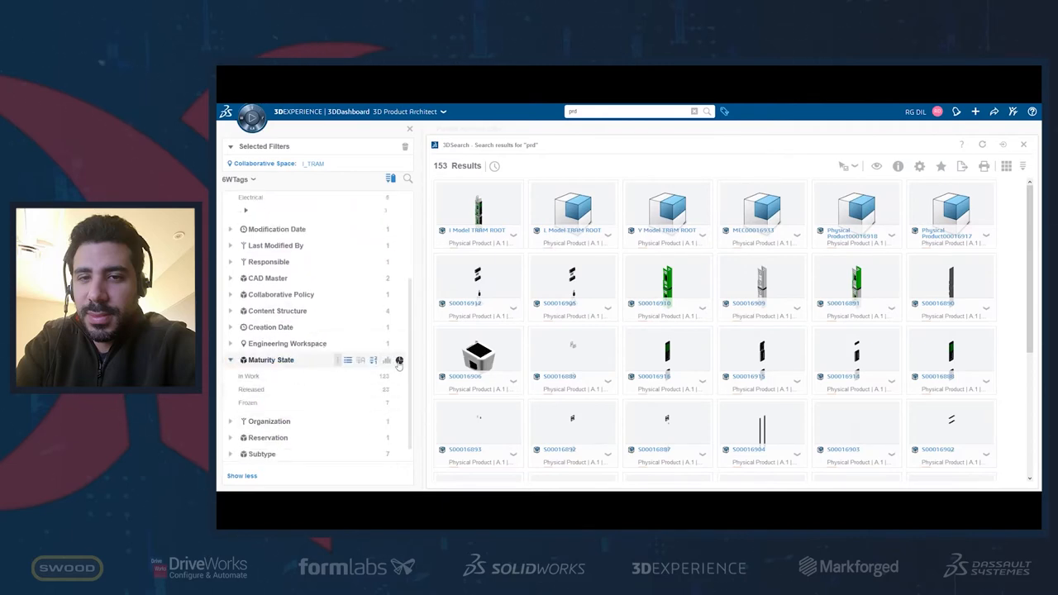
click(401, 360)
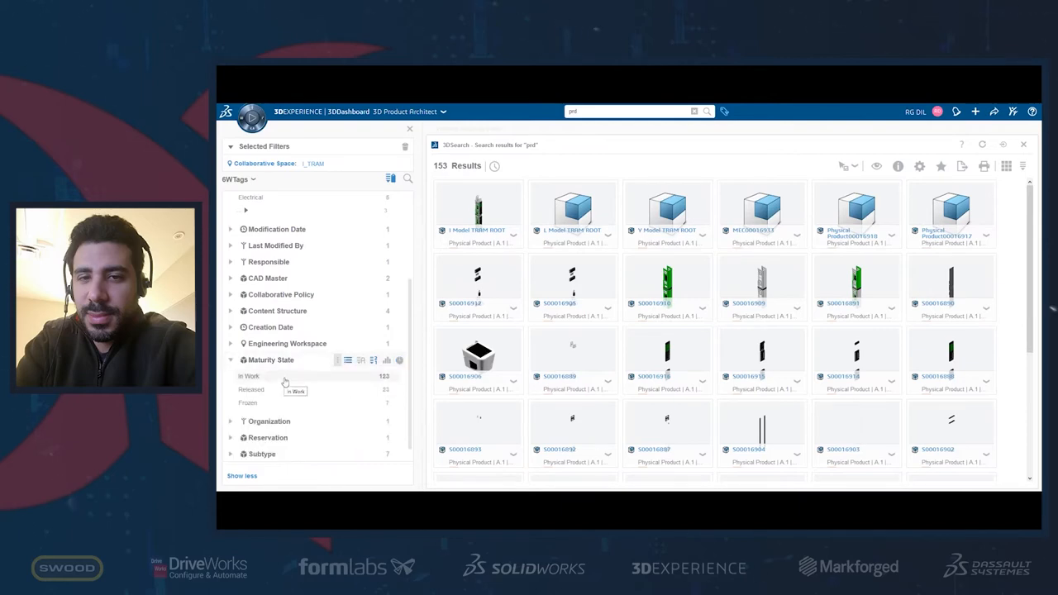
Further narrow the results to In Work maturity and SOLIDWORKS CAD master.
click(248, 377)
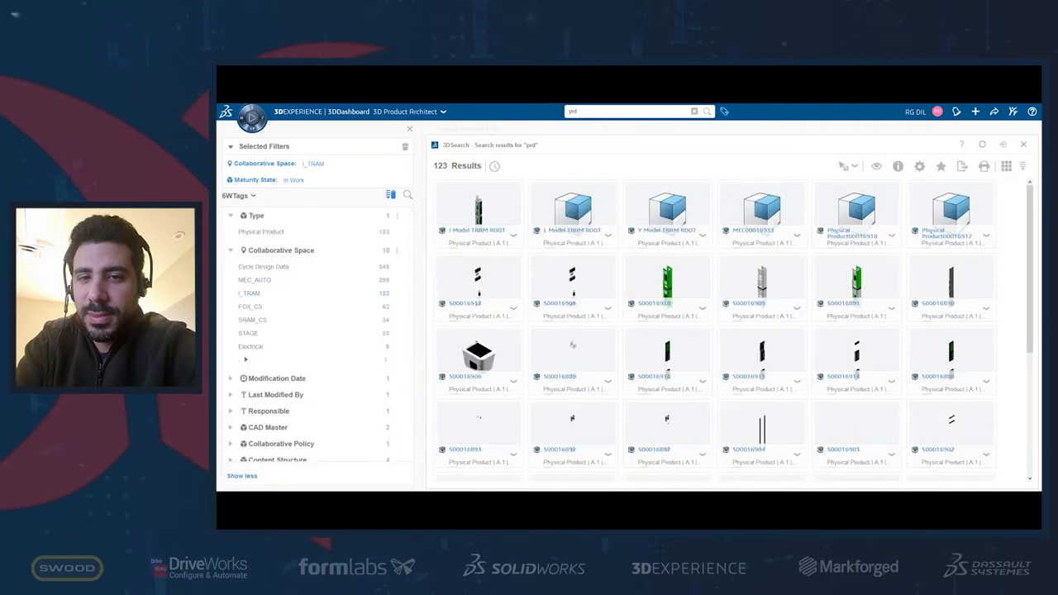
scroll(down, 3)
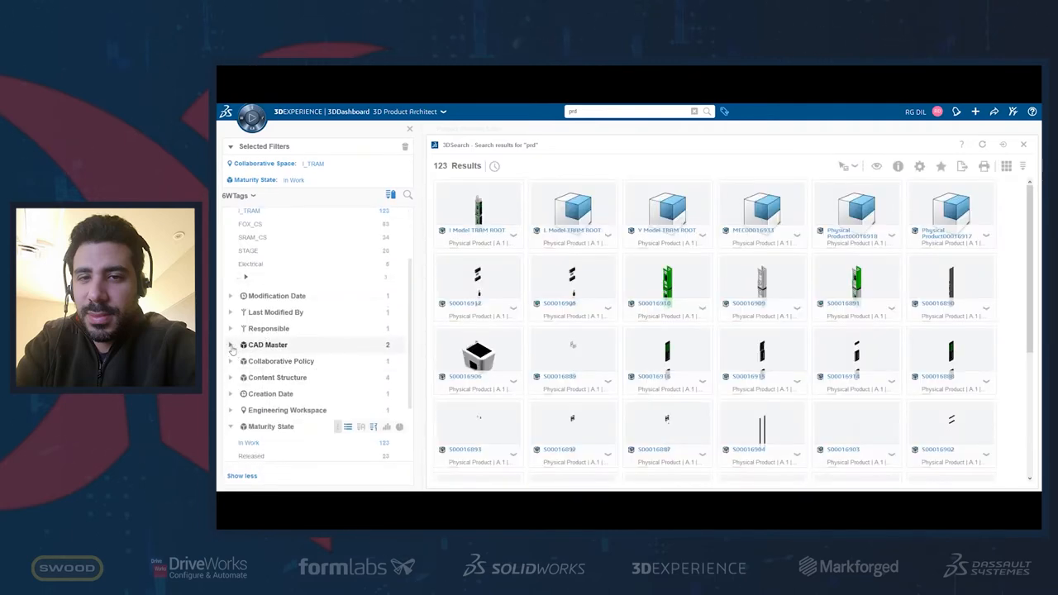
click(231, 346)
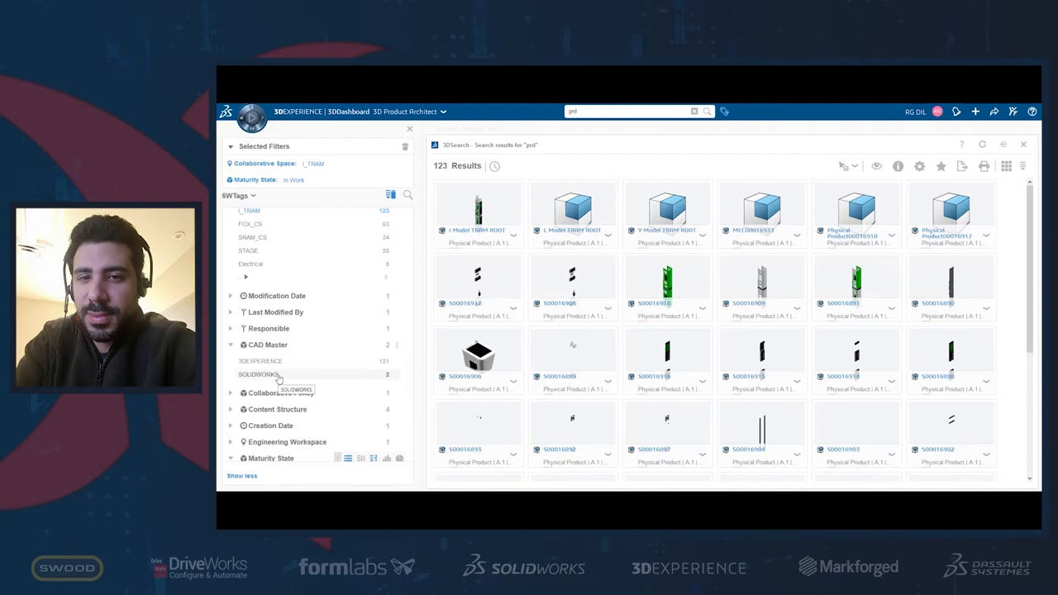
click(258, 374)
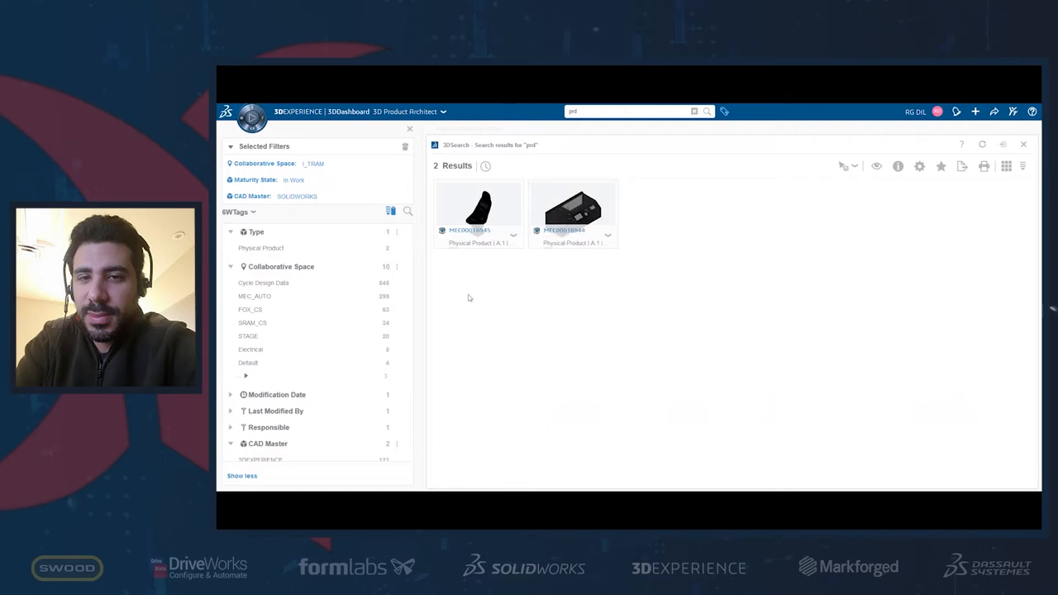
mouse_move(374, 264)
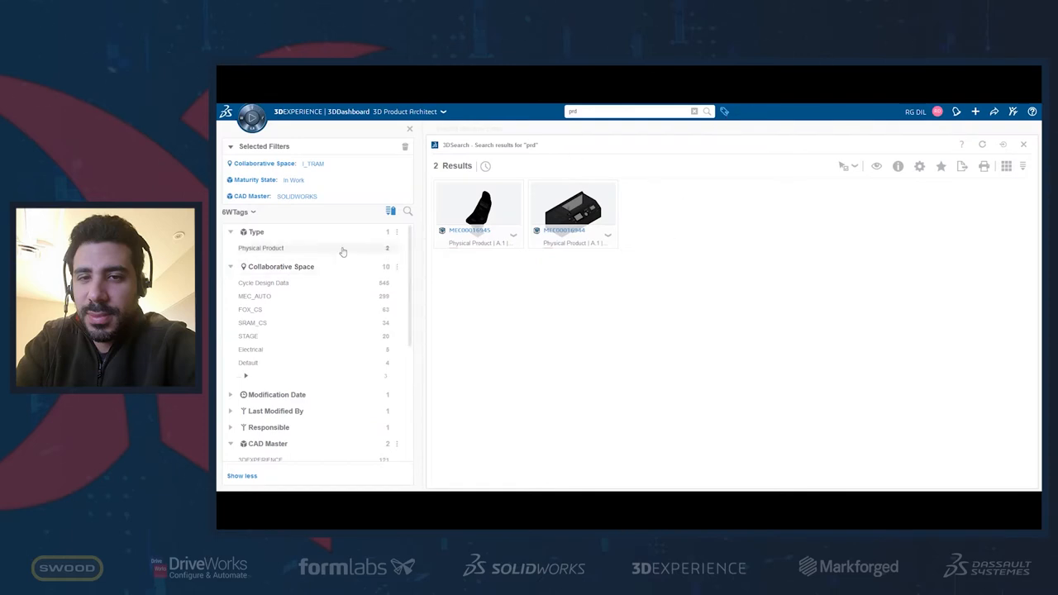
mouse_move(344, 251)
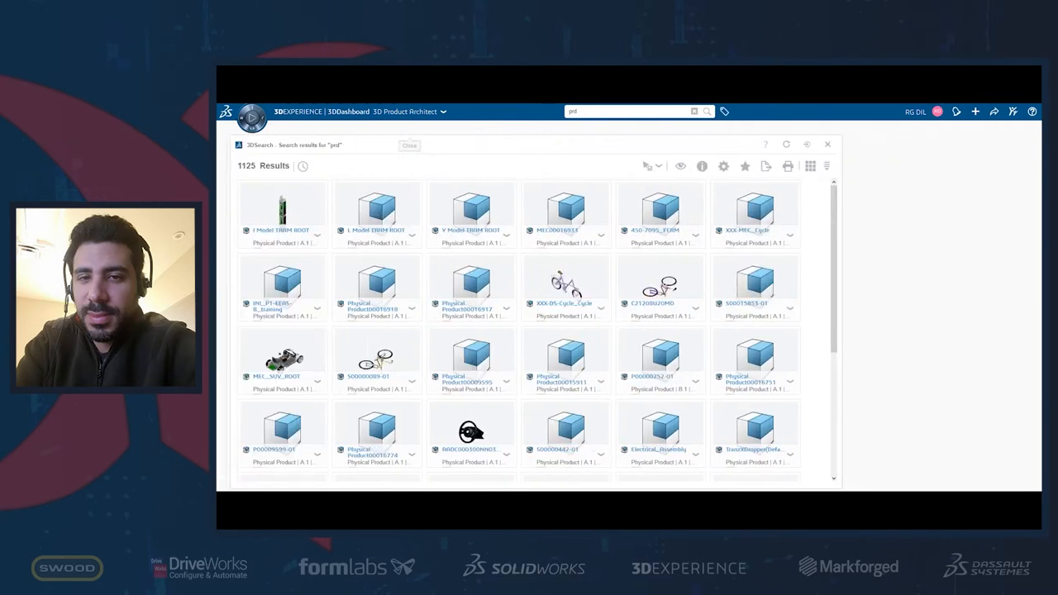
Start a new platform search for root.
click(632, 110)
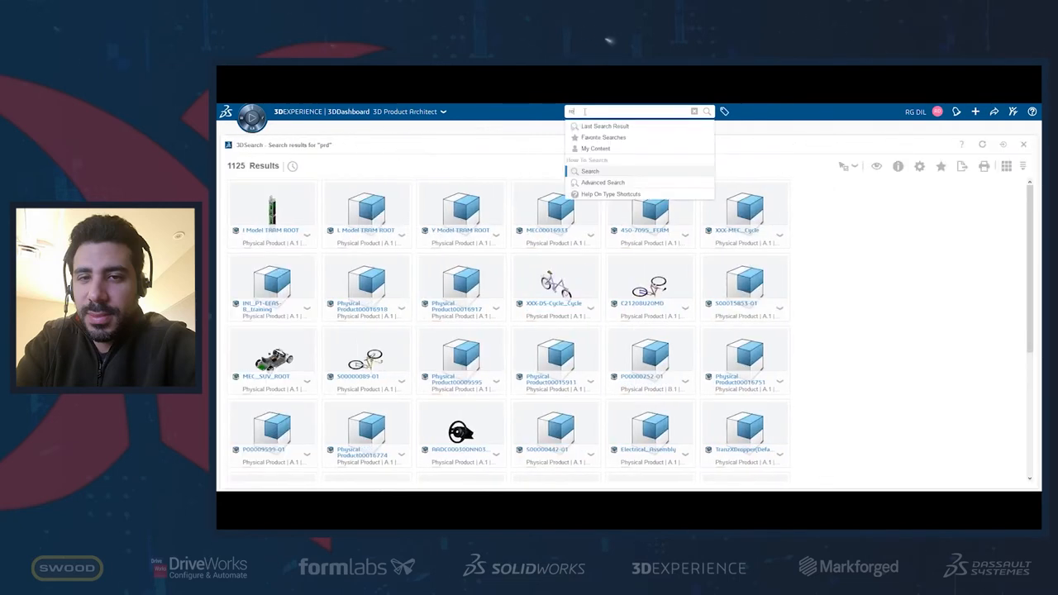
text(root)
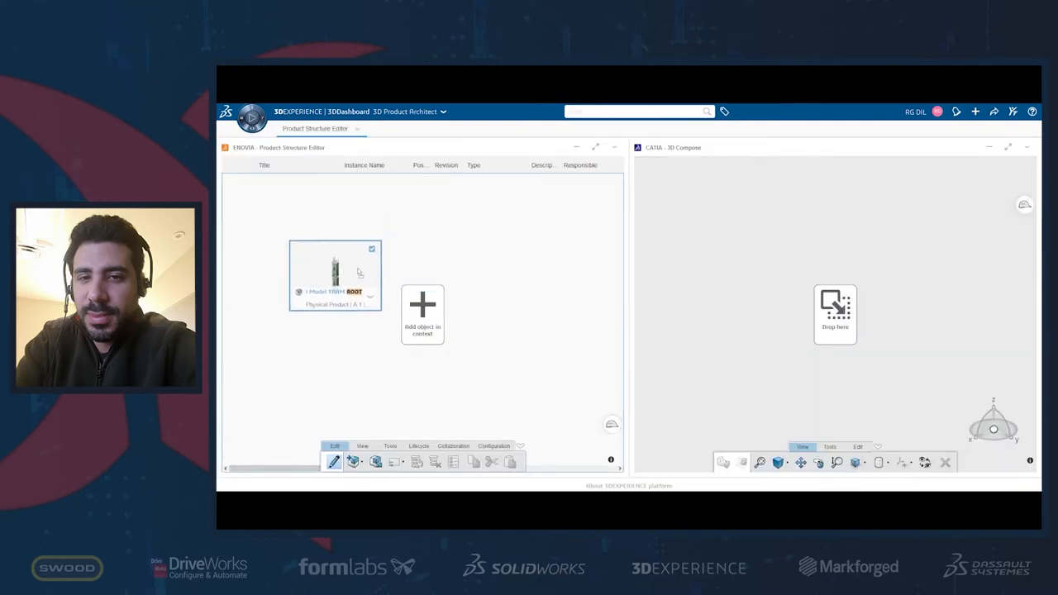
Load TRAM ROOT into the Product Structure Editor and orbit its 3D model to a side view.
drag(334, 278, 421, 311)
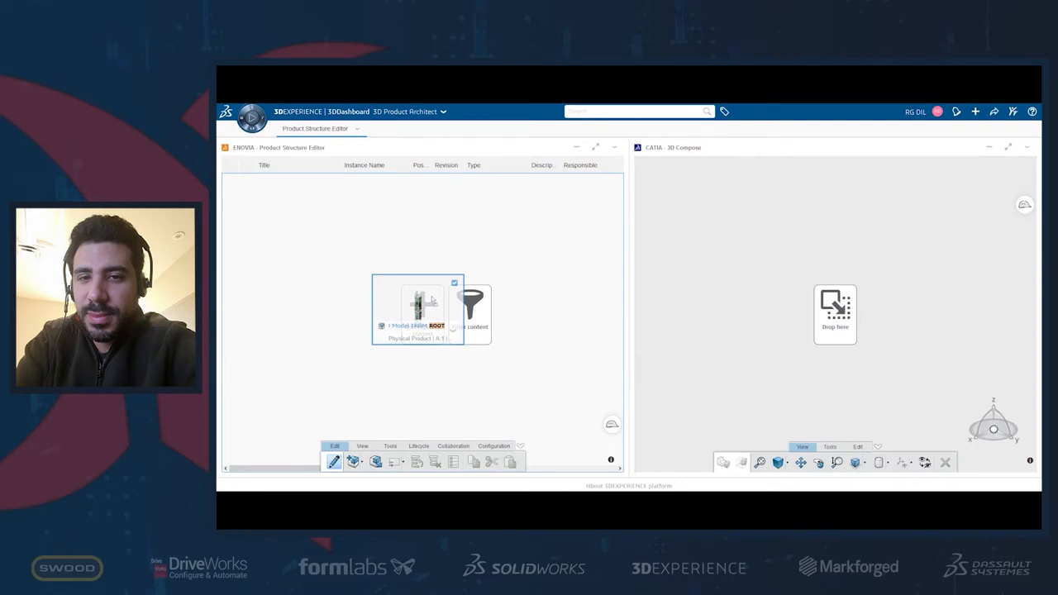
double_click(422, 311)
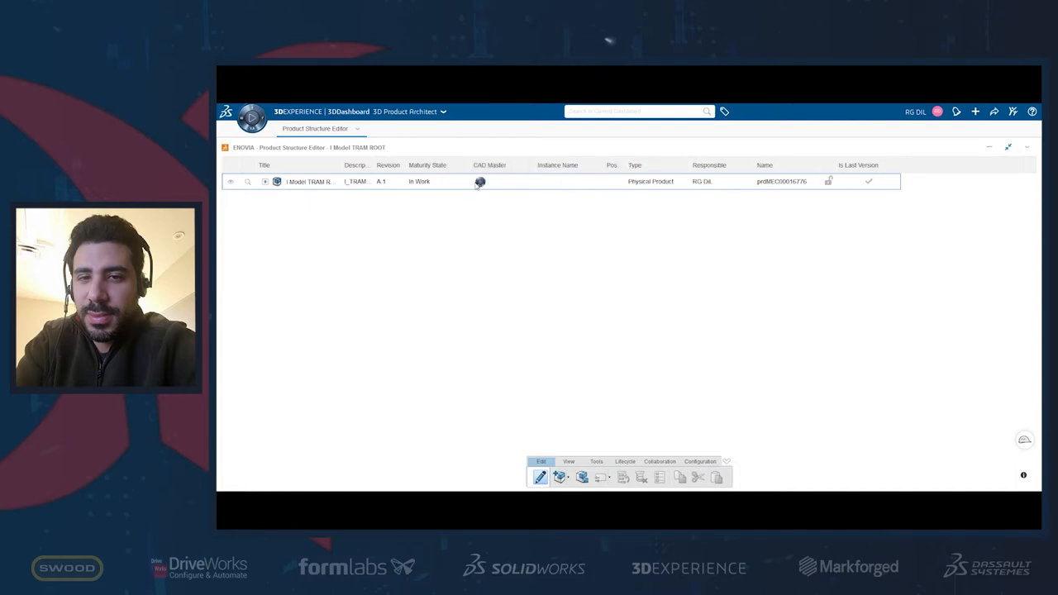
mouse_move(480, 181)
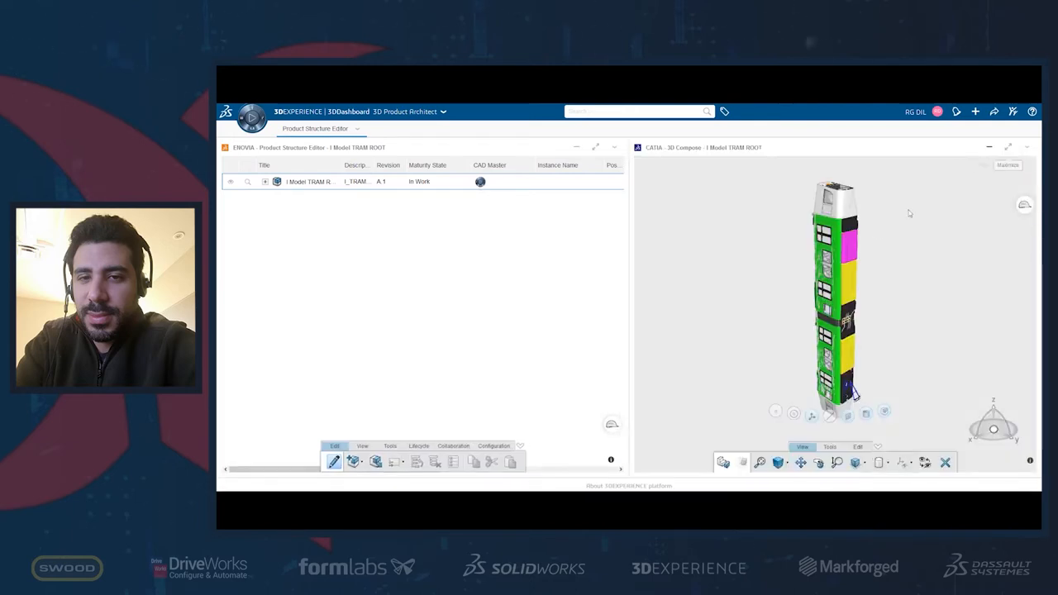
drag(835, 298, 868, 339)
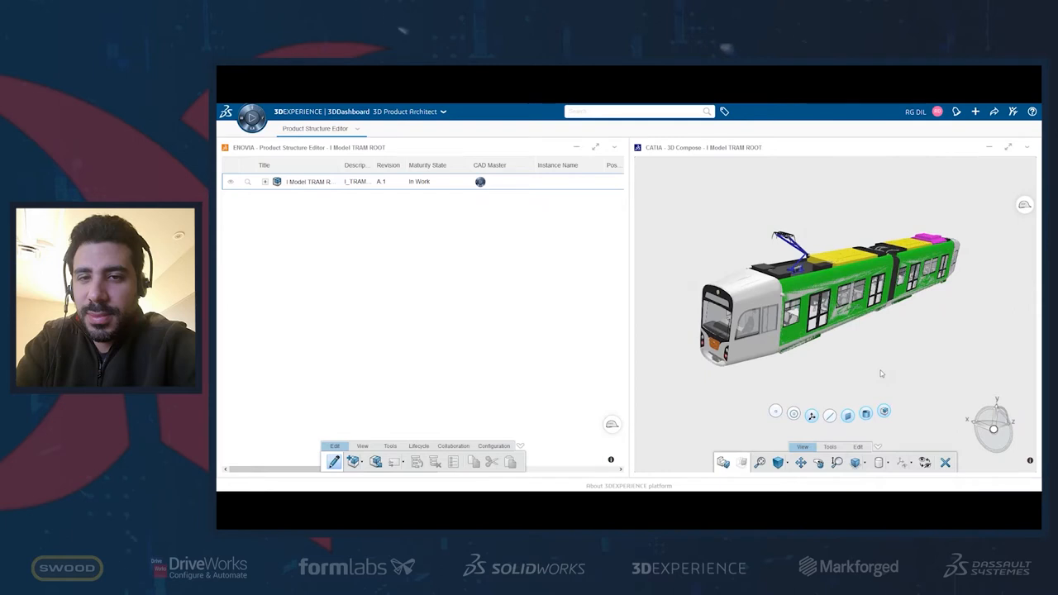
mouse_move(271, 197)
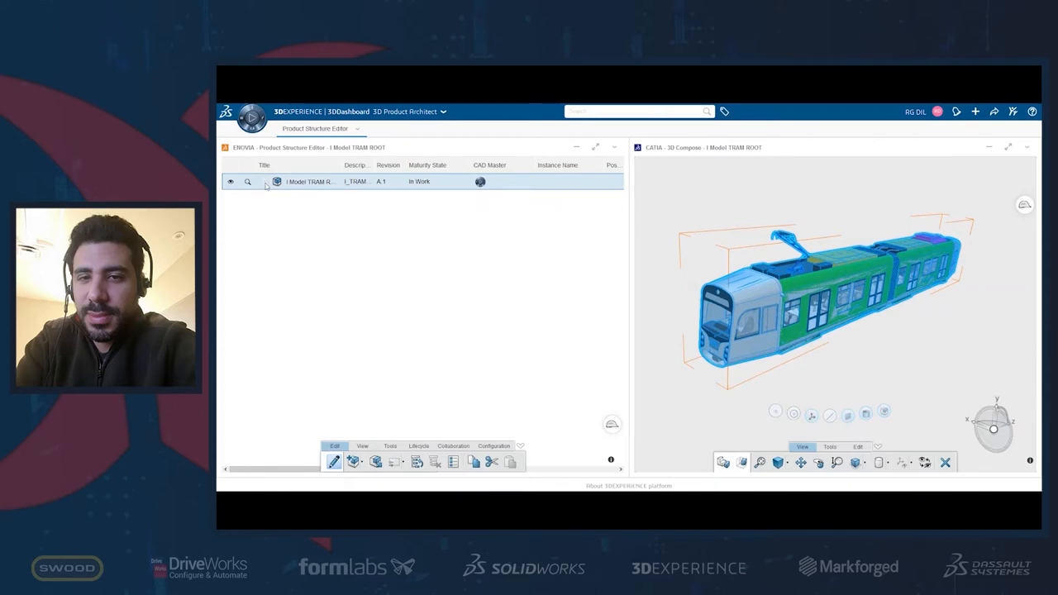
Expand the tram root's top-level systems and highlight SYSTEM INTERIOR in the model.
click(267, 180)
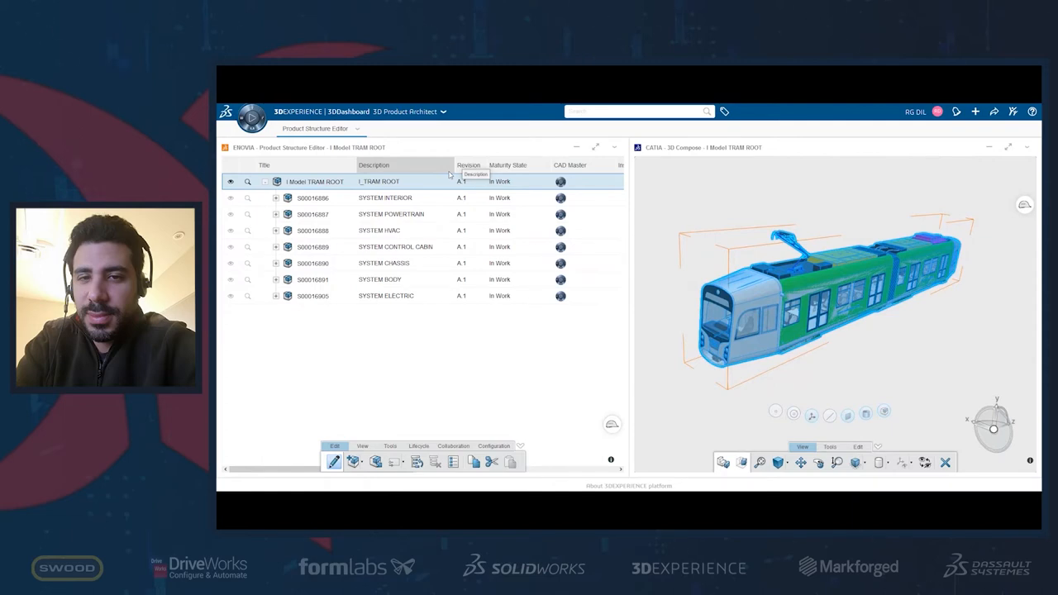
mouse_move(665, 378)
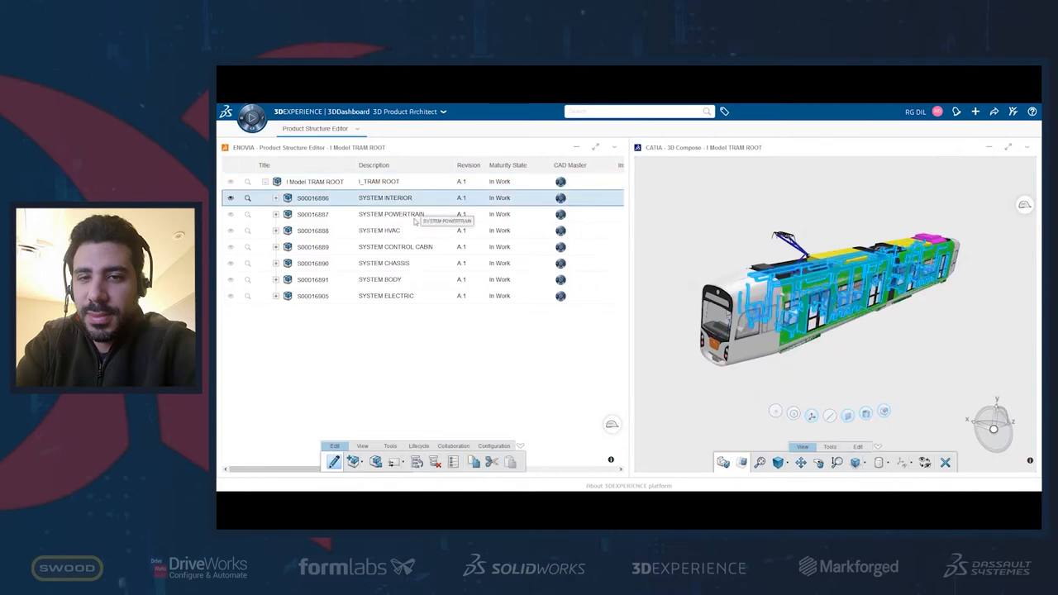
click(390, 215)
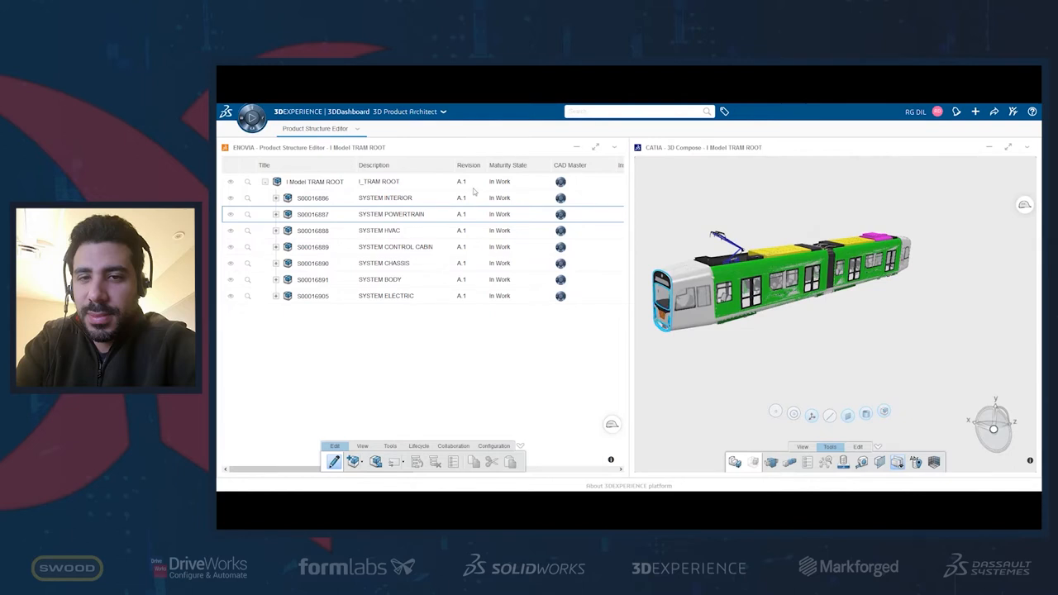
Widen the structure table to full width and show the TRAM ROOT A.1 properties panel.
click(315, 180)
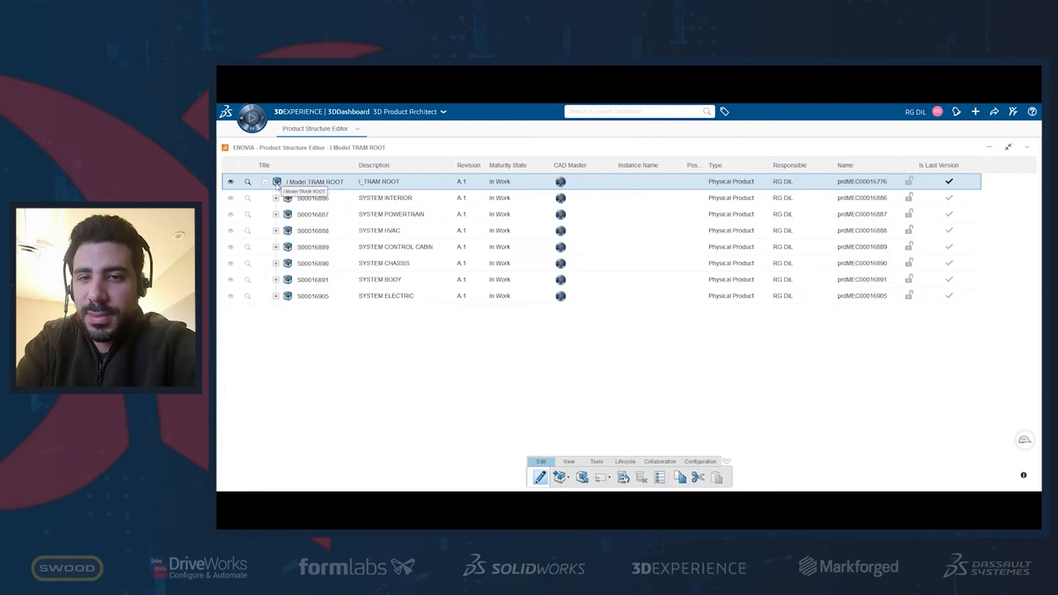
mouse_move(384, 202)
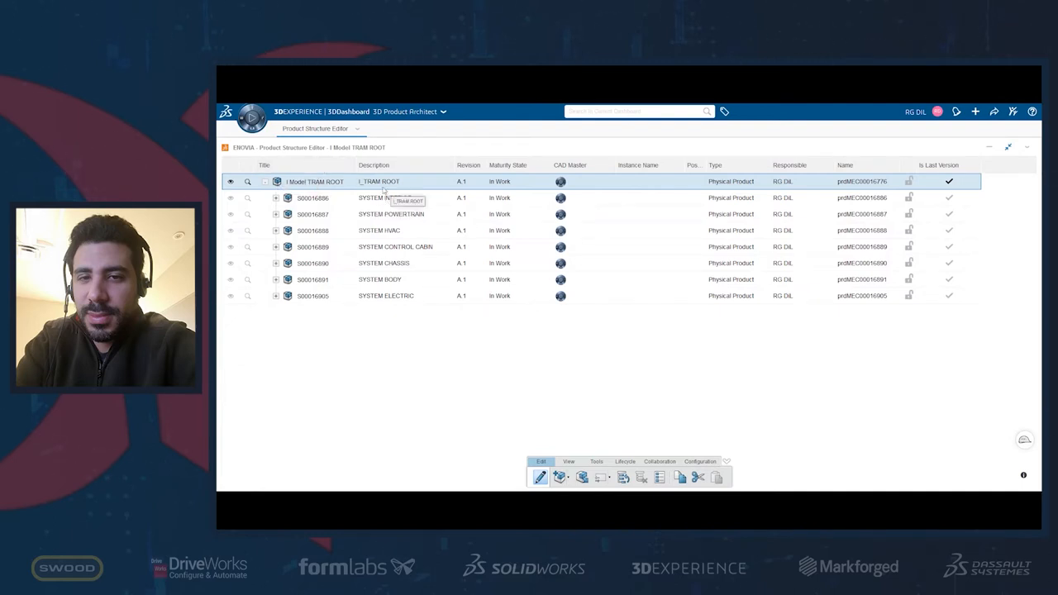
click(569, 461)
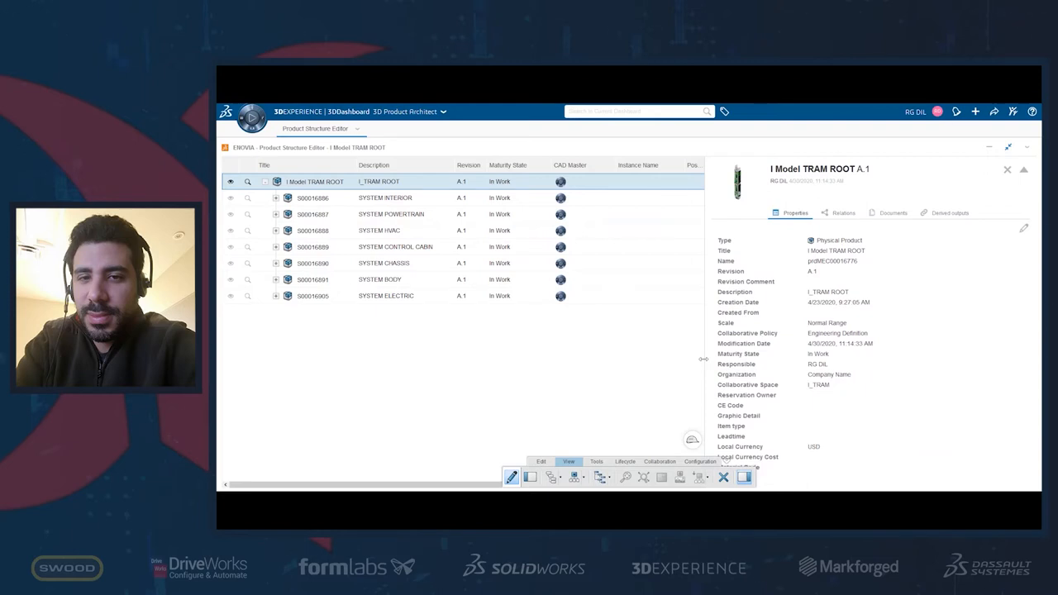
List the tram root's attached documents and open the Promotional Tram Video in the media player.
click(950, 213)
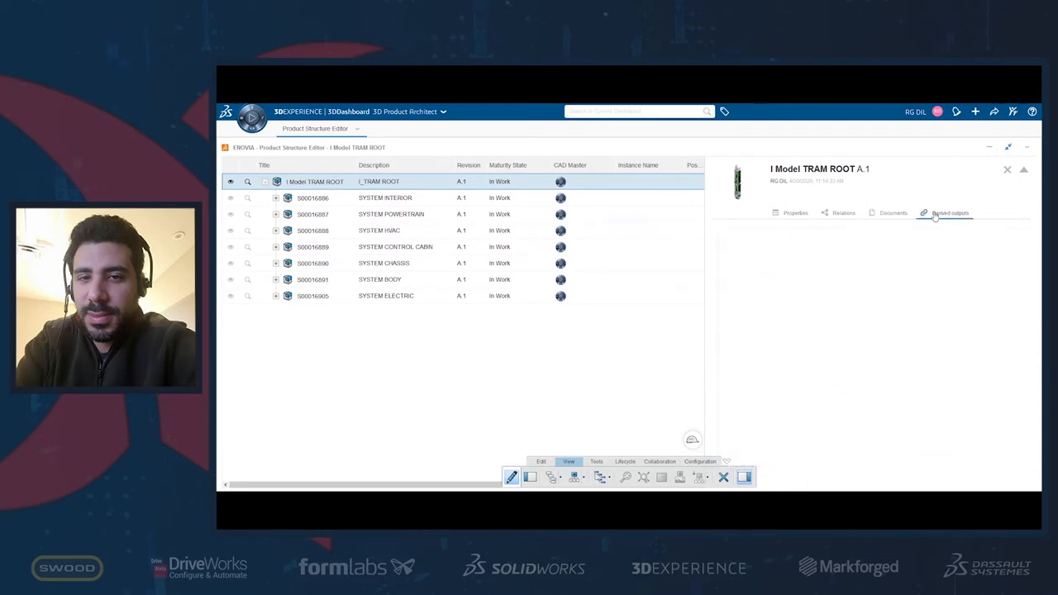
click(893, 214)
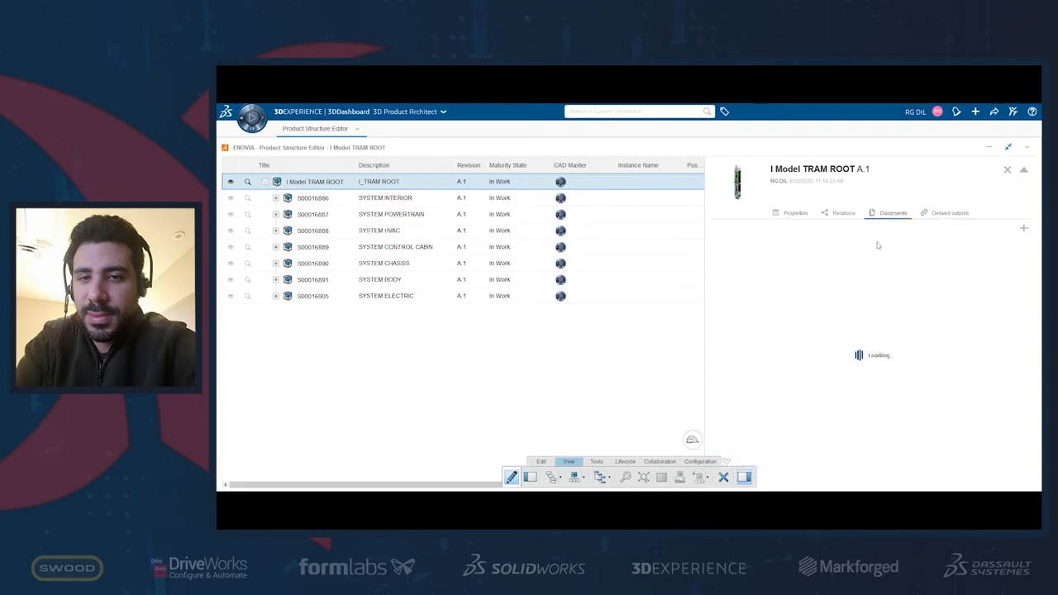
click(1022, 258)
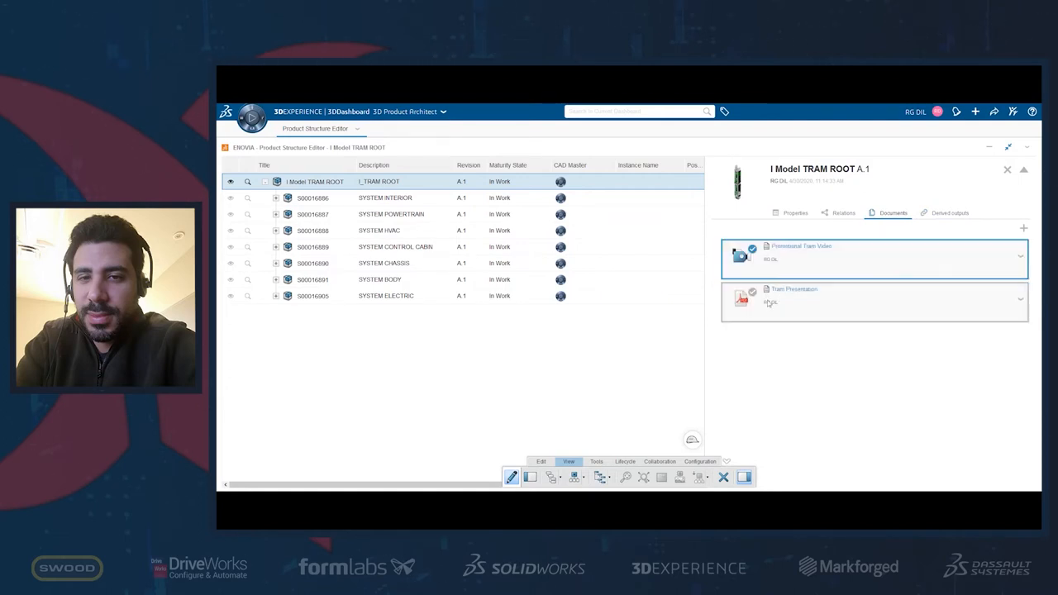
click(800, 245)
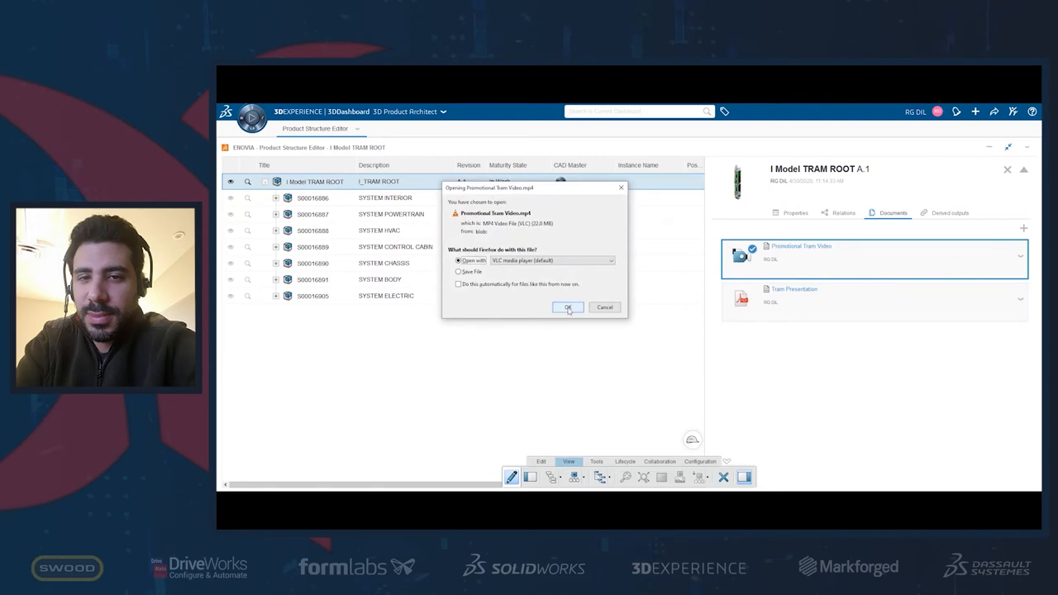
click(569, 308)
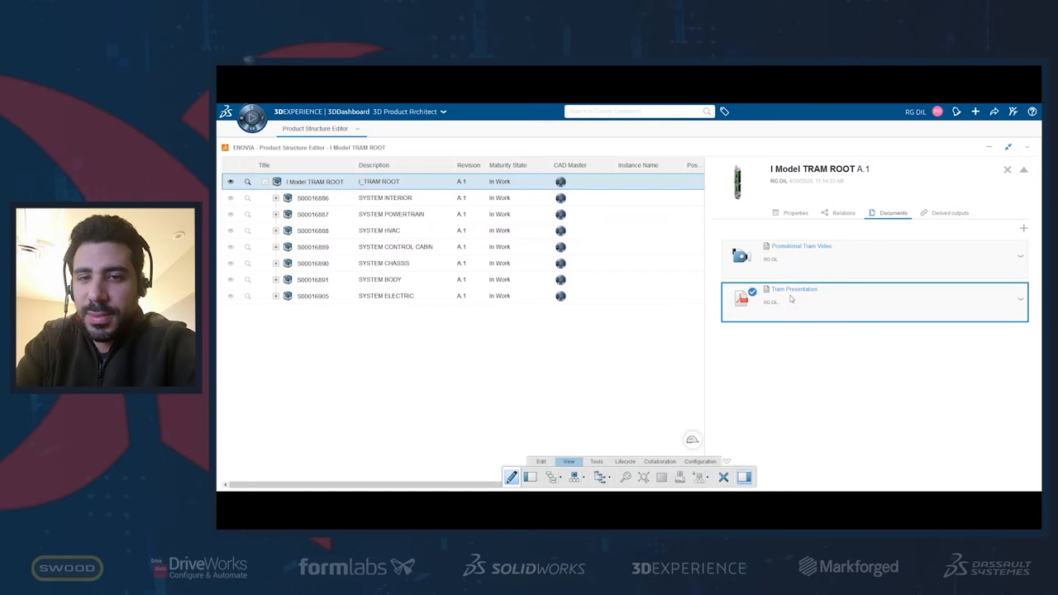
mouse_move(395, 205)
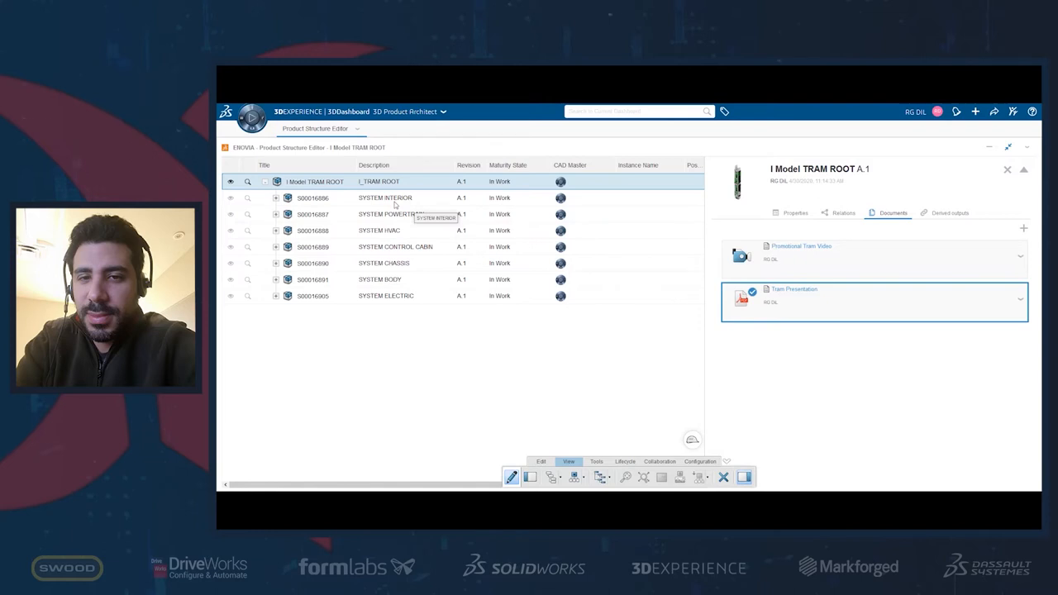
mouse_move(1008, 147)
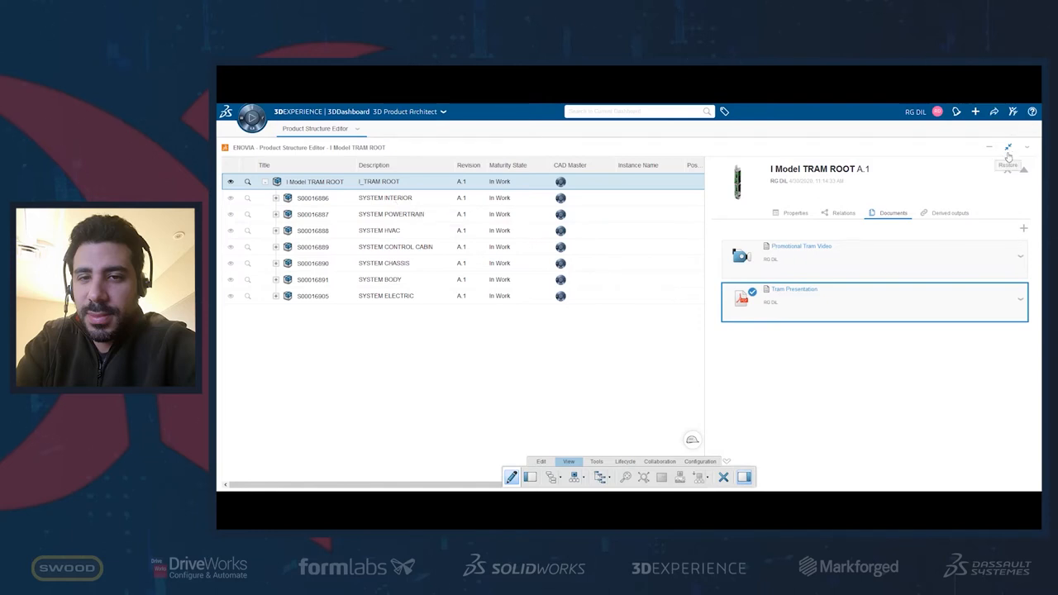
Bring back the 3D Compose view and explode the tram's systems apart in the model.
click(1009, 148)
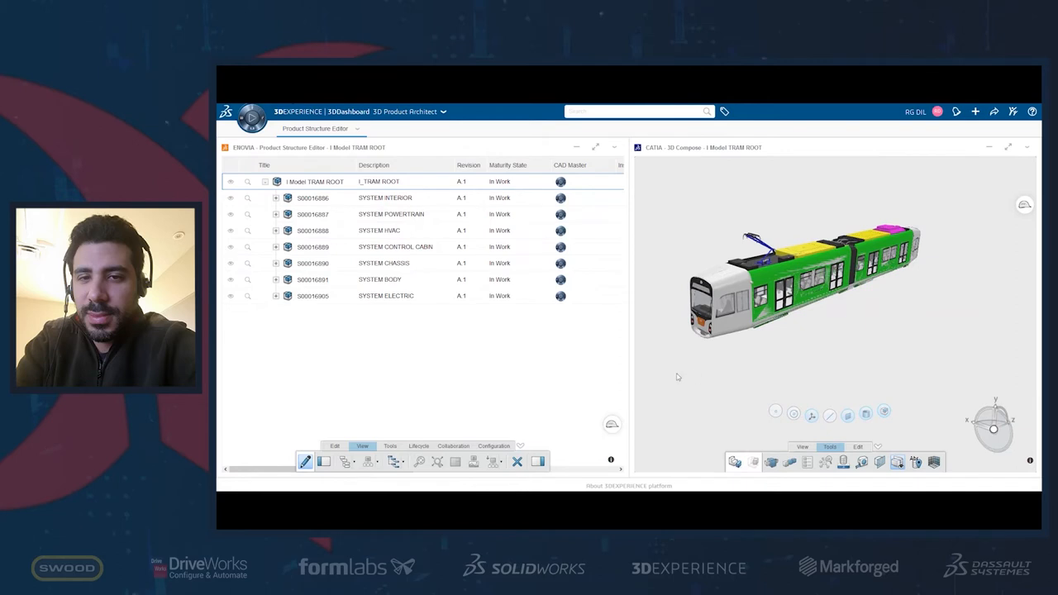
mouse_move(734, 462)
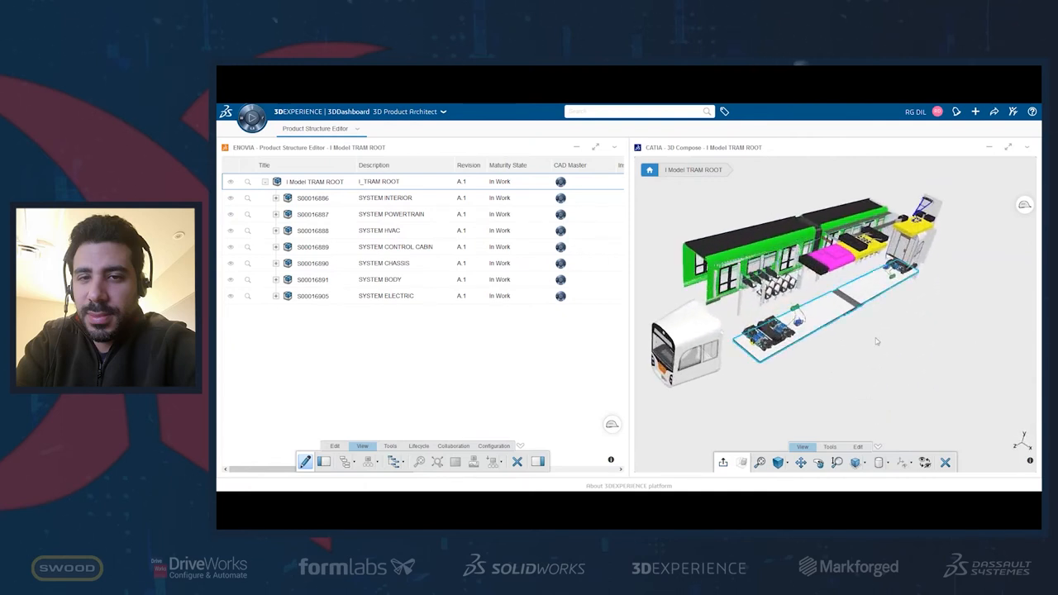
drag(877, 341, 781, 362)
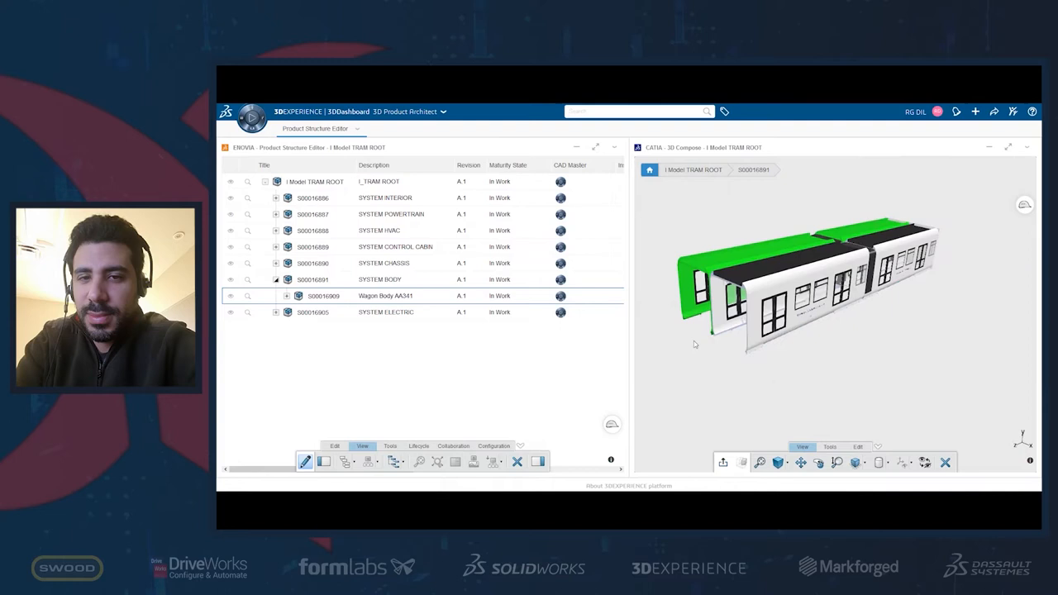
Inspect the body system via its context actions, then return the 3D view to the whole TRAM ROOT.
right_click(761, 264)
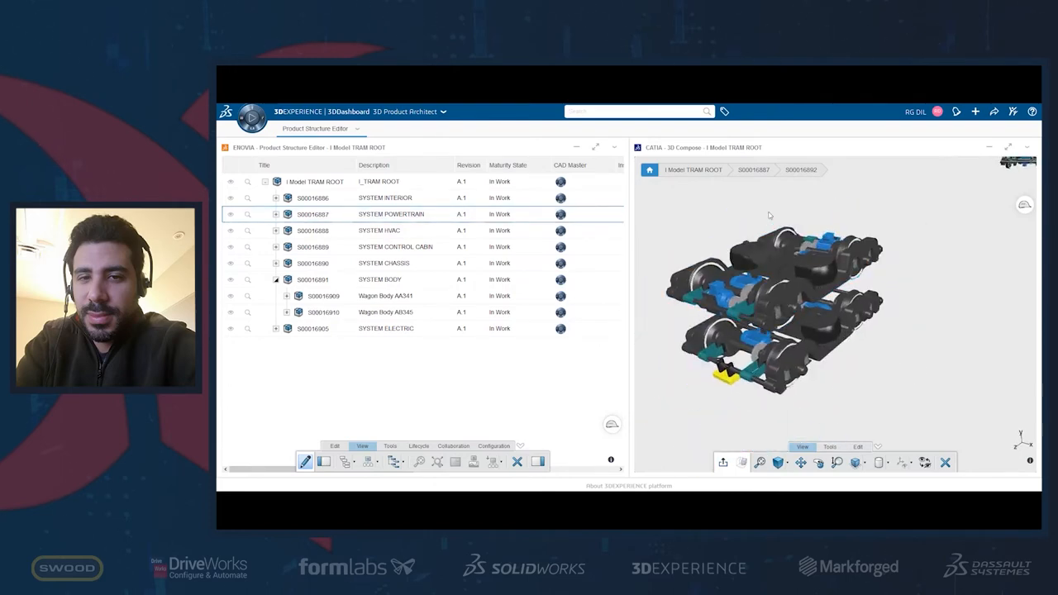
click(752, 169)
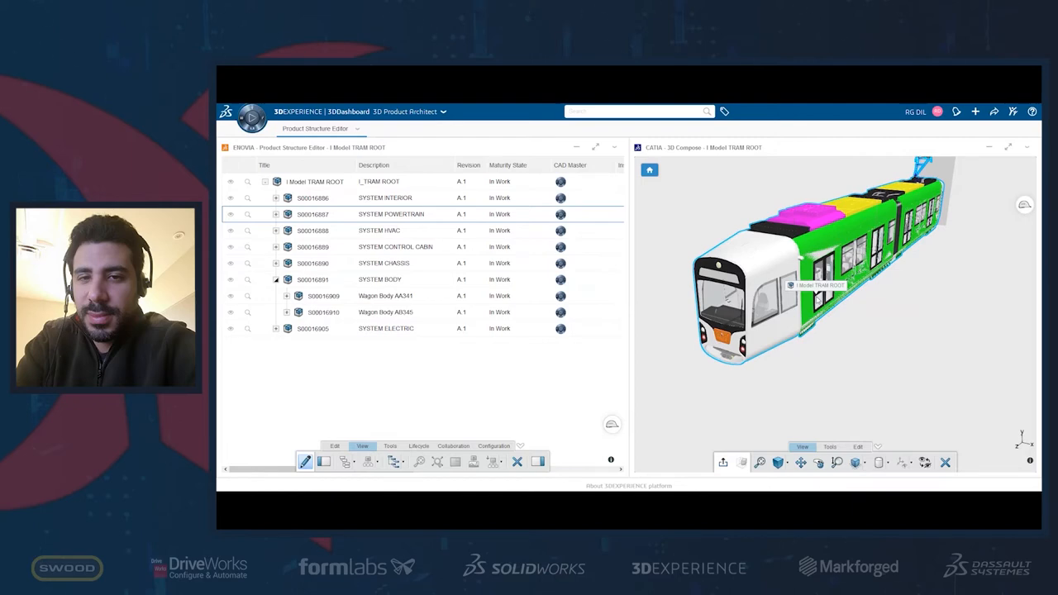
mouse_move(817, 301)
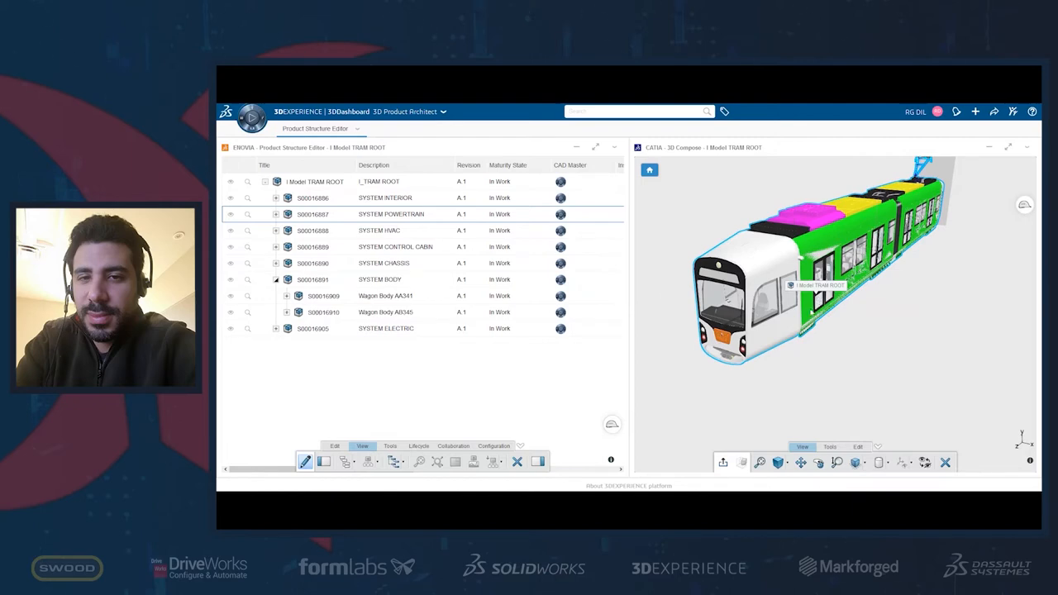
Expand all under TRAM ROOT to the twin seat assemblies and show the 6WTags Type counts.
right_click(314, 180)
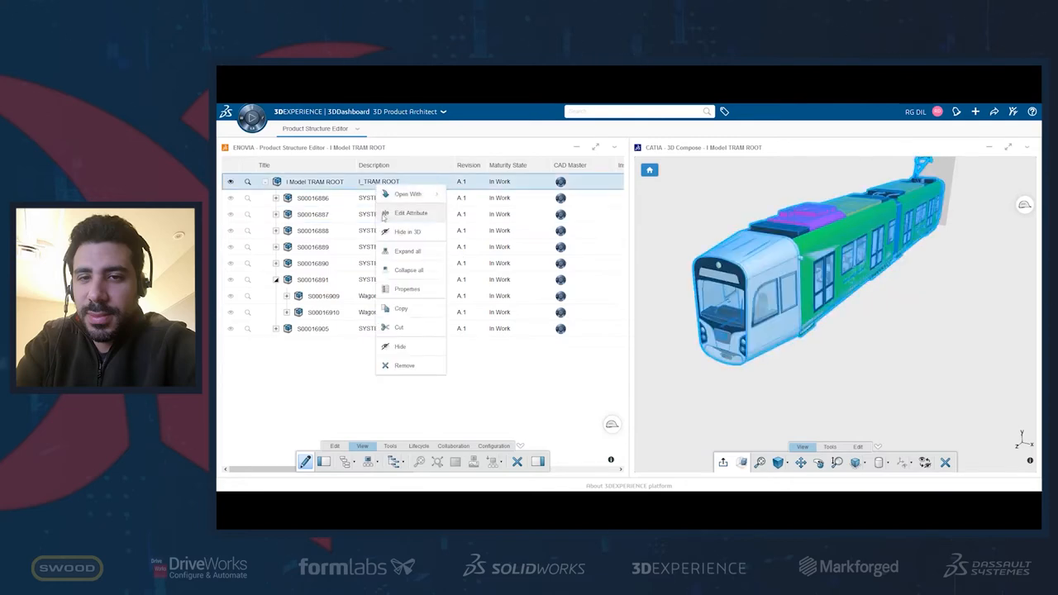
click(400, 381)
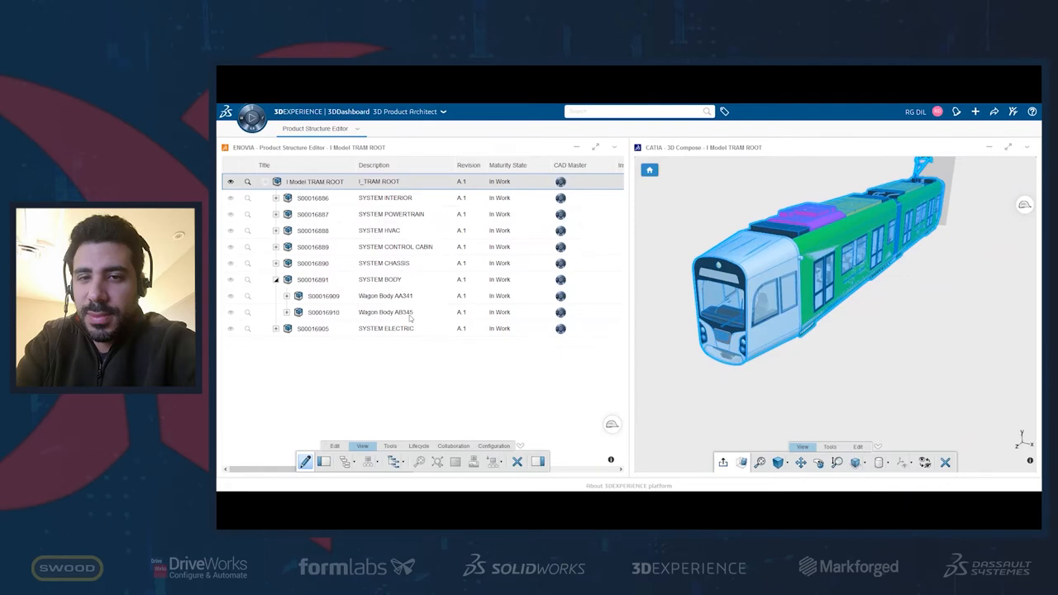
click(275, 198)
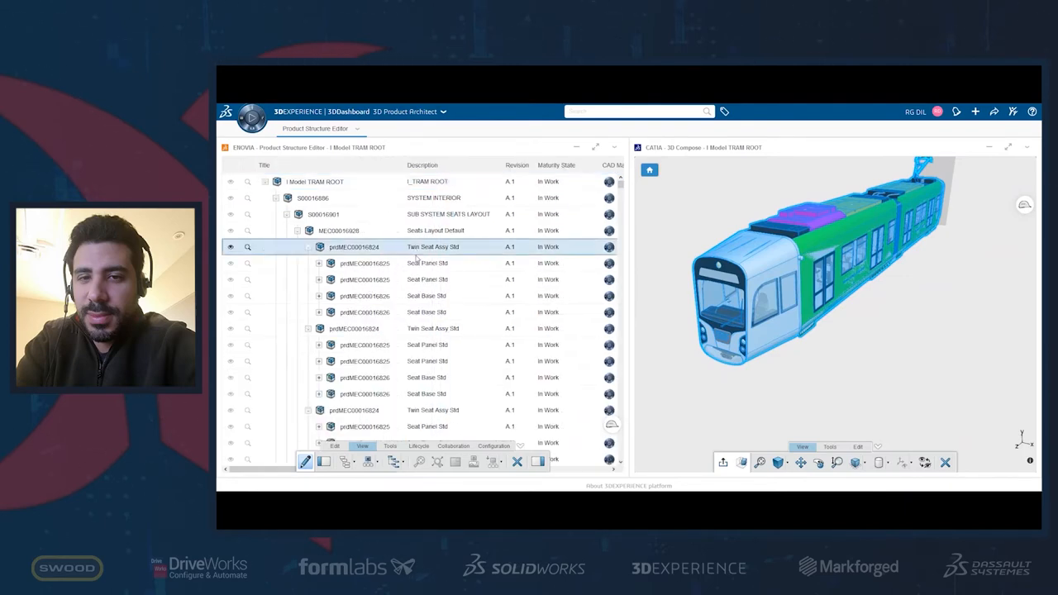
click(430, 279)
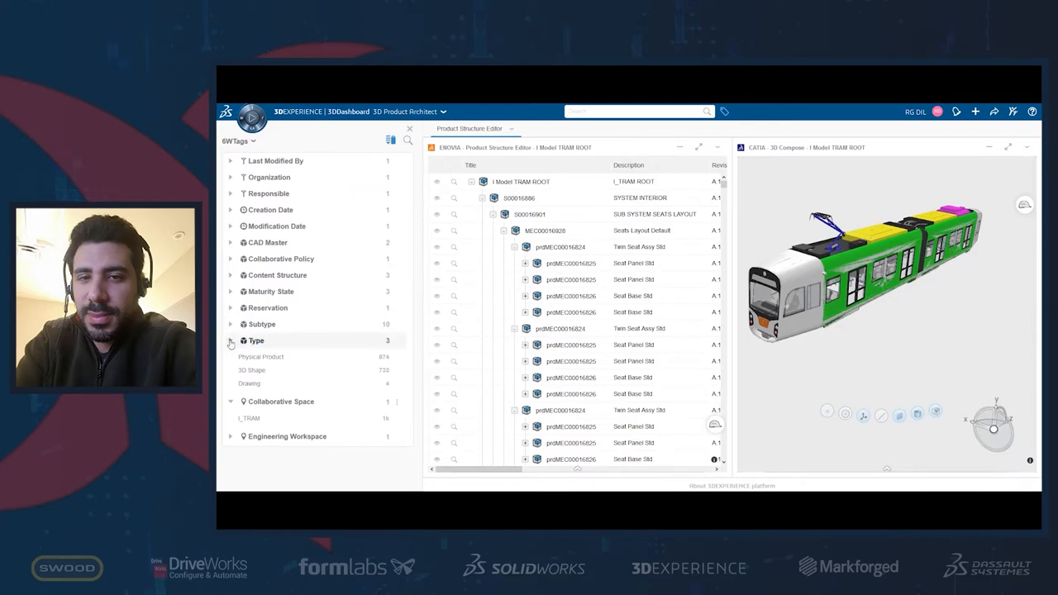
Switch from Type to Maturity State tags, then colourize the 3D tram by CAD Master source.
click(231, 340)
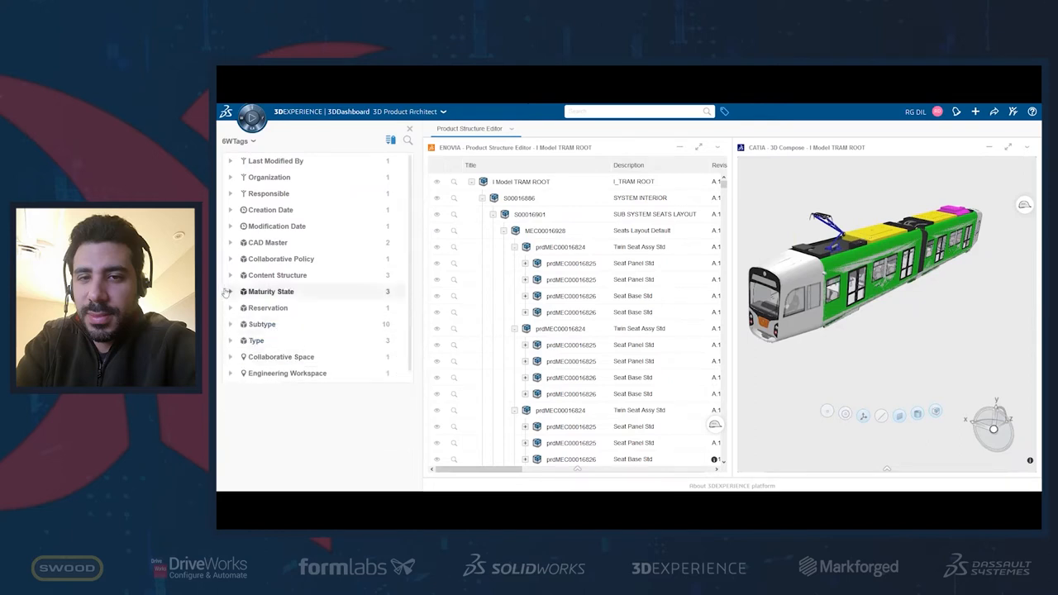
click(231, 291)
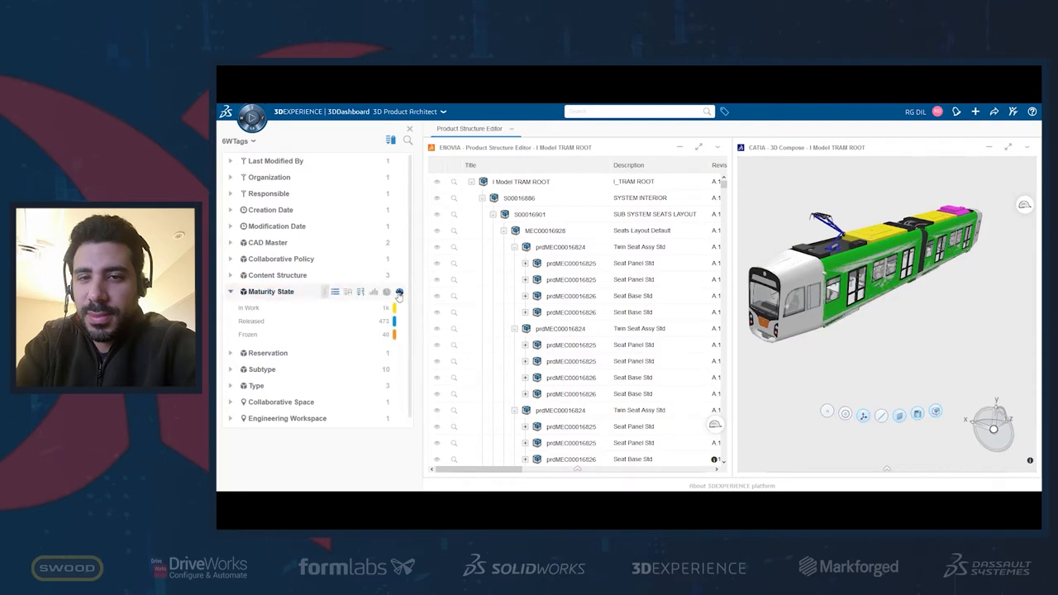
mouse_move(552, 122)
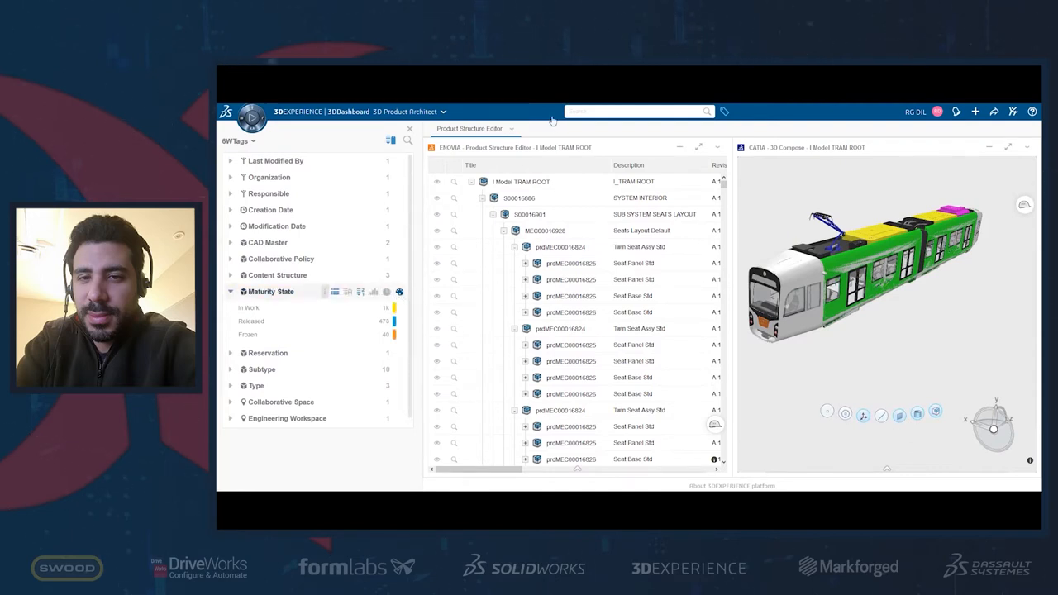
mouse_move(752, 377)
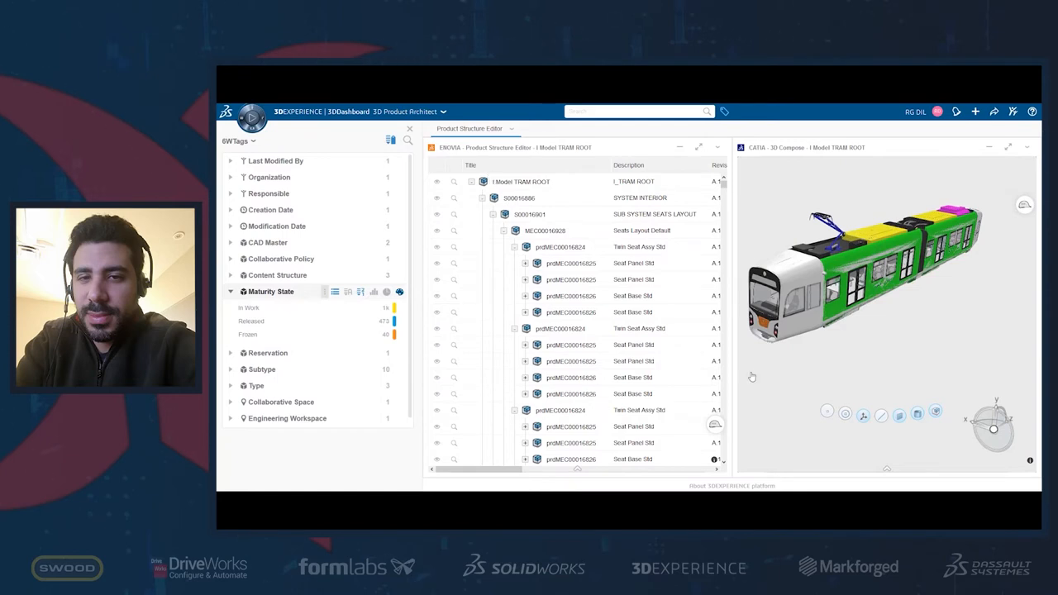
mouse_move(783, 371)
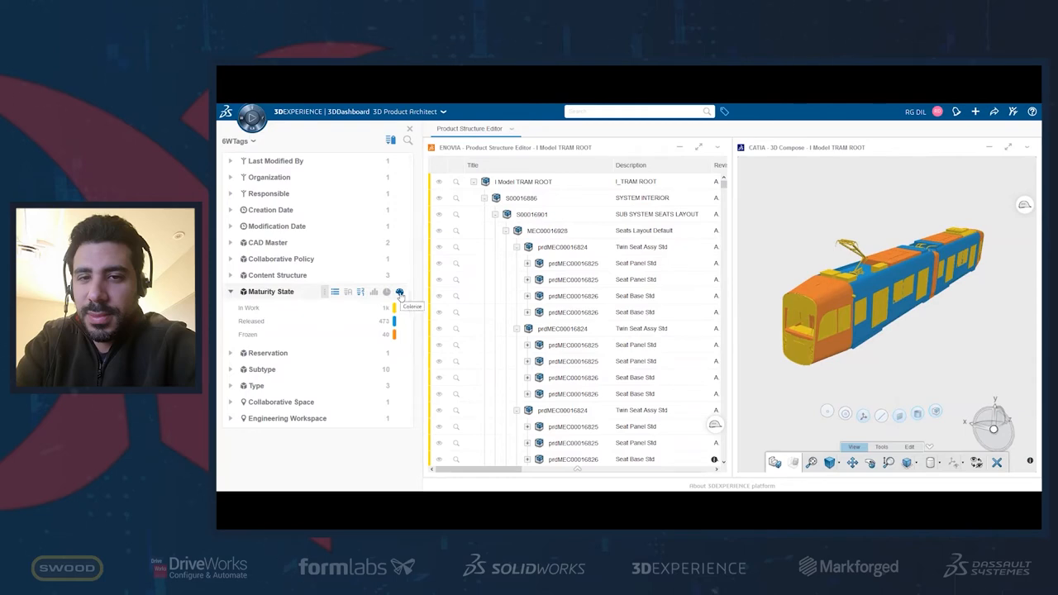
click(400, 291)
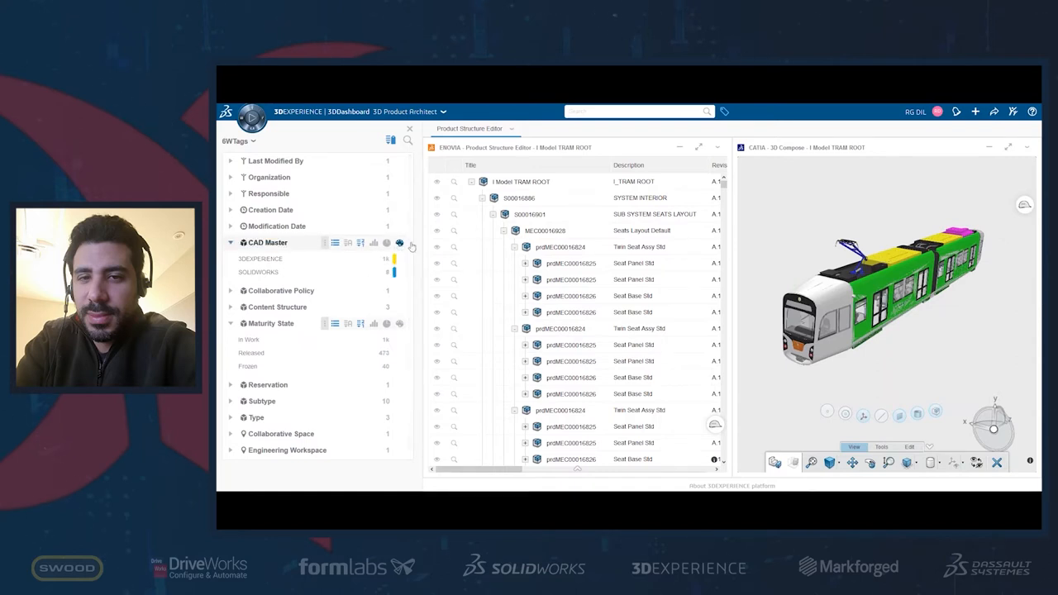
mouse_move(754, 261)
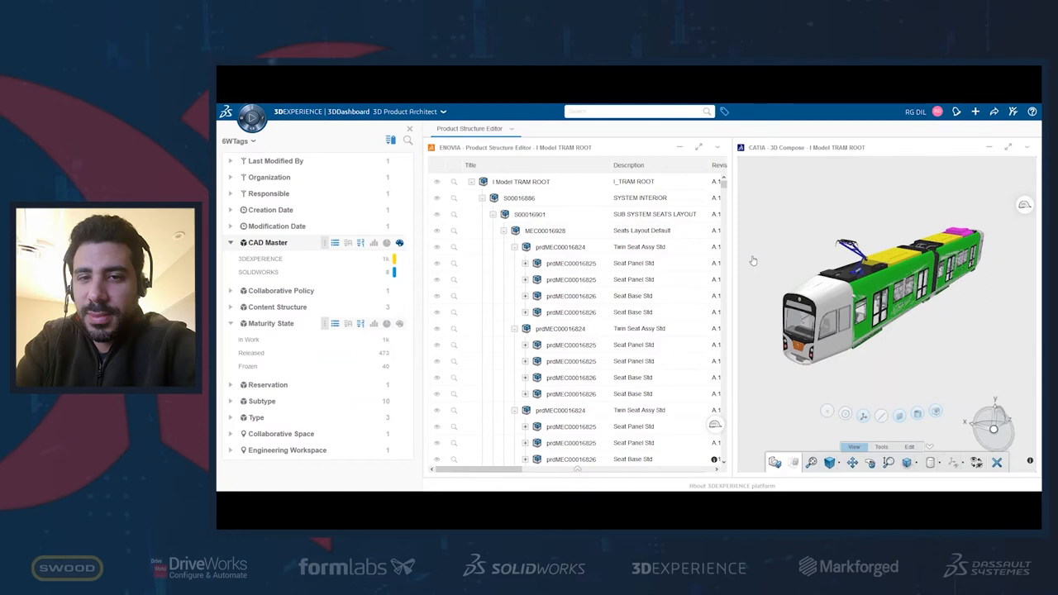
mouse_move(797, 261)
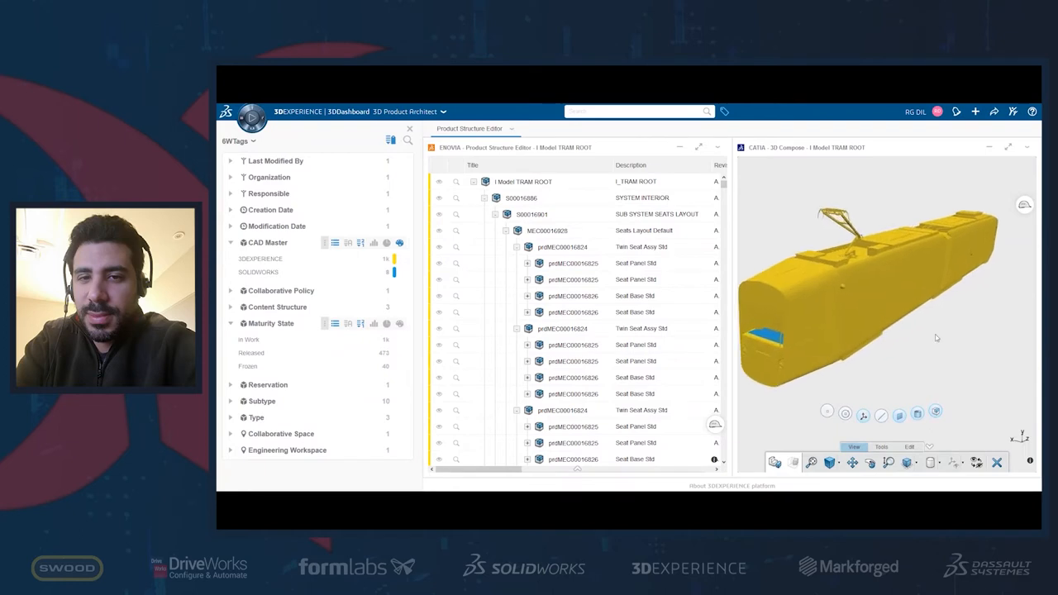
Orbit the yellow tram body shell to inspect it from different sides.
drag(935, 338, 918, 341)
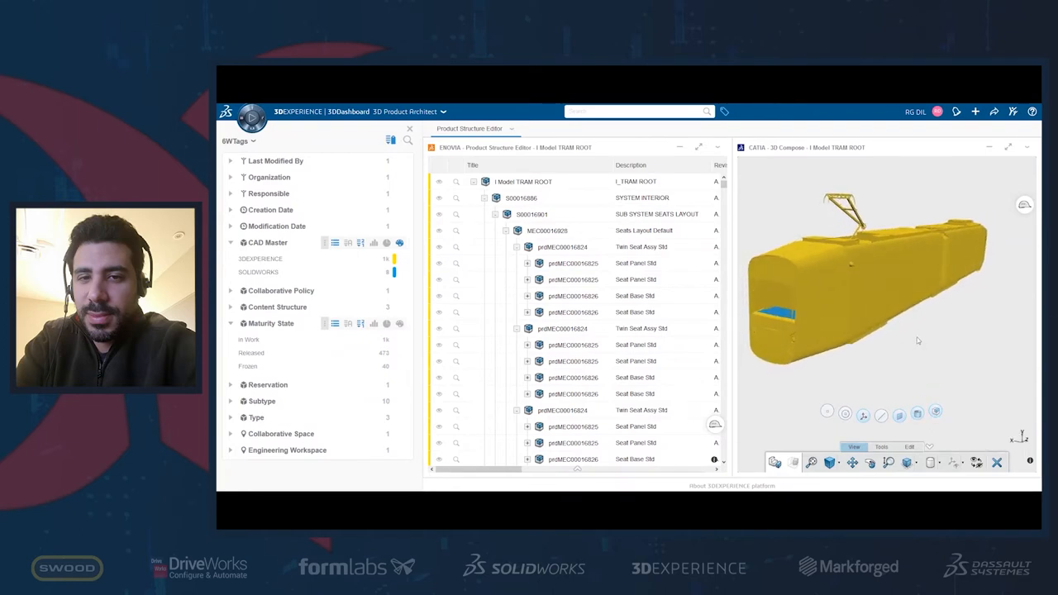
drag(918, 341, 936, 334)
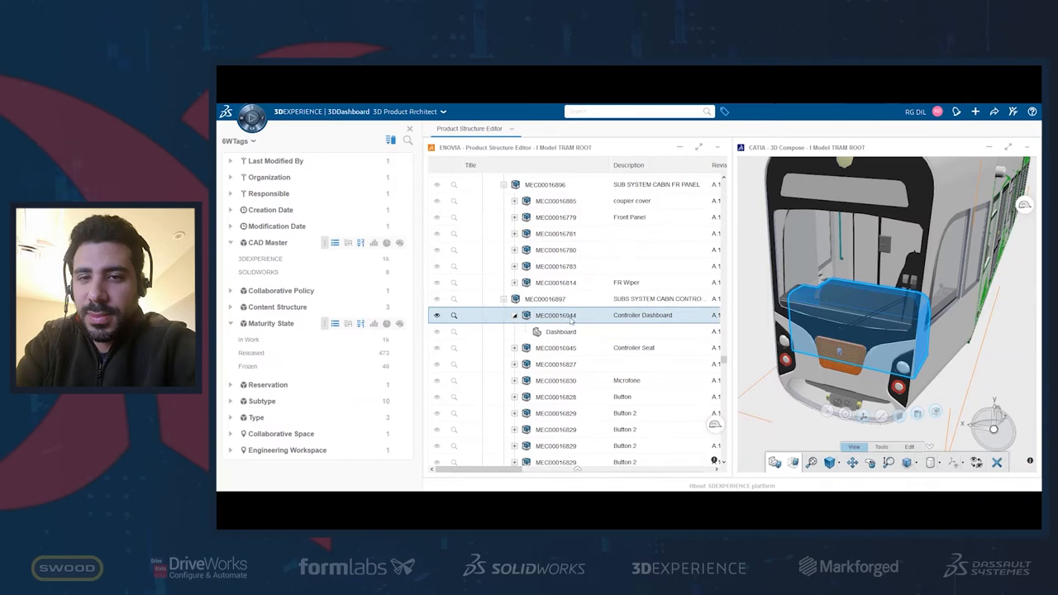
Scroll the structure right to the CAD Master column showing Controller Dashboard as SOLIDWORKS.
scroll(right, 3)
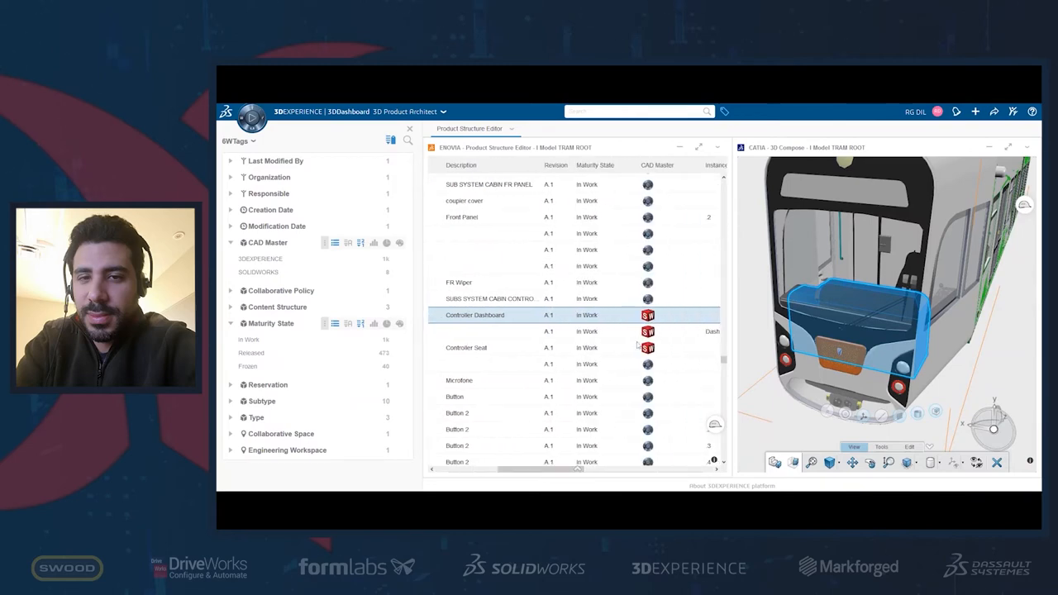
mouse_move(648, 331)
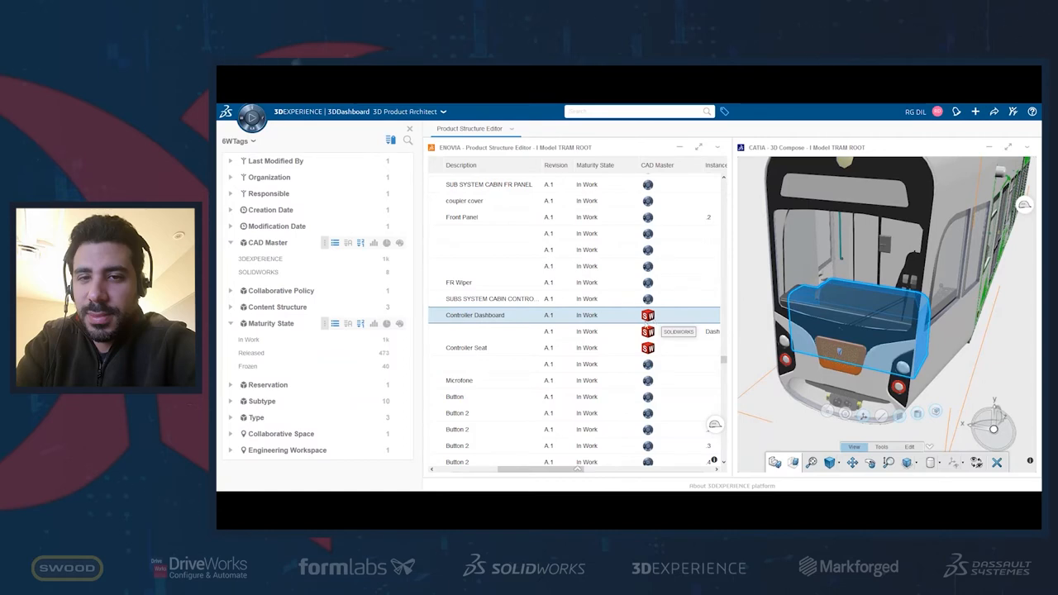
scroll(right, 3)
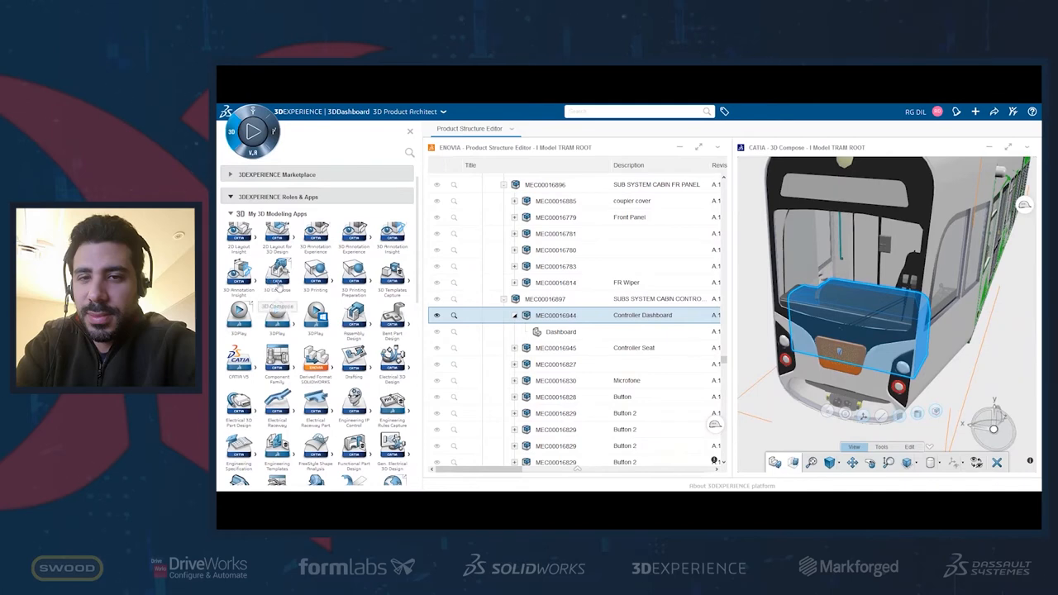
Log in to the 3DEXPERIENCE Launcher and open the Controller Dashboard in SOLIDWORKS.
scroll(down, 3)
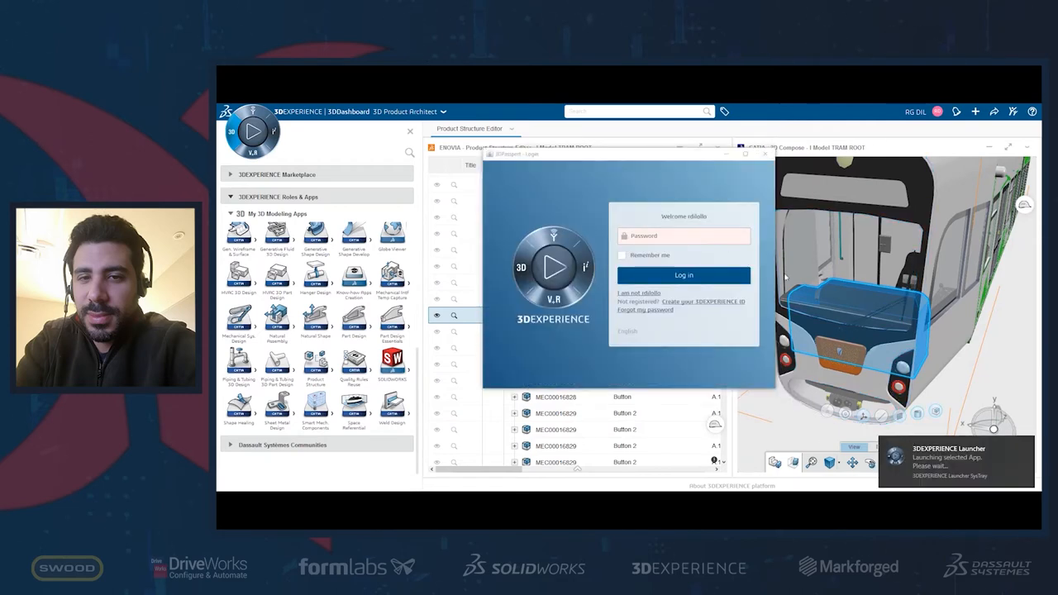
text(••)
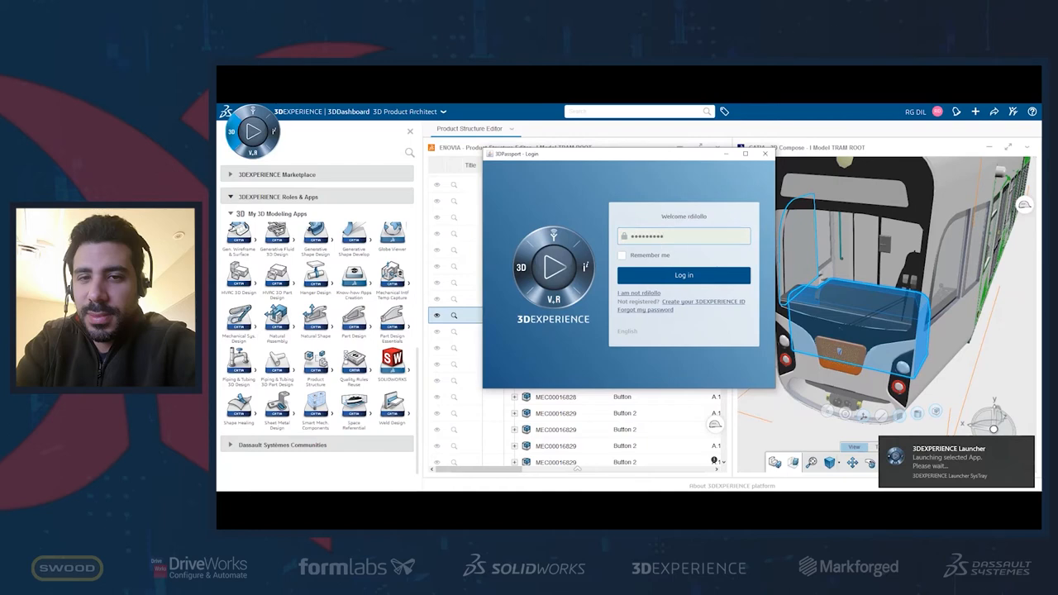
click(683, 274)
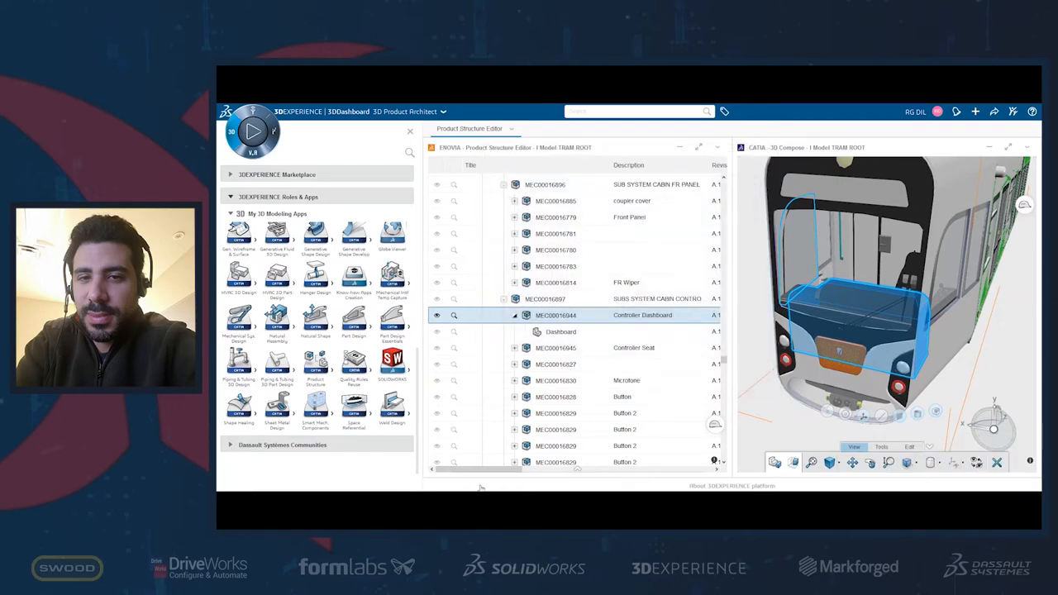
double_click(562, 314)
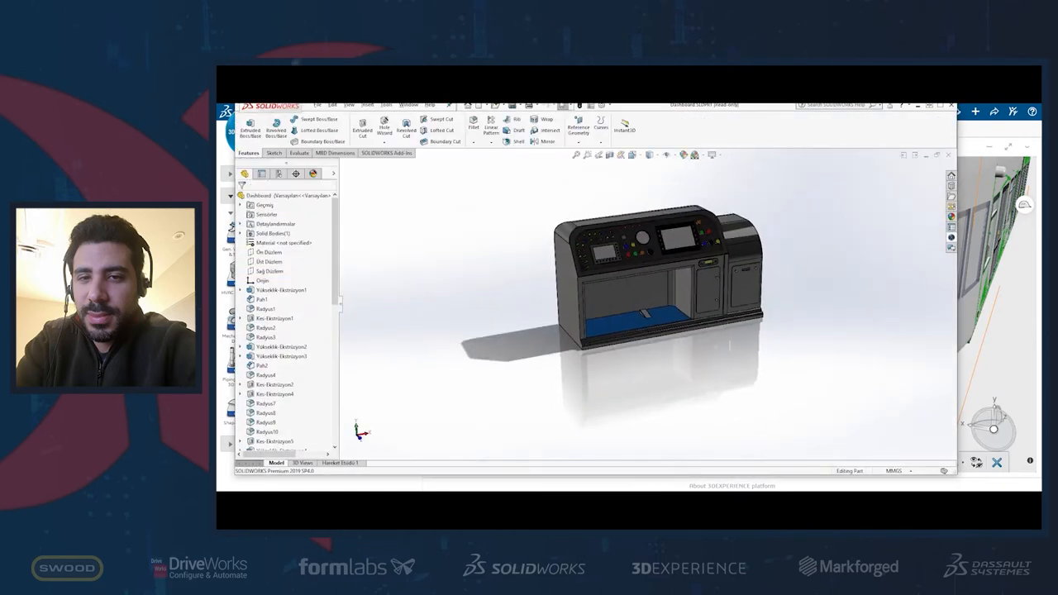
Rotate the dashboard part and browse its fillet and extrude features in the FeatureManager tree.
drag(661, 273, 628, 281)
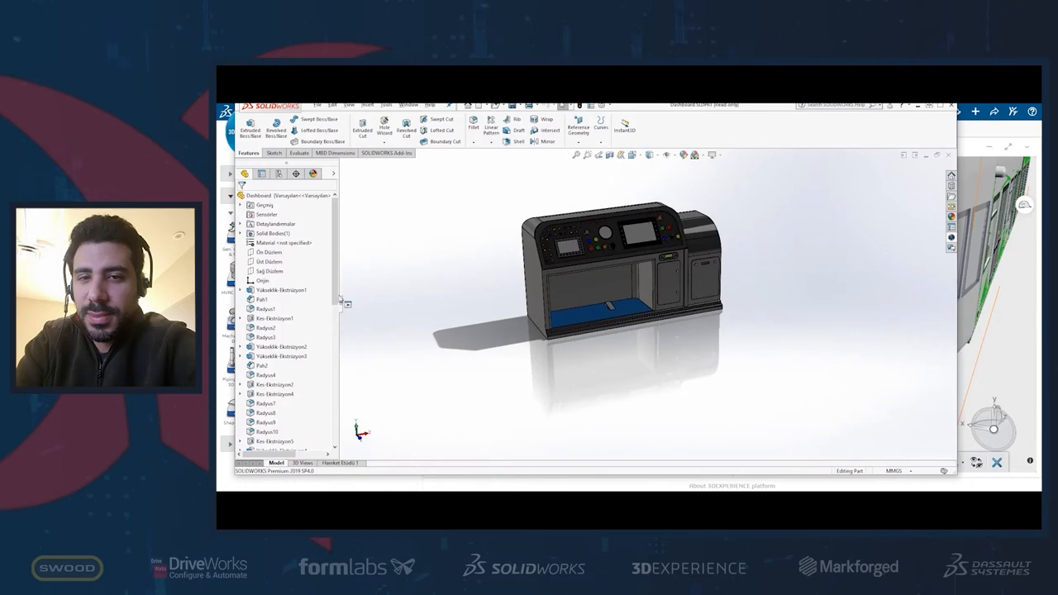
scroll(down, 3)
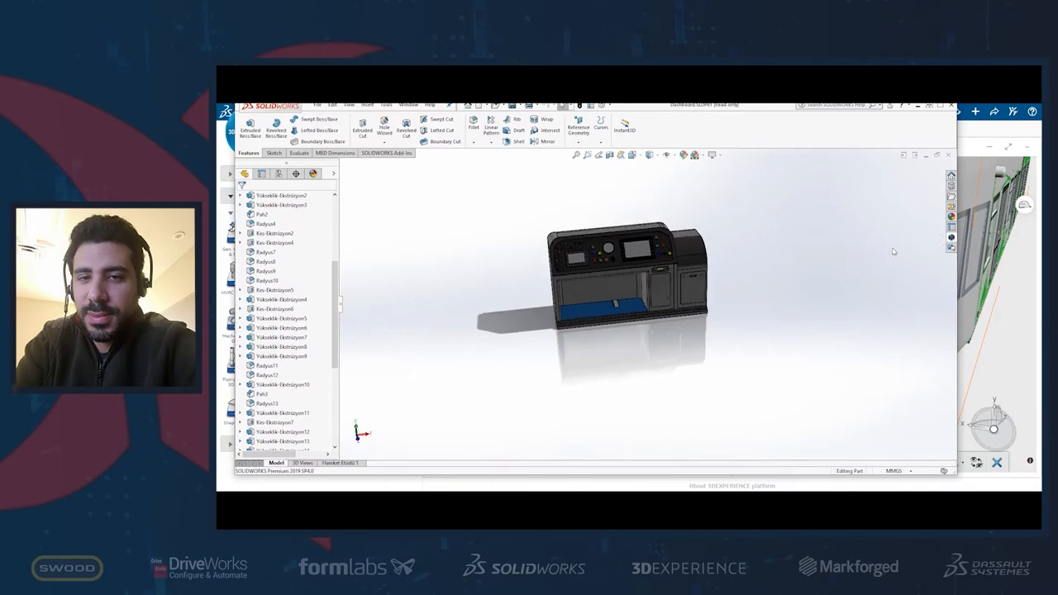
mouse_move(951, 241)
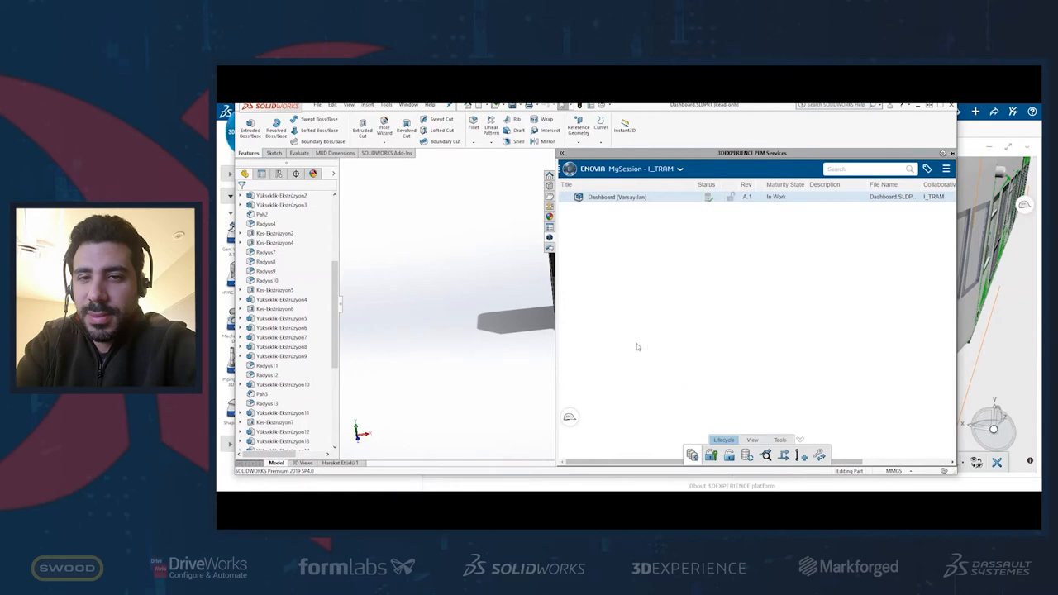
Search the platform for prd and filter the 48 physical products by CAD Master SOLIDWORKS.
click(615, 197)
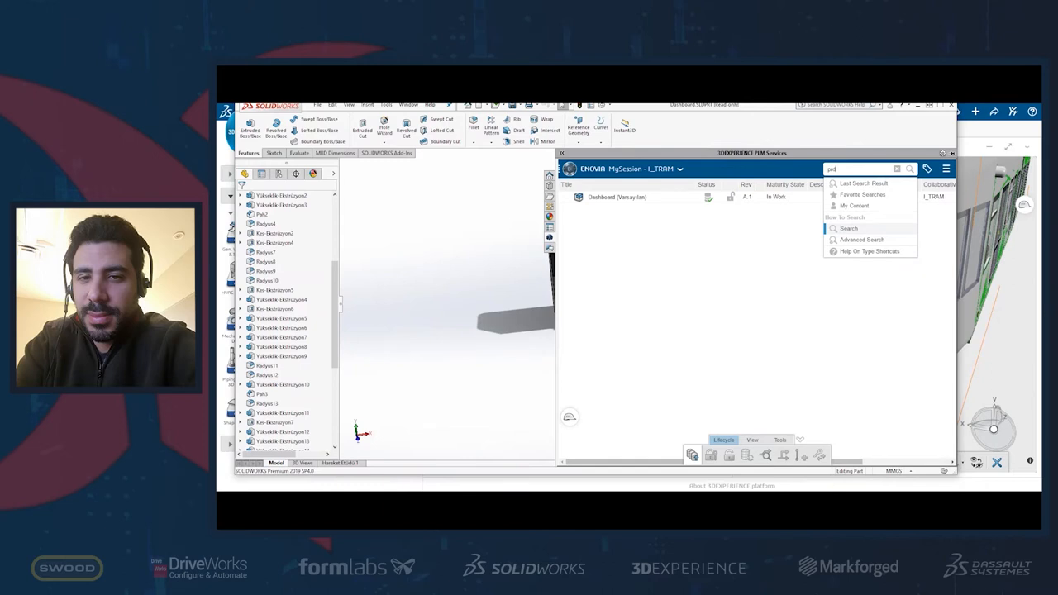
click(891, 168)
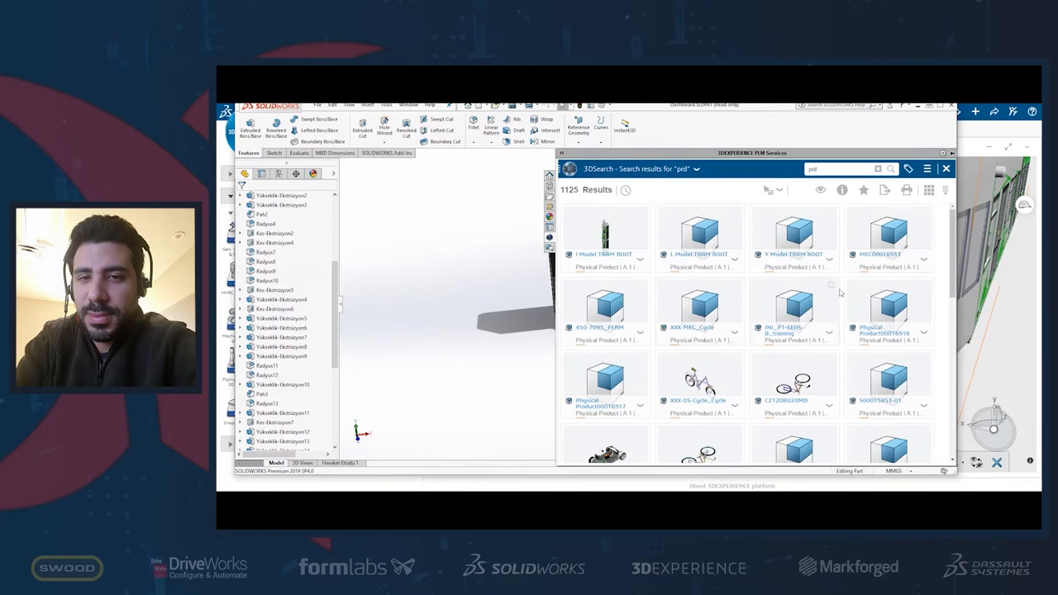
scroll(down, 3)
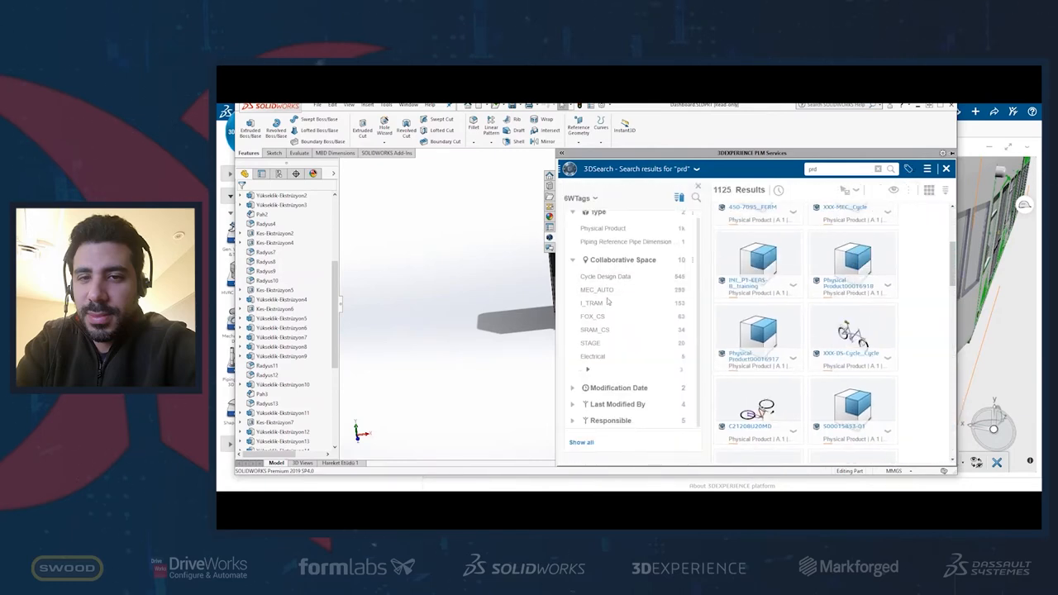
click(582, 441)
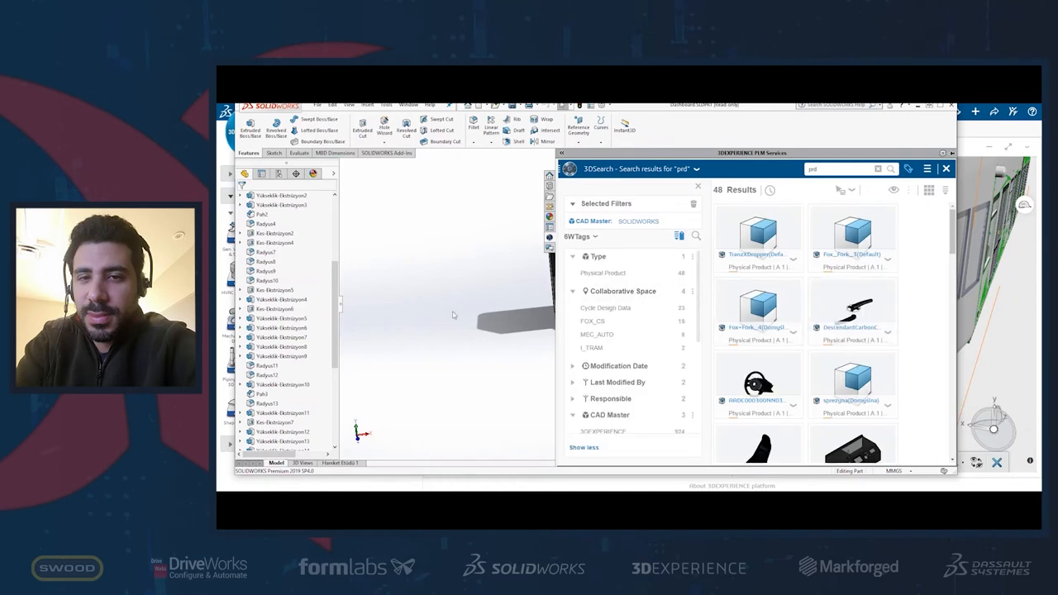
mouse_move(946, 169)
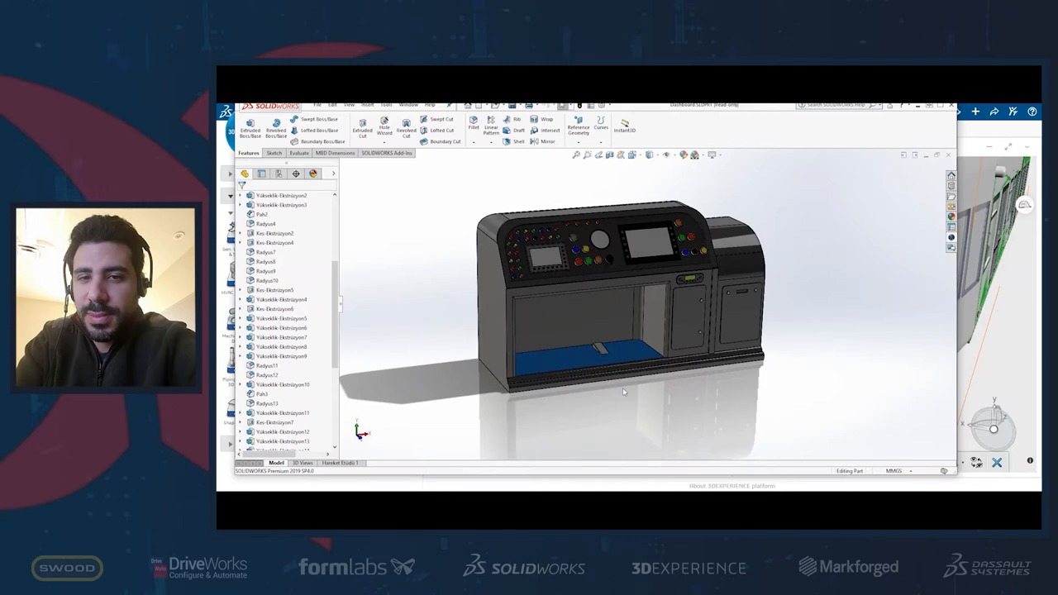
mouse_move(625, 390)
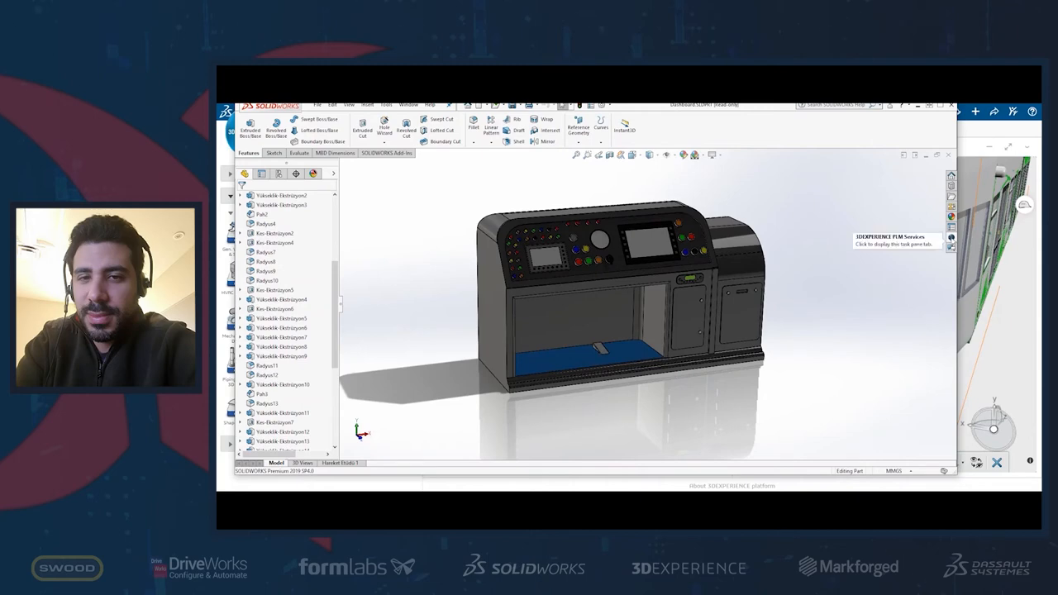
Switch back to the 3DEXPERIENCE browser with Controller Dashboard selected in the tram structure.
click(953, 238)
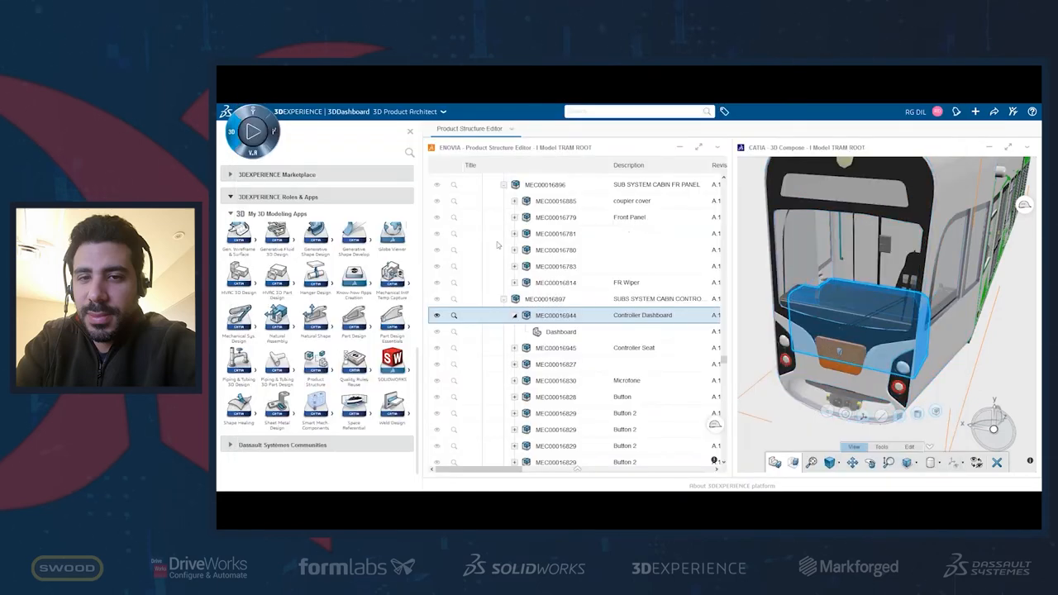
Collapse the tram structure to TRAM ROOT and re-expand it to its top-level systems.
click(410, 132)
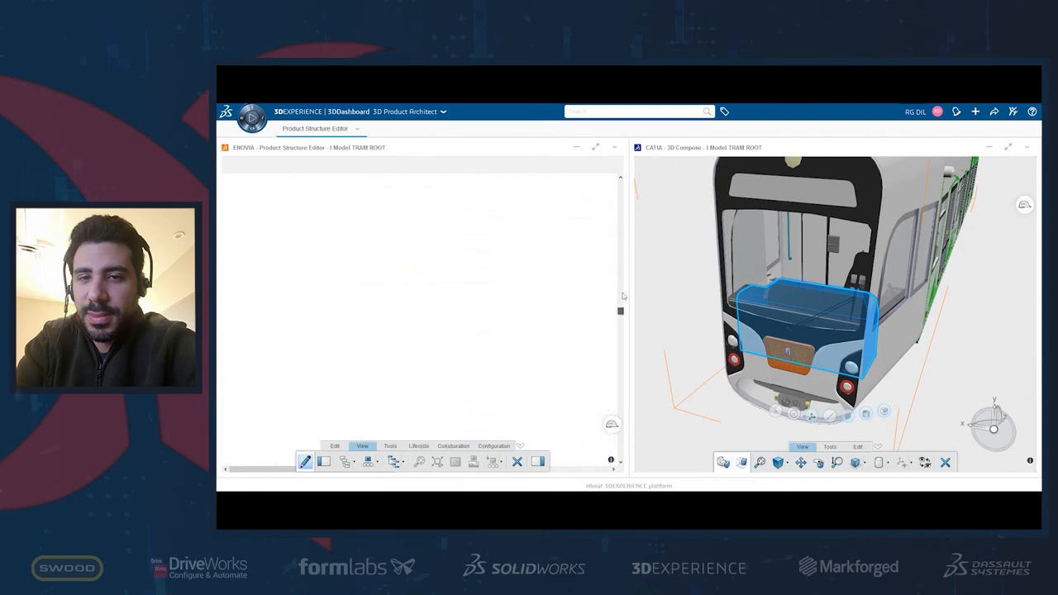
right_click(322, 180)
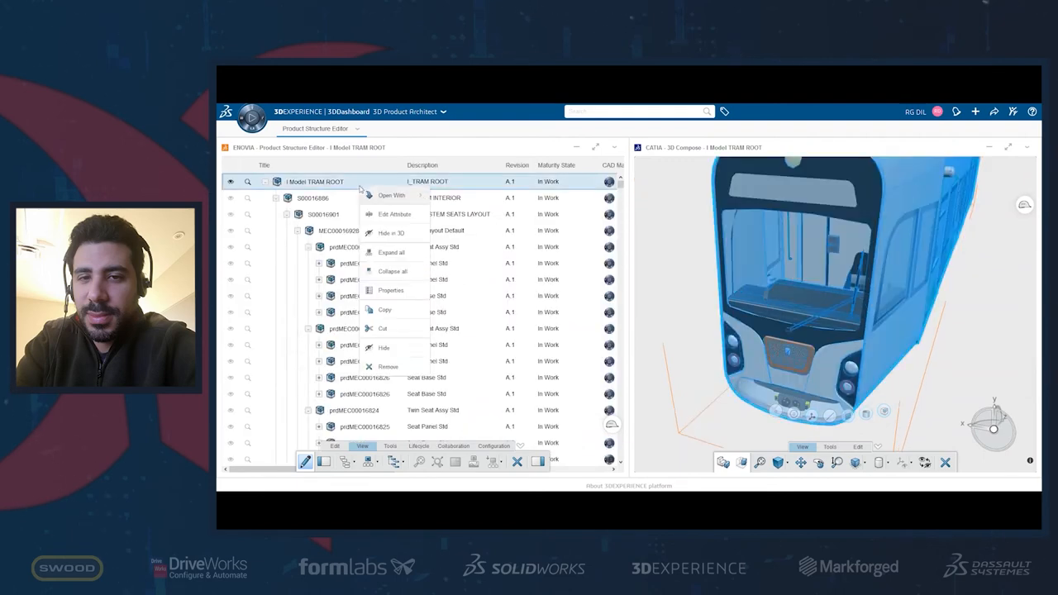
click(392, 271)
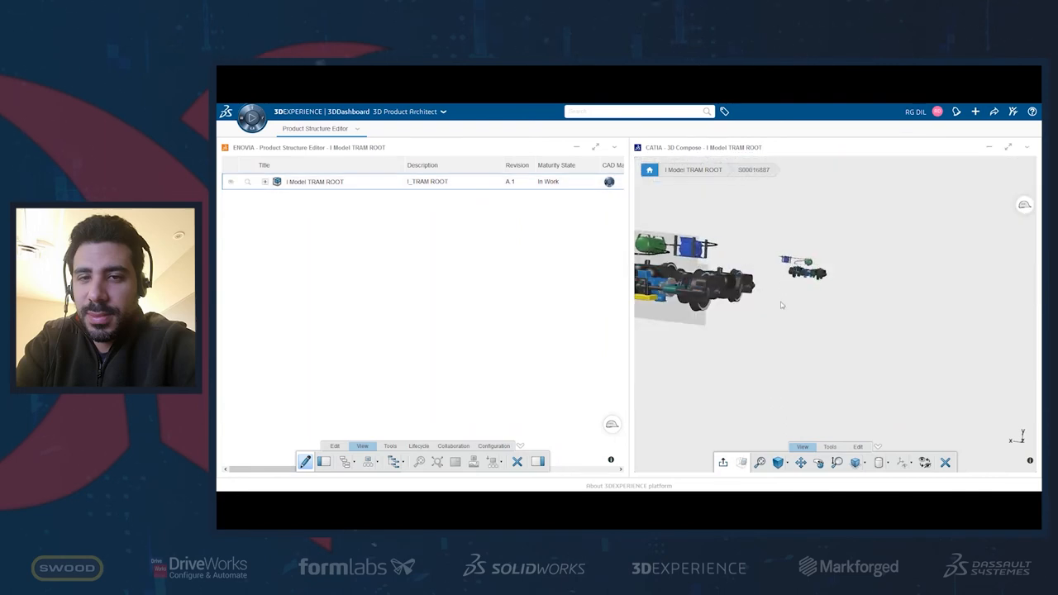
click(264, 181)
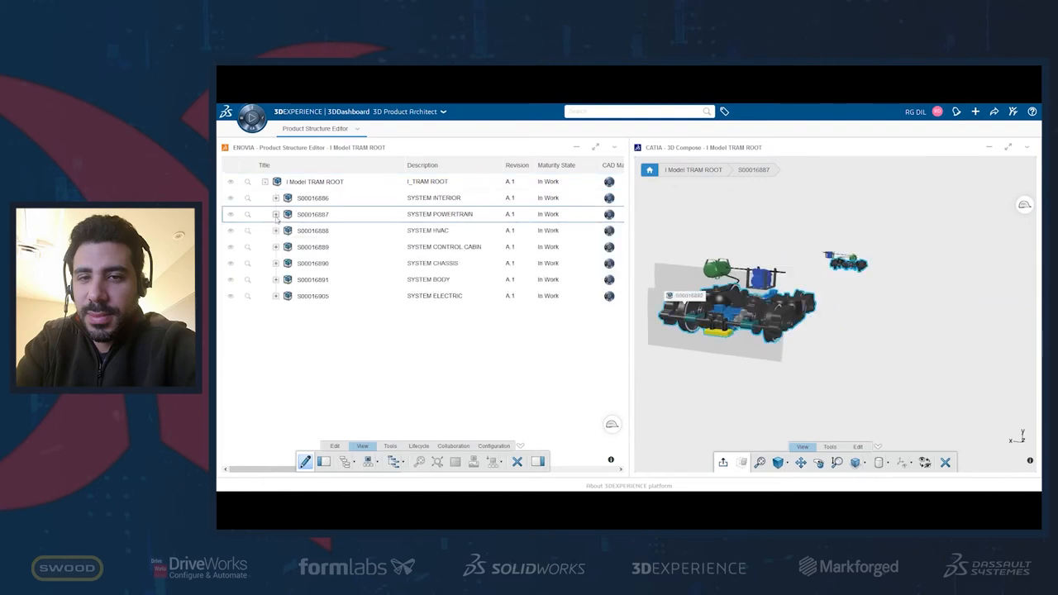
Drill SYSTEM POWERTRAIN into the motor bogie, select Dual Motors Drive Units and bring up its actions.
click(276, 215)
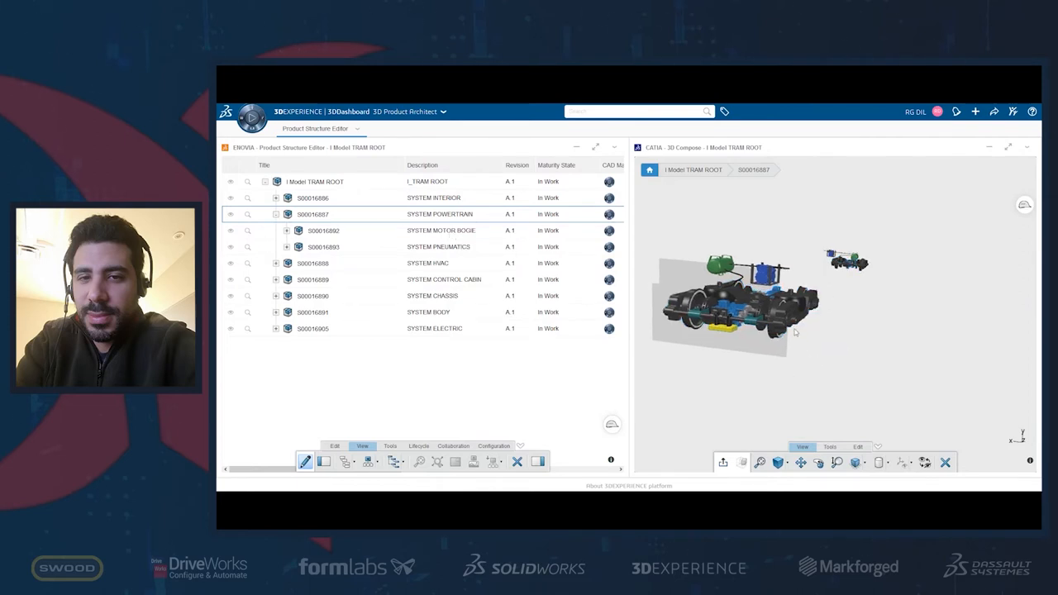
click(324, 230)
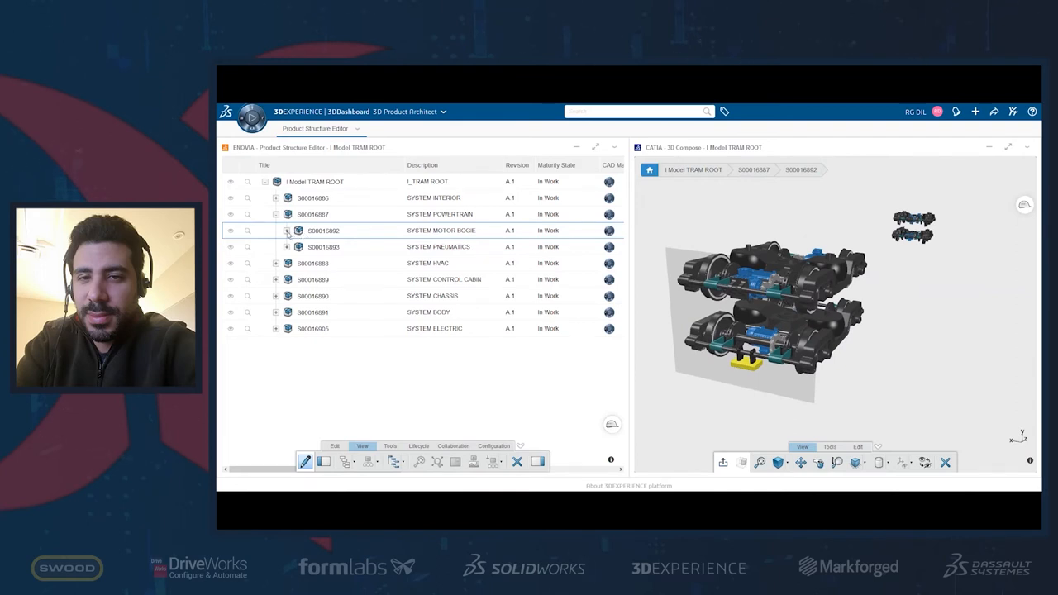
click(288, 231)
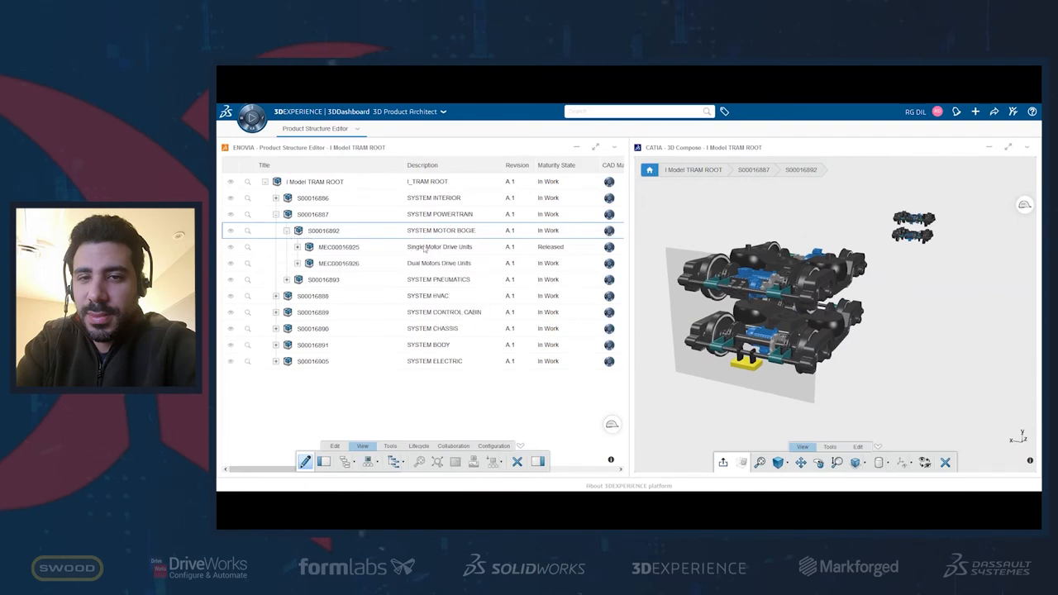
click(339, 246)
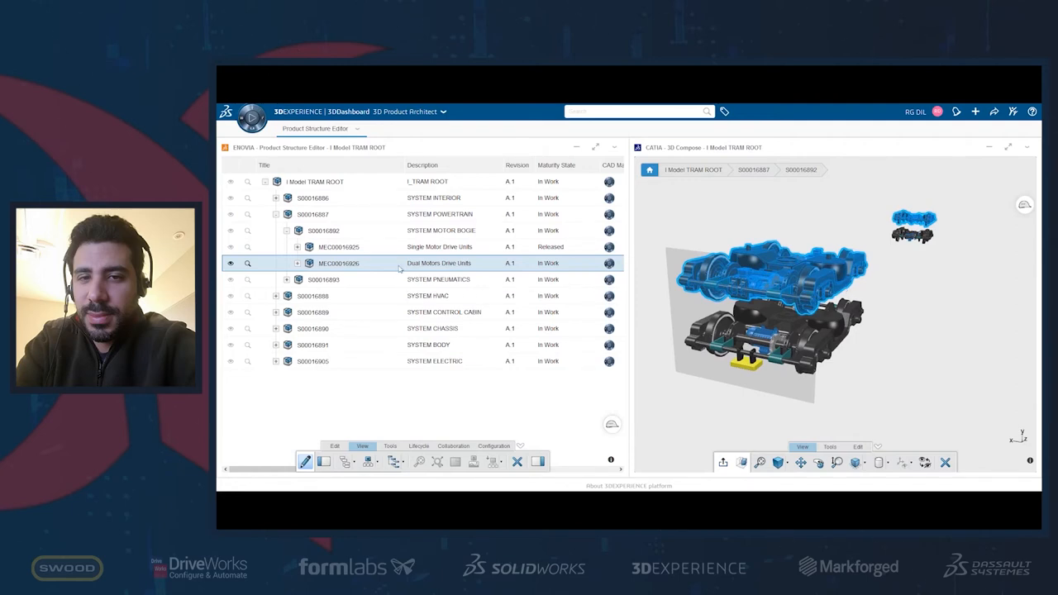
click(297, 263)
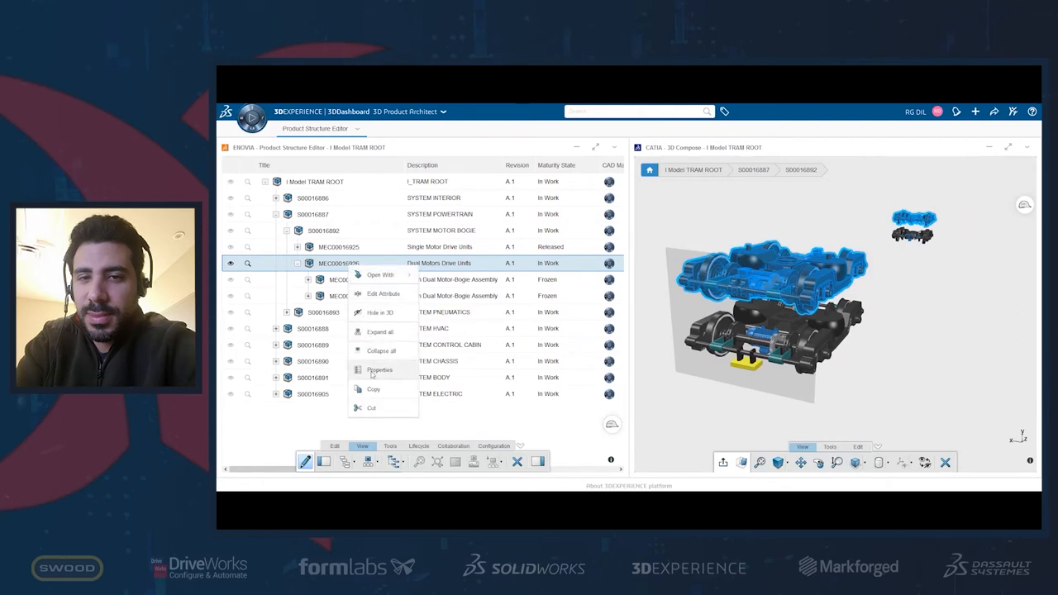
click(379, 371)
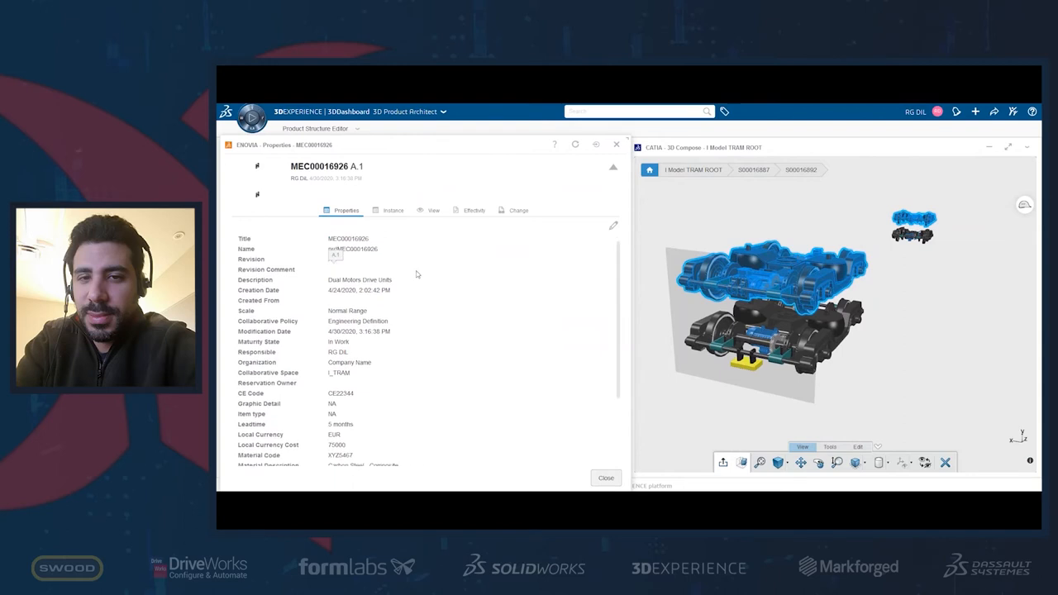
scroll(down, 3)
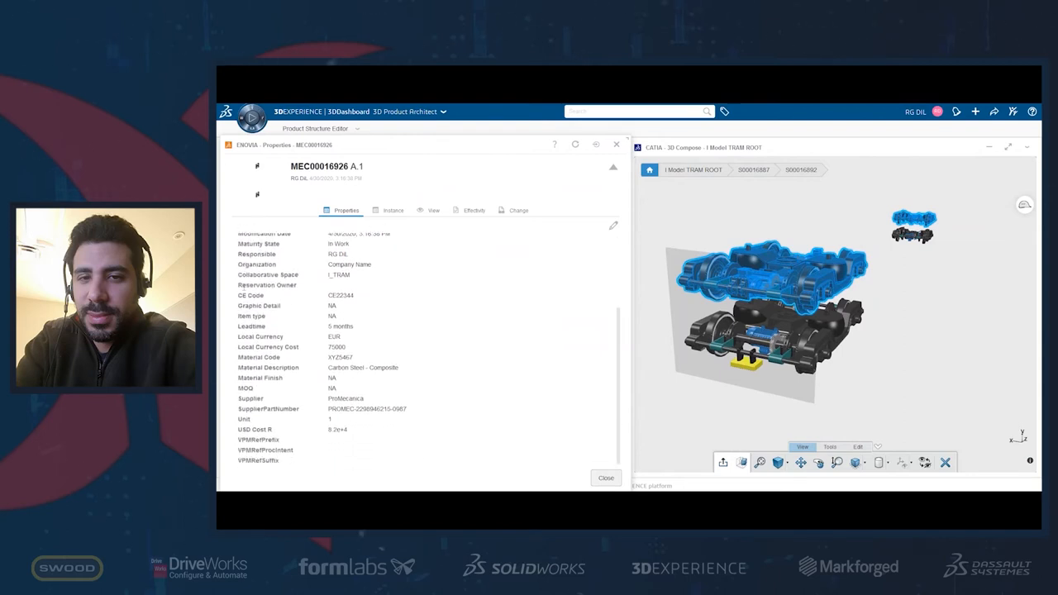
drag(268, 285, 377, 409)
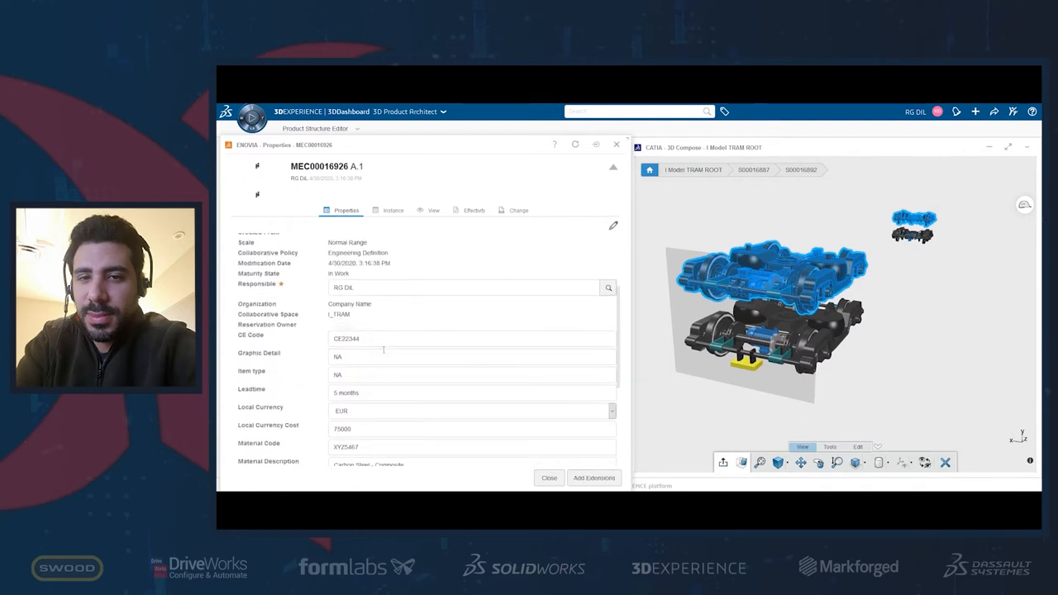
scroll(down, 3)
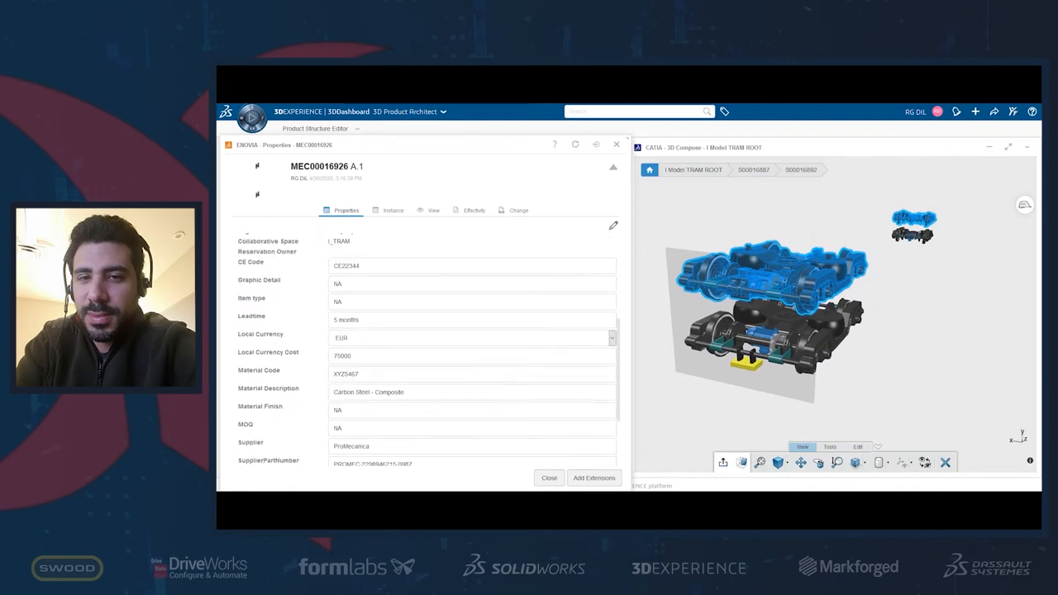
click(612, 337)
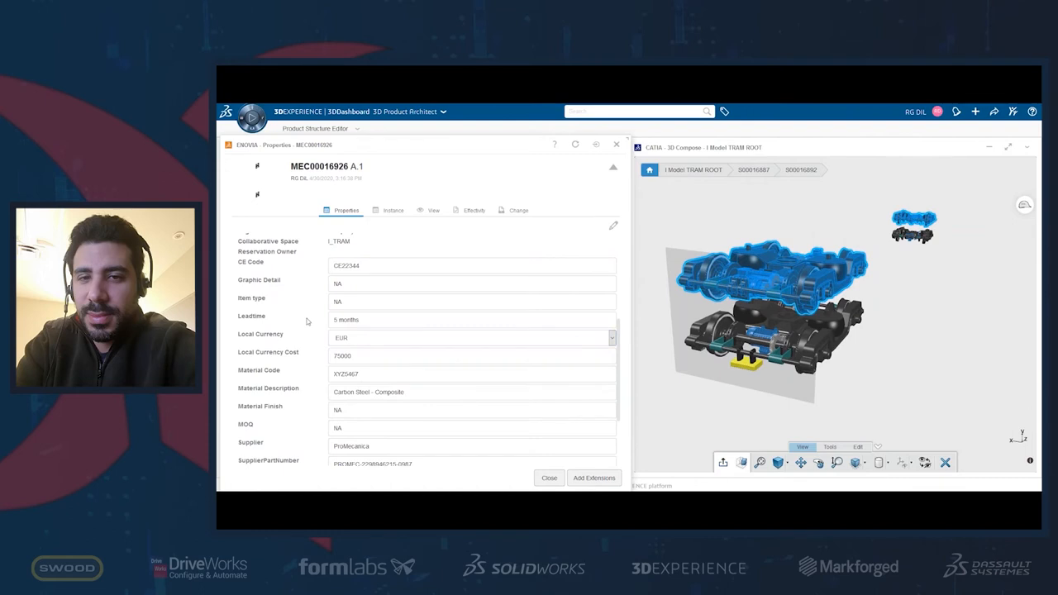
scroll(down, 3)
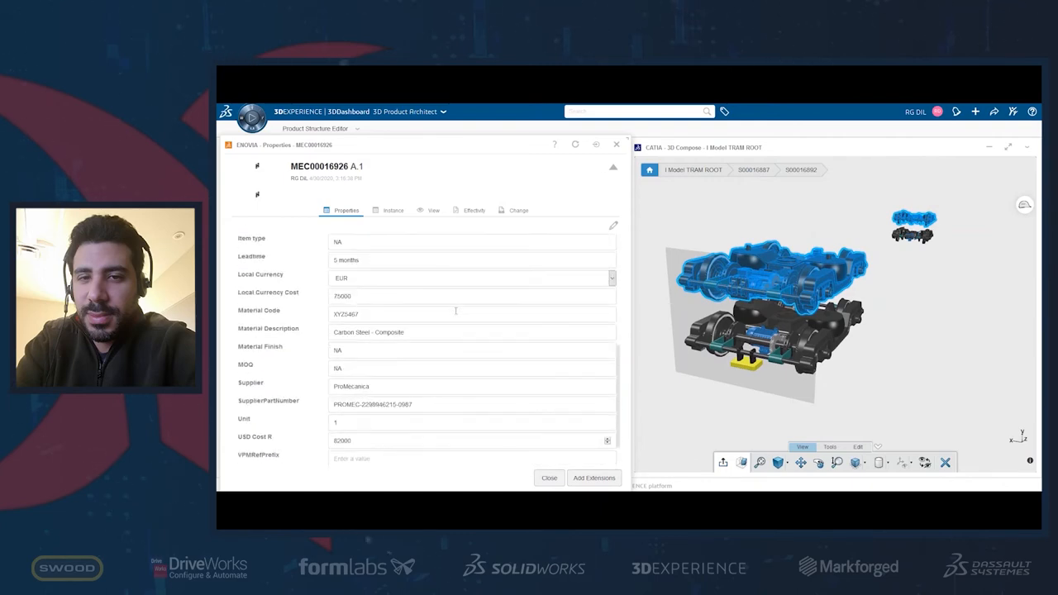
scroll(down, 3)
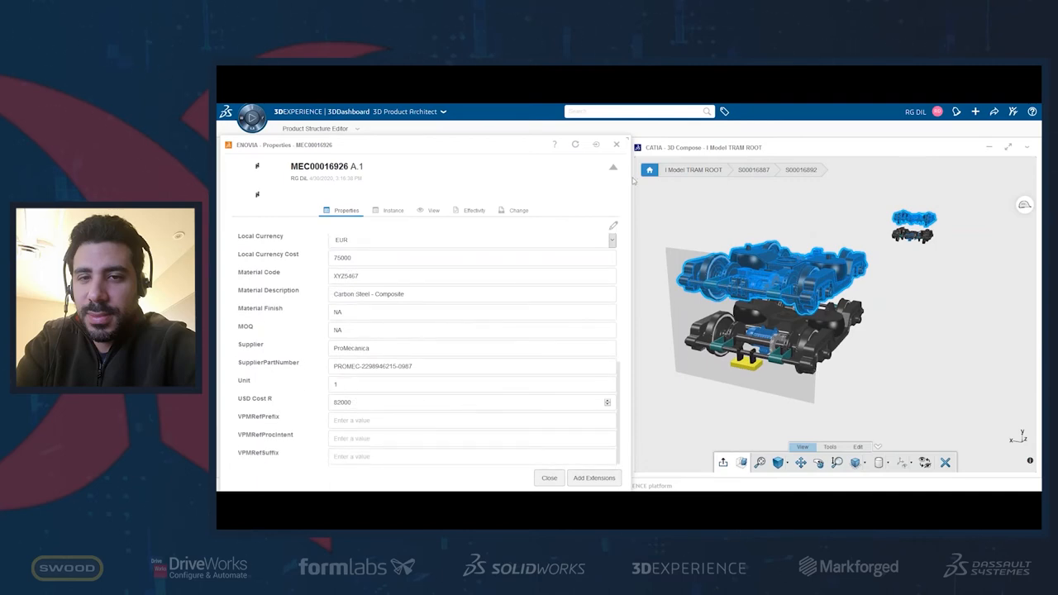
click(549, 478)
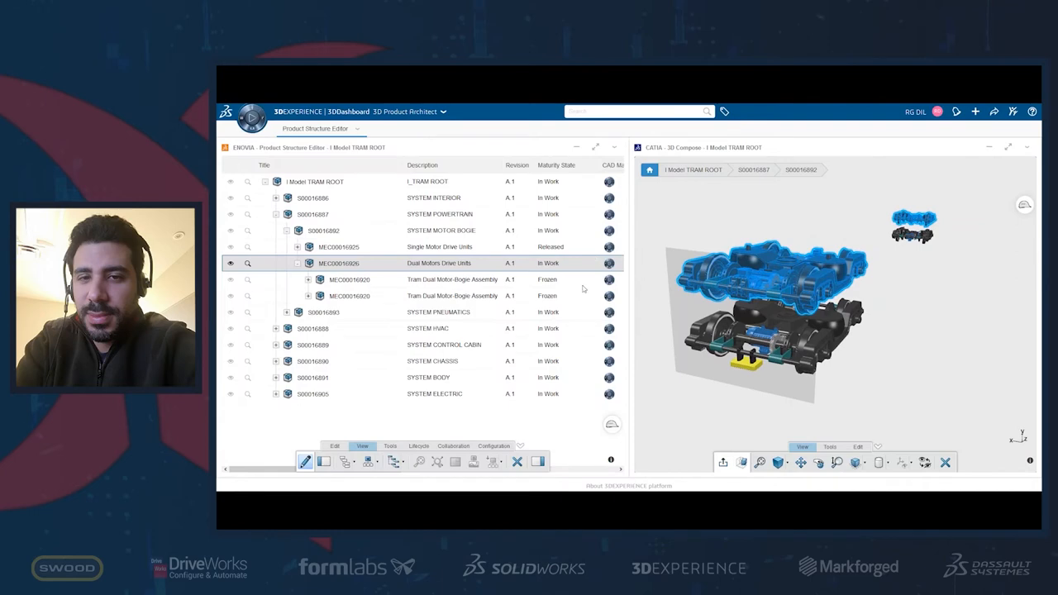
mouse_move(582, 289)
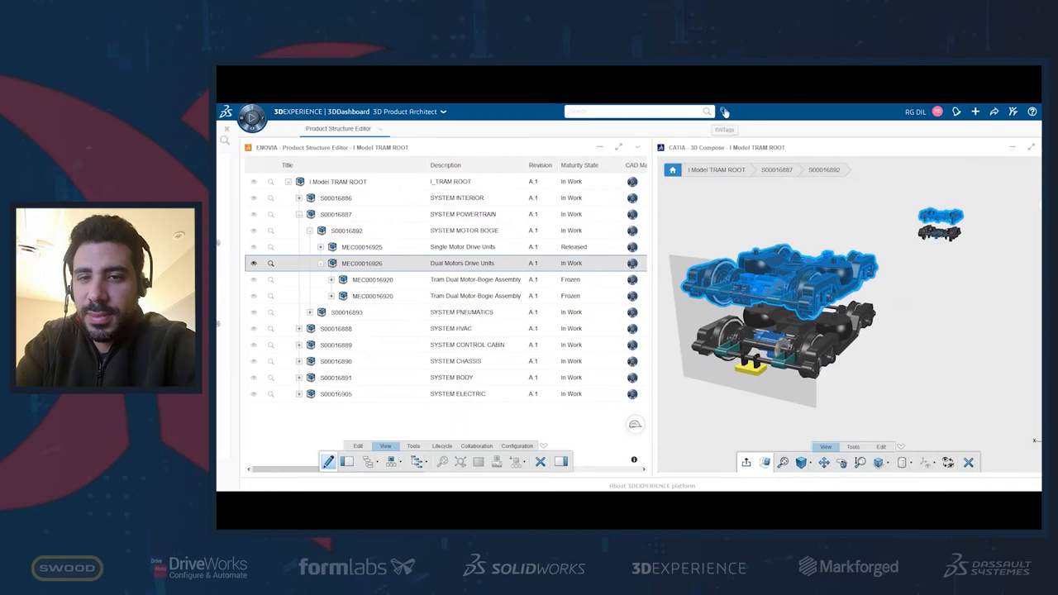
Show the 6W Tags panel counting motor bogie items by In Work, Released and Frozen.
click(724, 112)
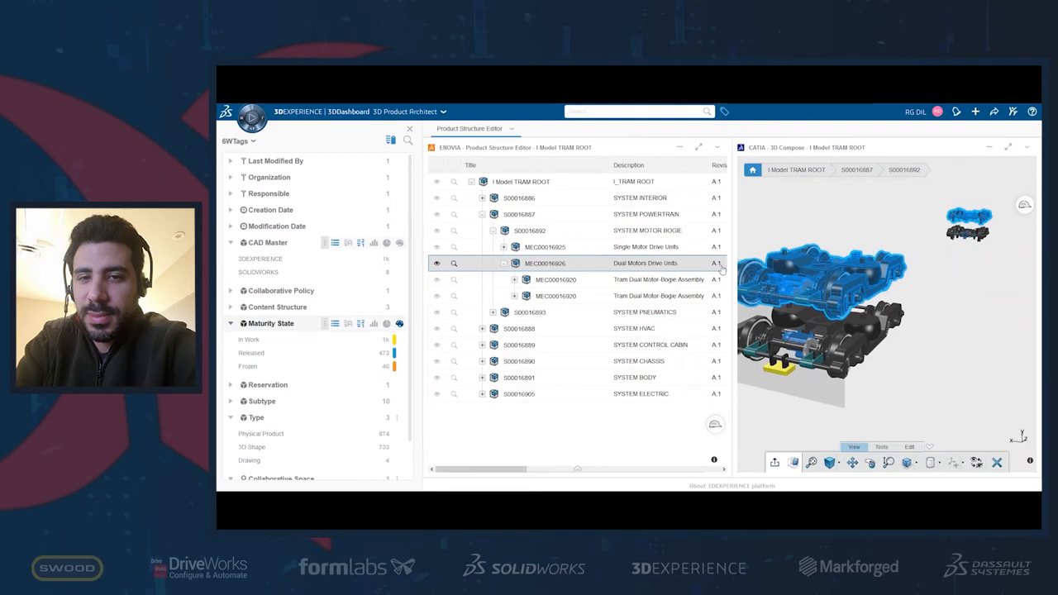
mouse_move(864, 238)
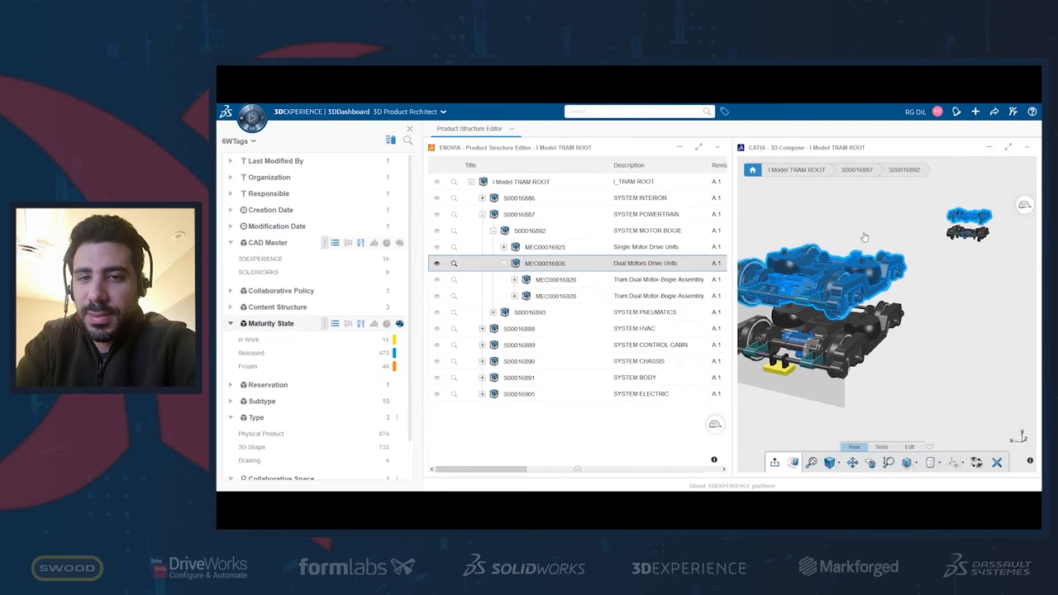
mouse_move(886, 234)
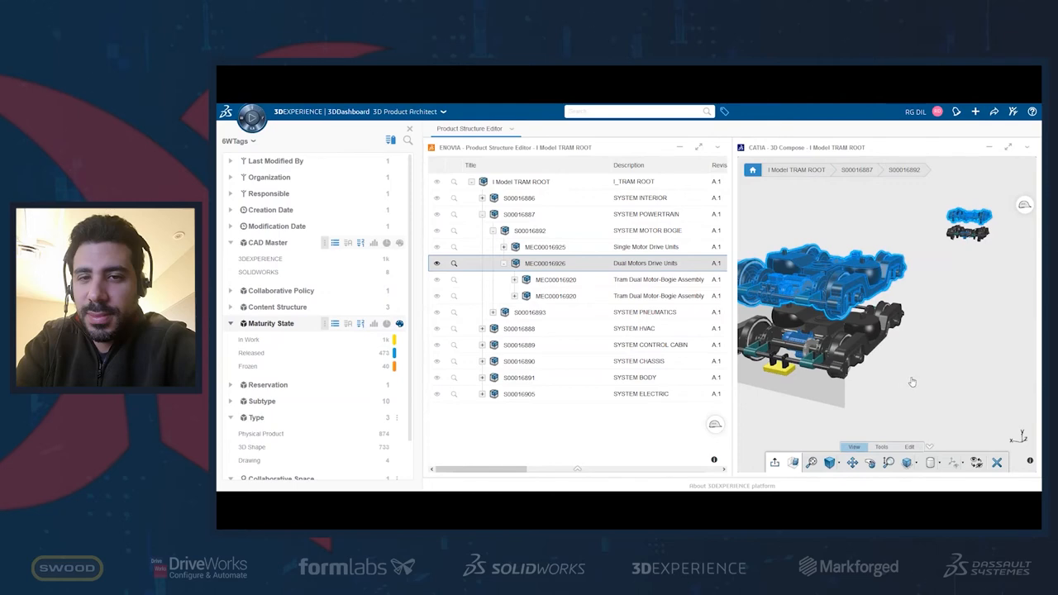
mouse_move(835, 354)
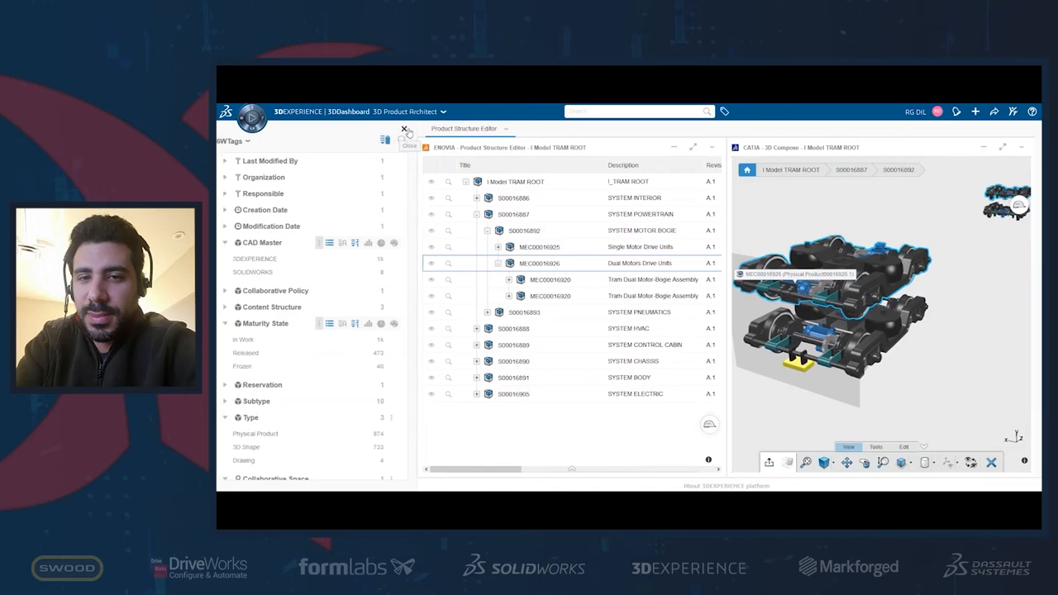
Close the 6W Tags panel and drop down the list of available dashboards.
click(405, 131)
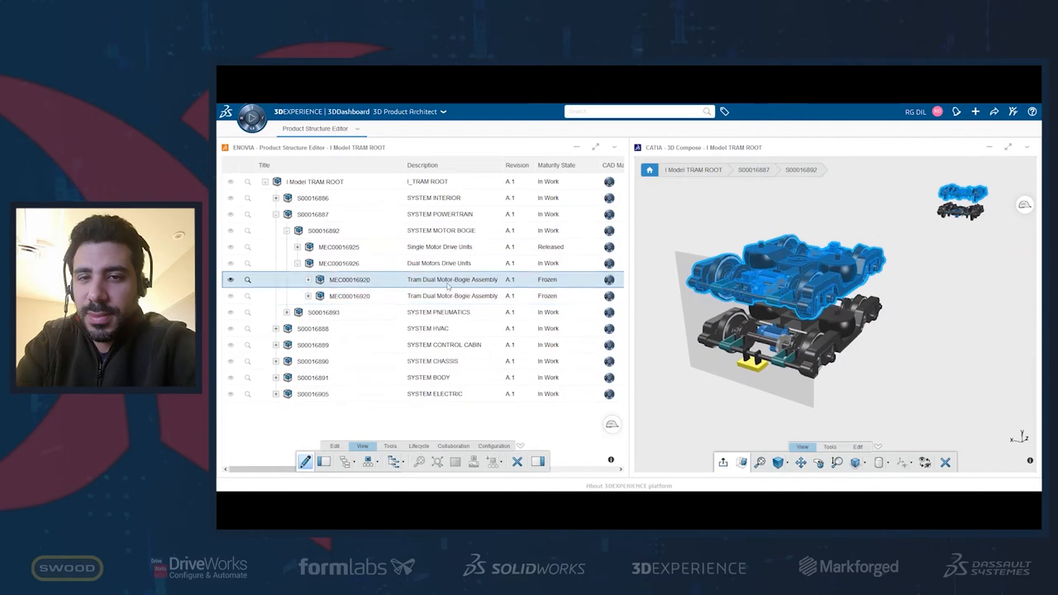
mouse_move(453, 296)
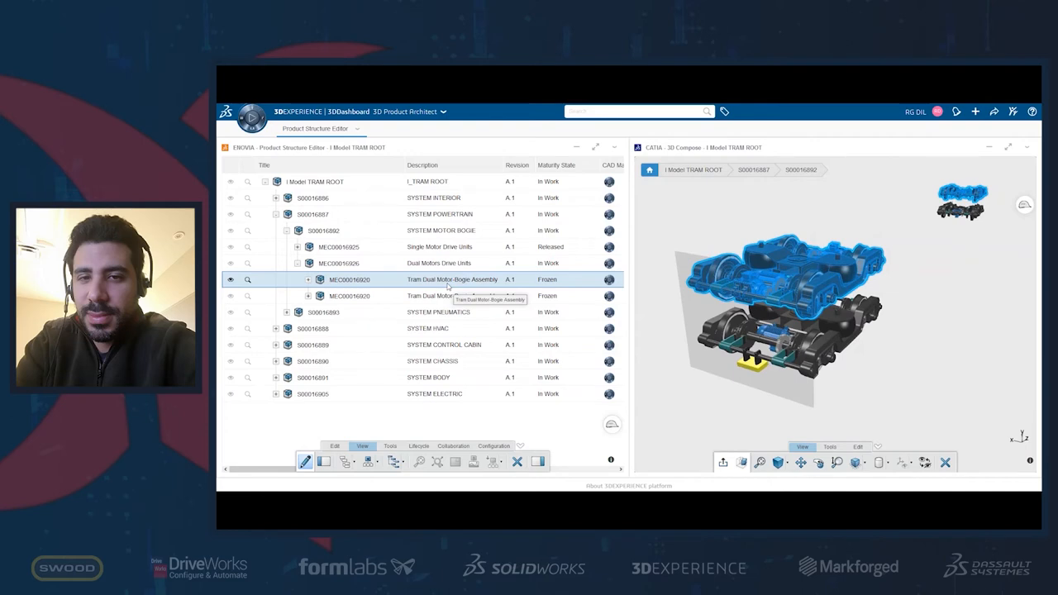
mouse_move(520, 308)
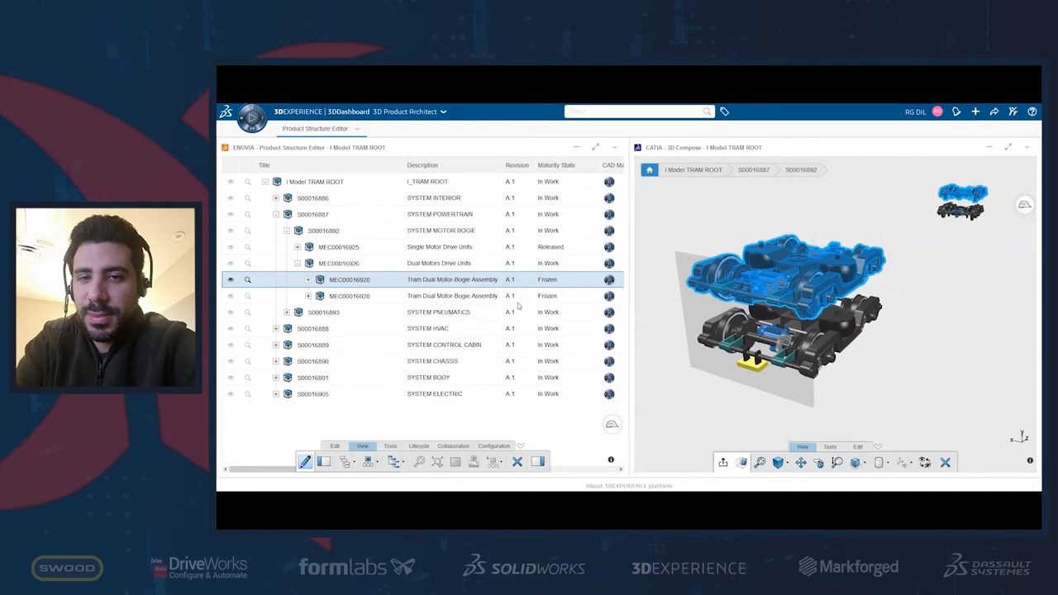
click(443, 112)
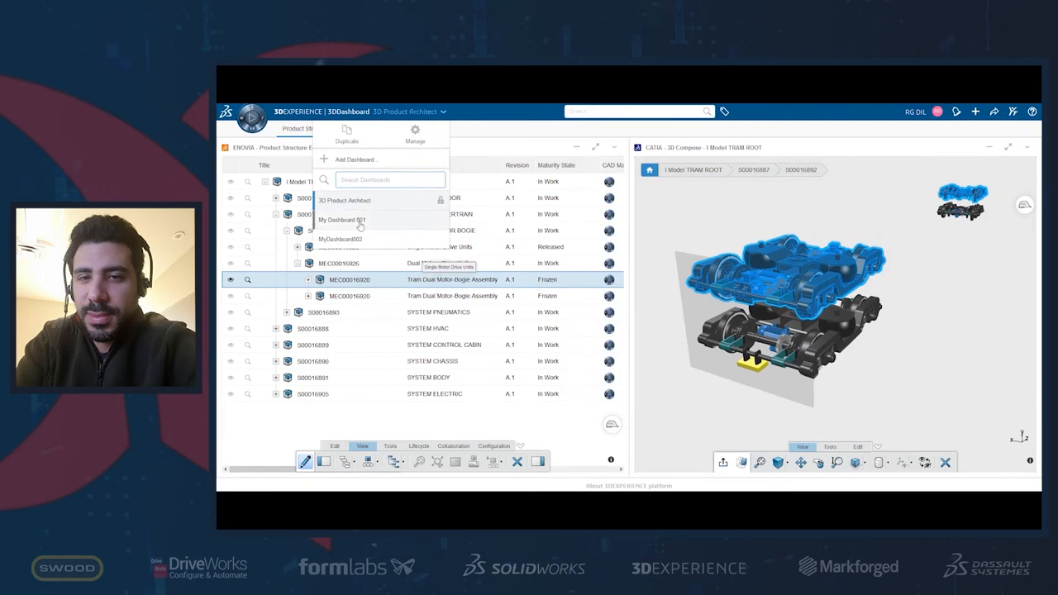
Switch to My Dashboard 001, maximize the Dual Motor-Bogie Assy Release change action and enter its properties edit mode.
click(340, 220)
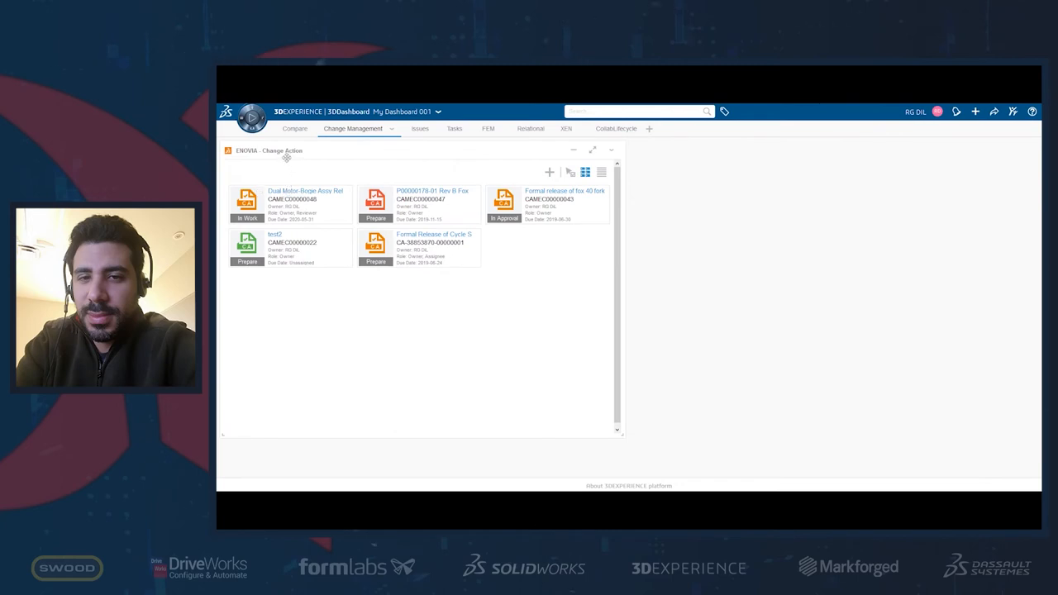
mouse_move(305, 192)
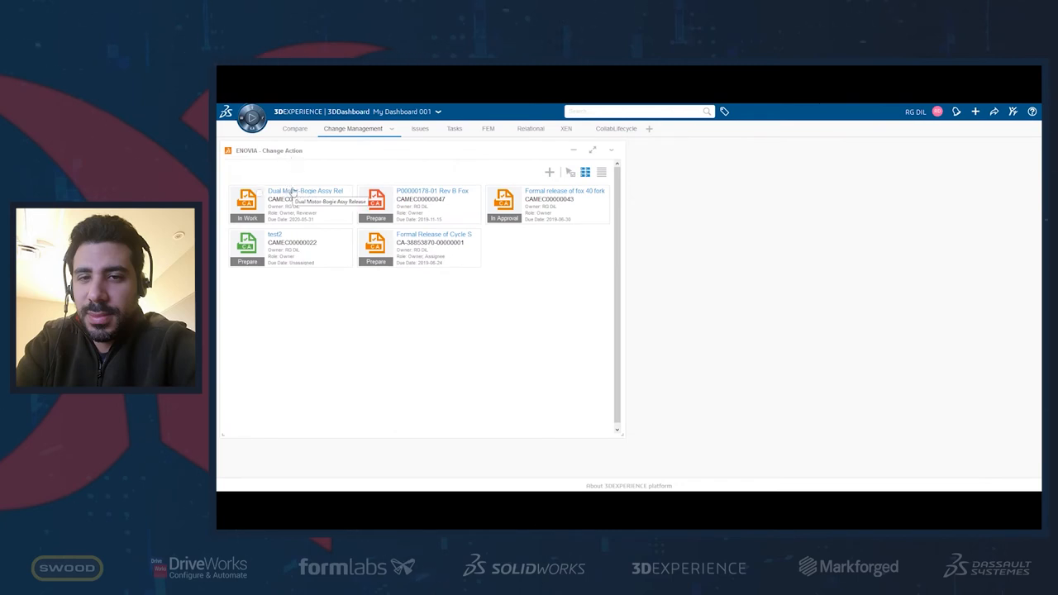
click(305, 192)
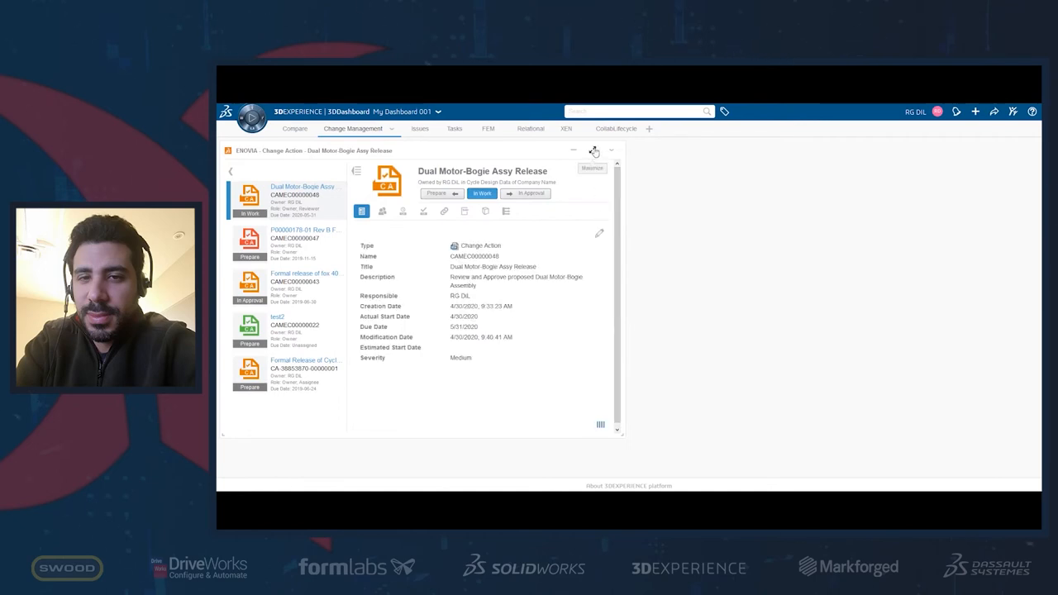
click(593, 150)
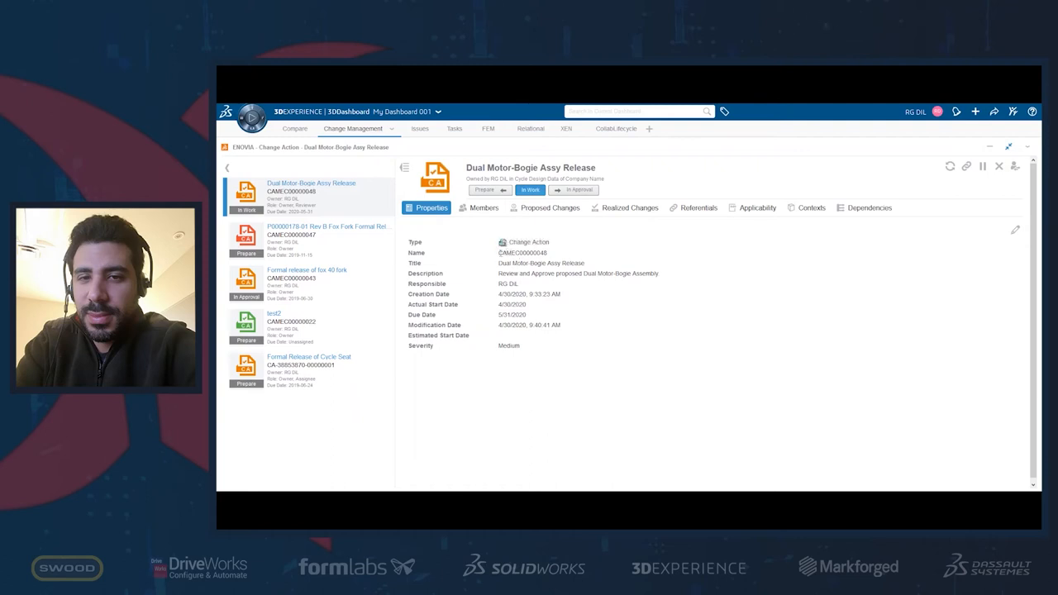
double_click(522, 252)
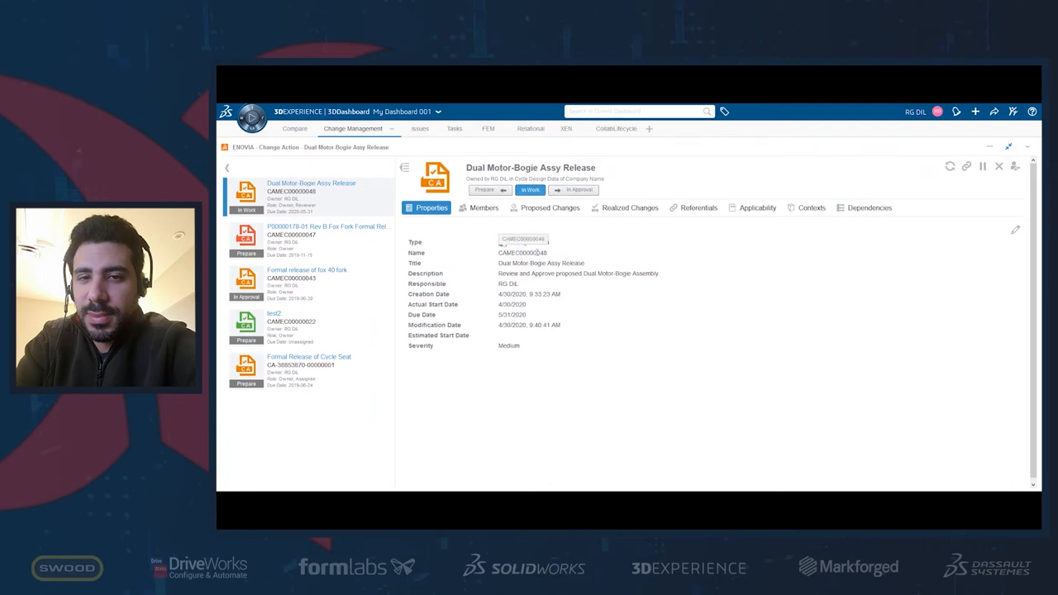
click(1015, 230)
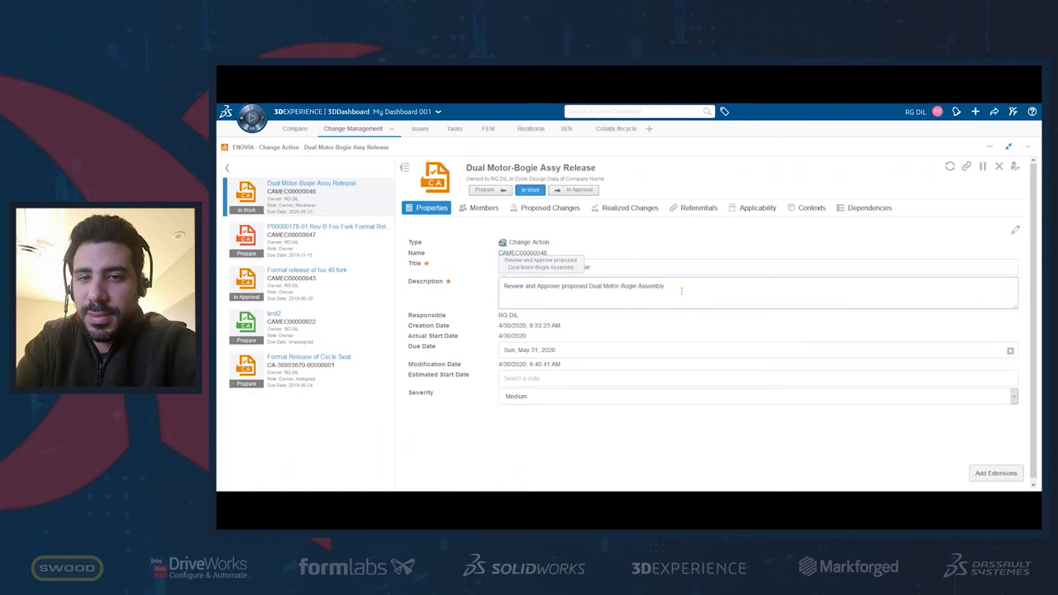
Review the change action's Members, expanded Proposed Changes and Referentials, ending back on Members.
click(483, 209)
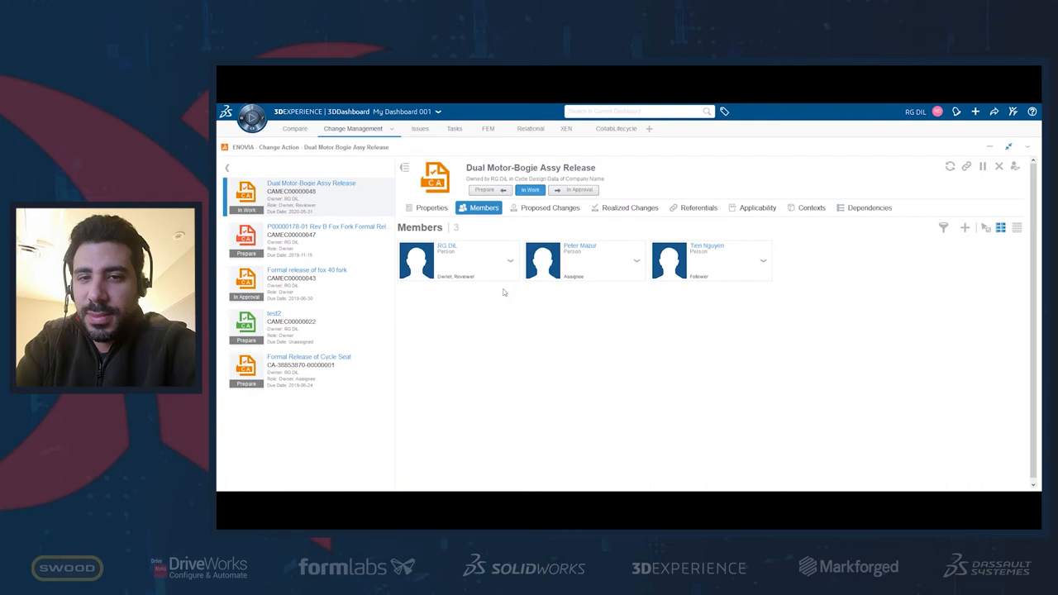
mouse_move(473, 294)
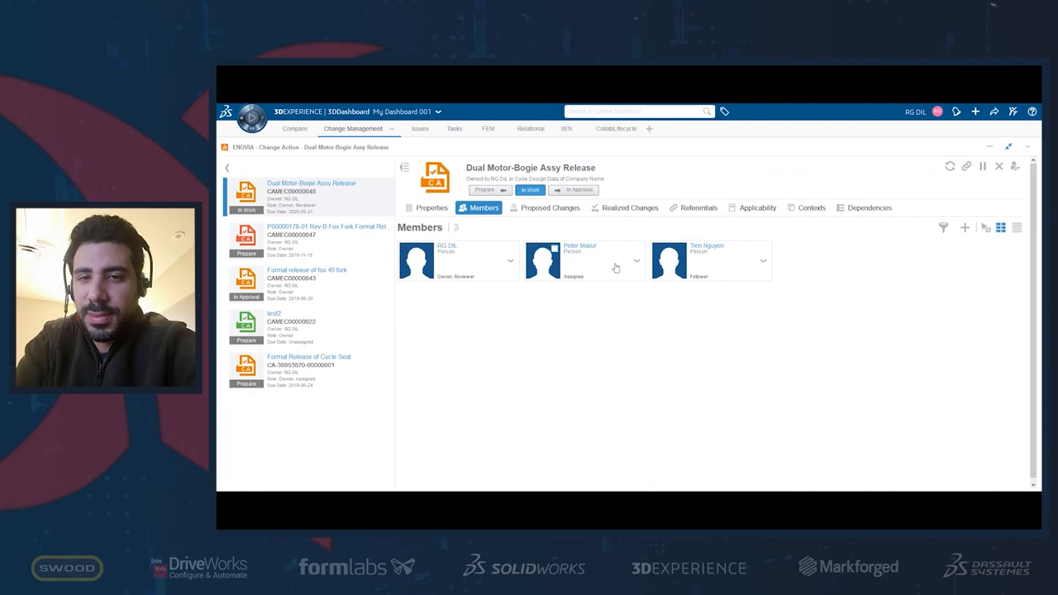
mouse_move(582, 285)
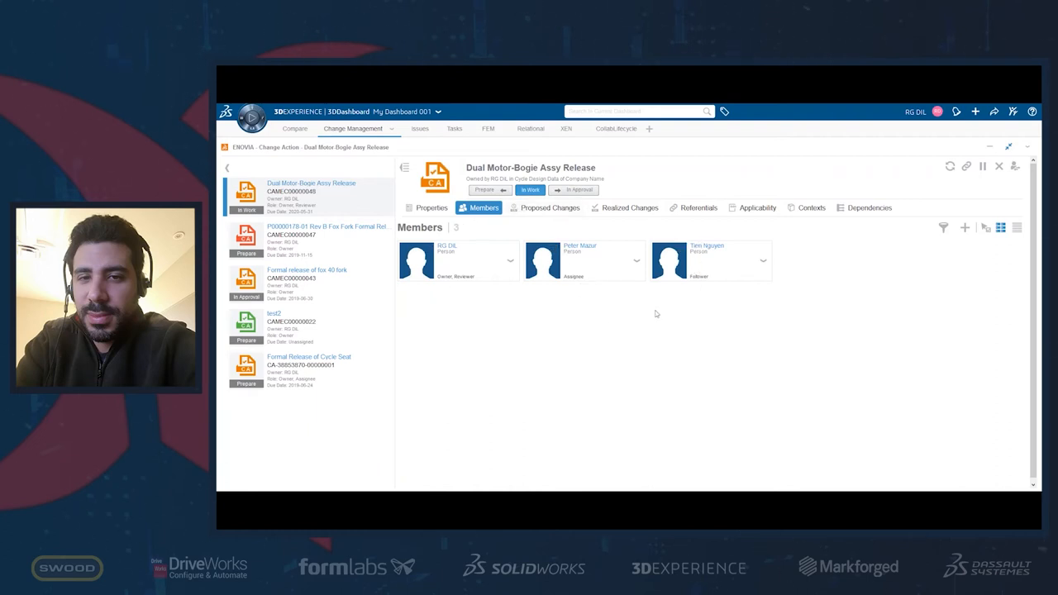
mouse_move(701, 238)
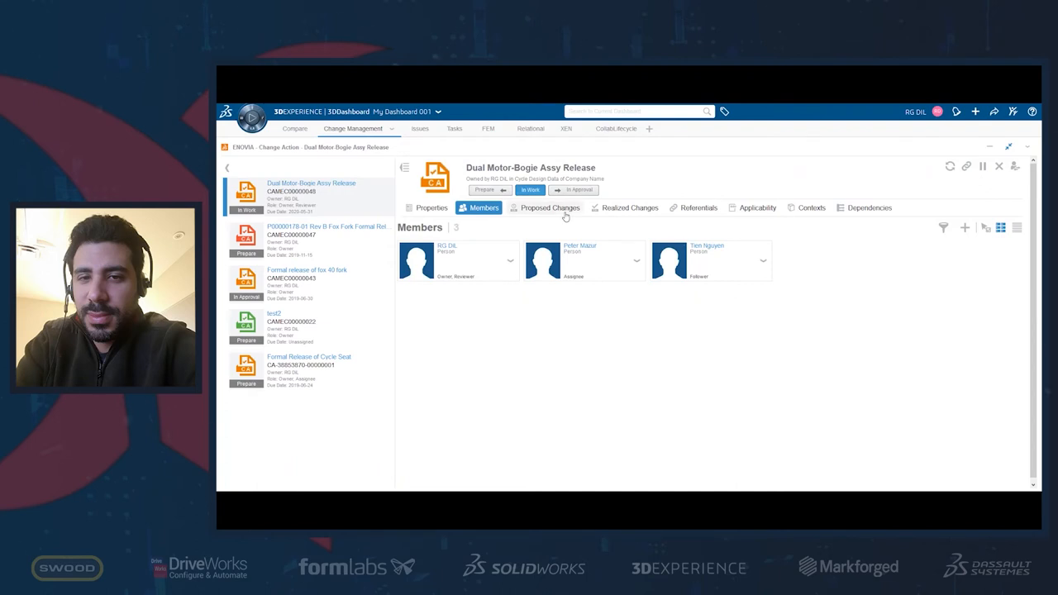
click(549, 208)
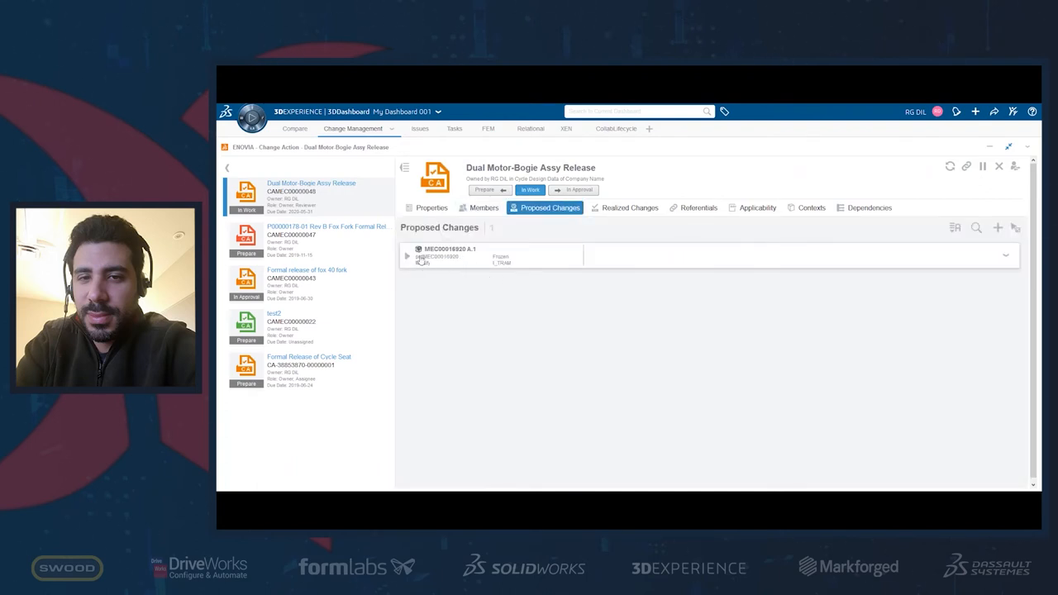
click(407, 254)
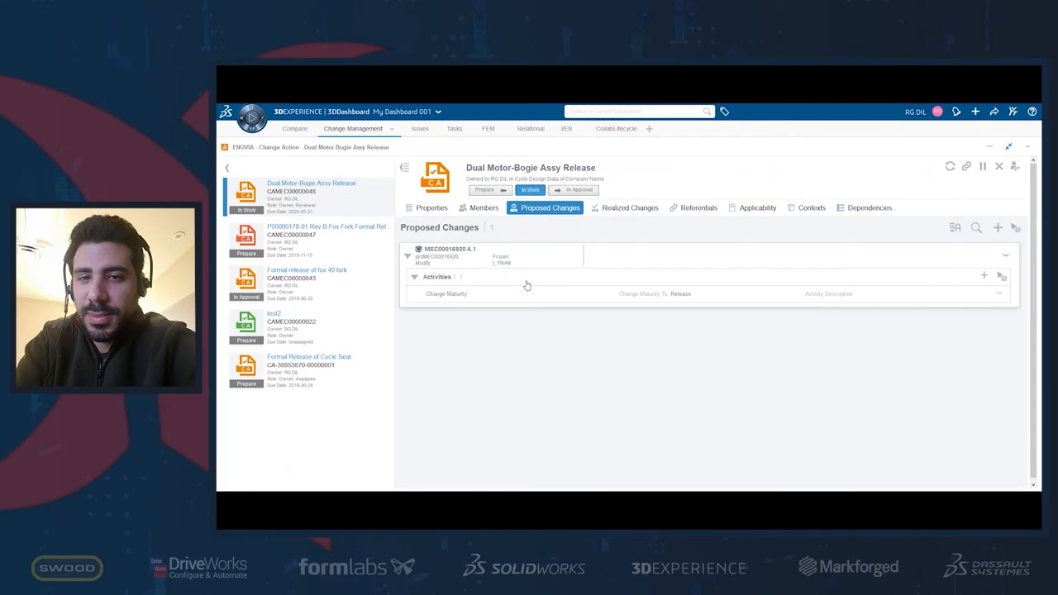
mouse_move(624, 306)
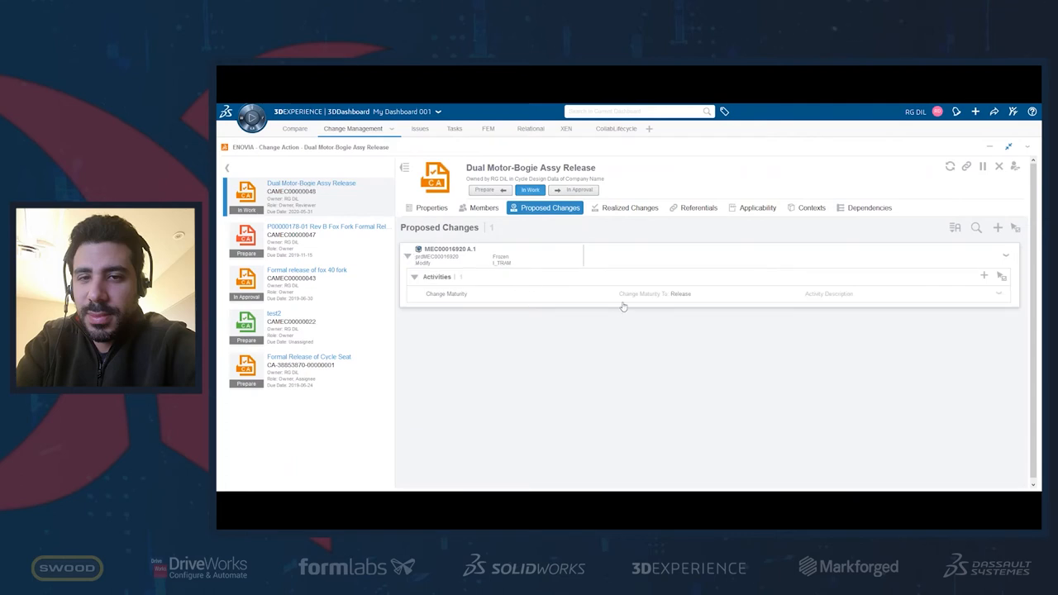
mouse_move(681, 296)
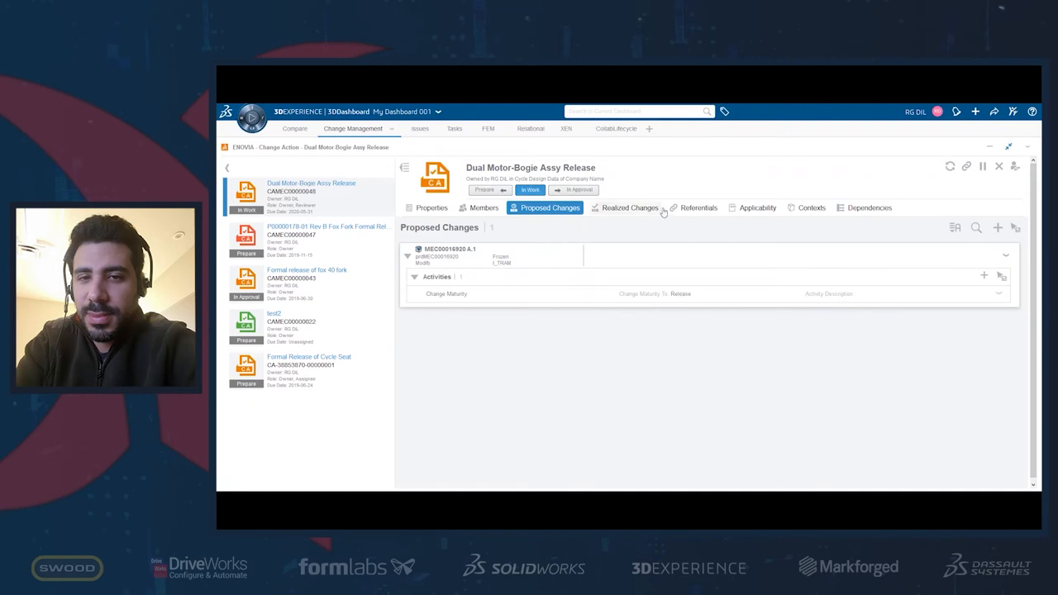
click(697, 209)
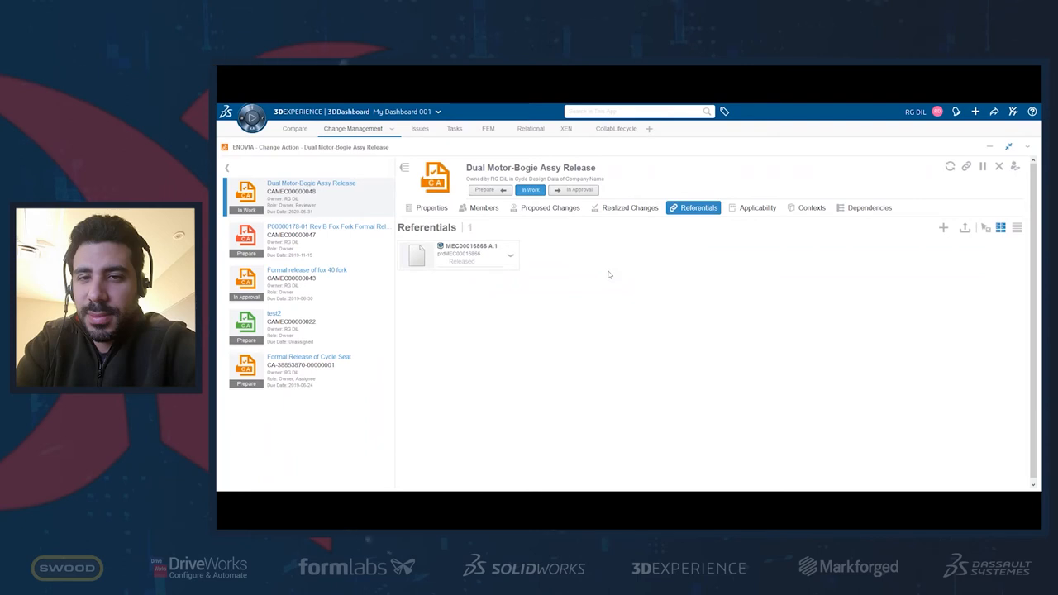
mouse_move(470, 234)
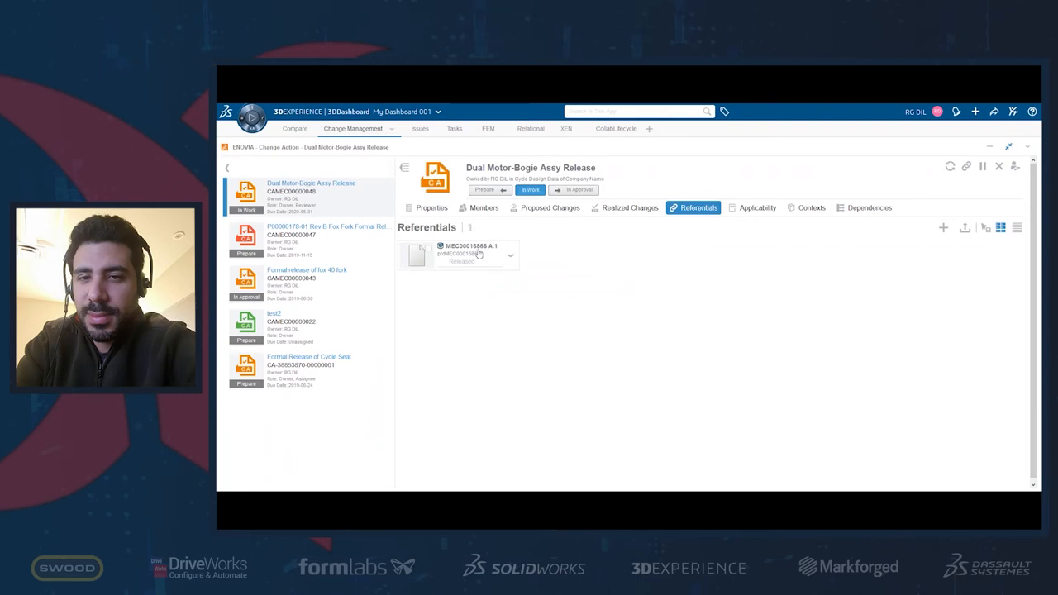
mouse_move(480, 255)
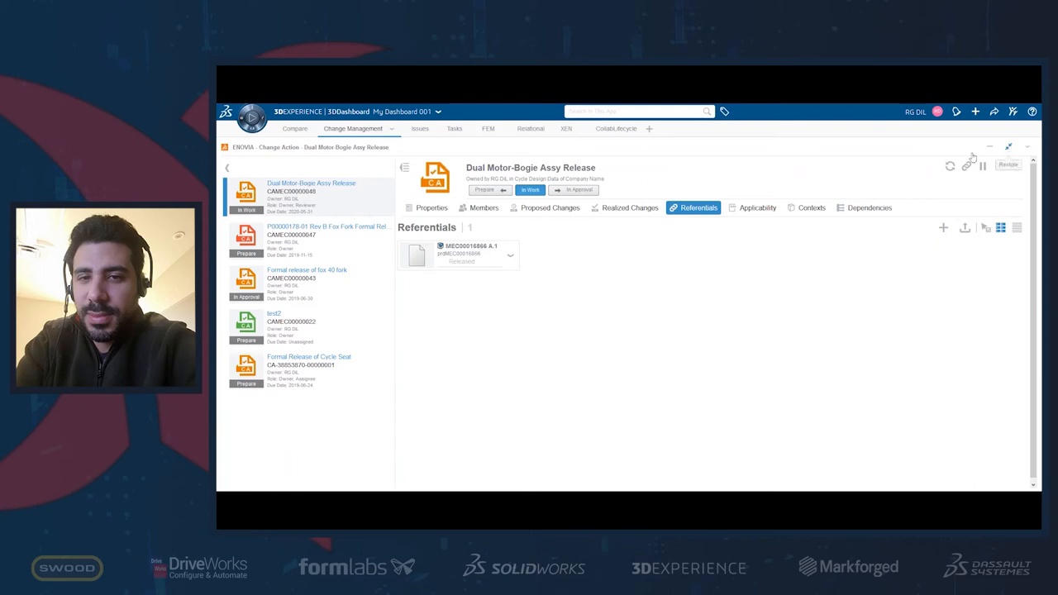
click(483, 209)
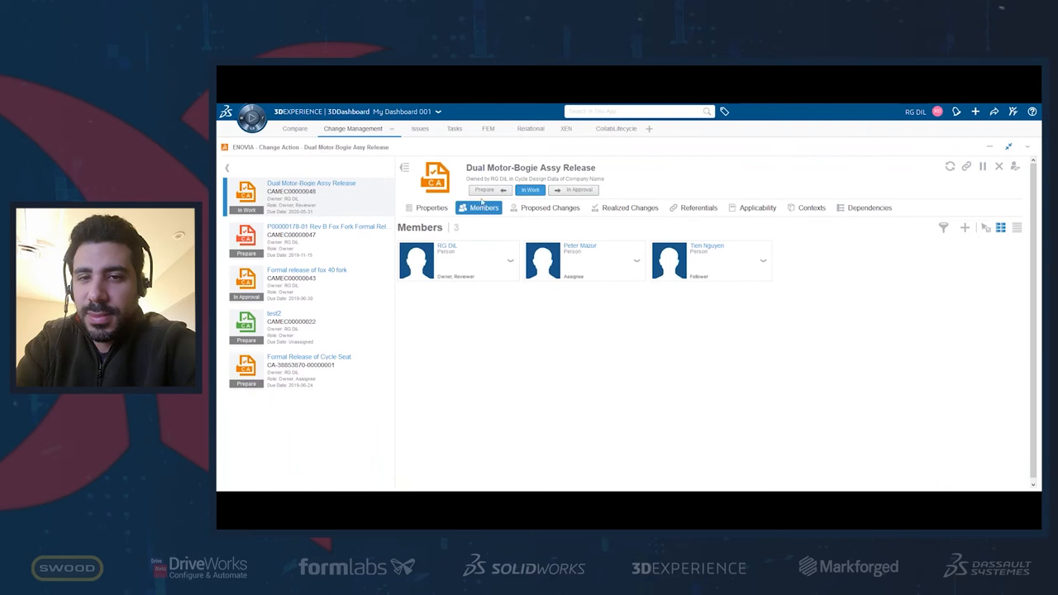
mouse_move(486, 197)
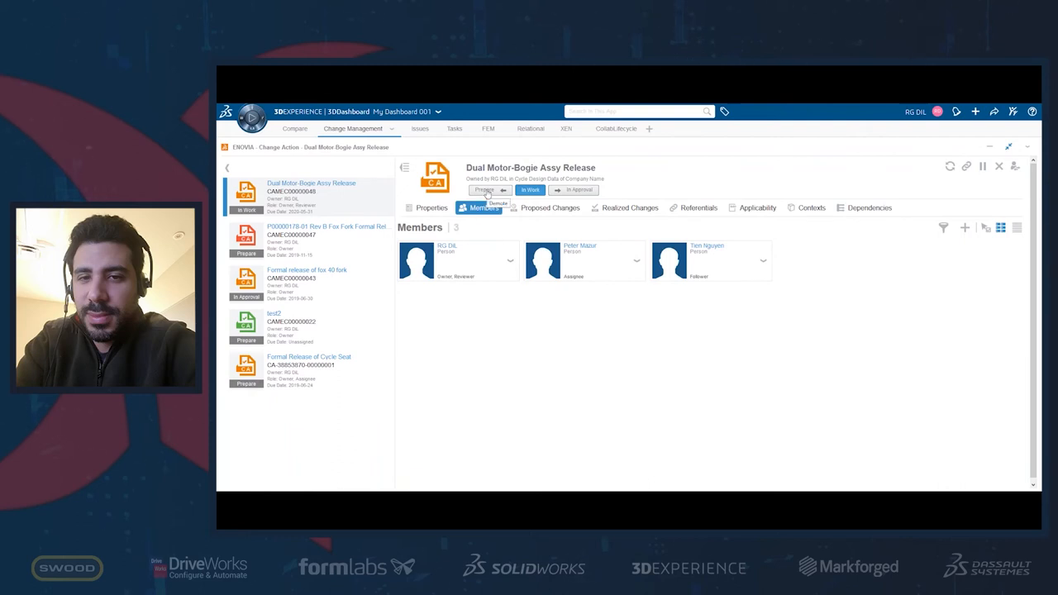
mouse_move(648, 305)
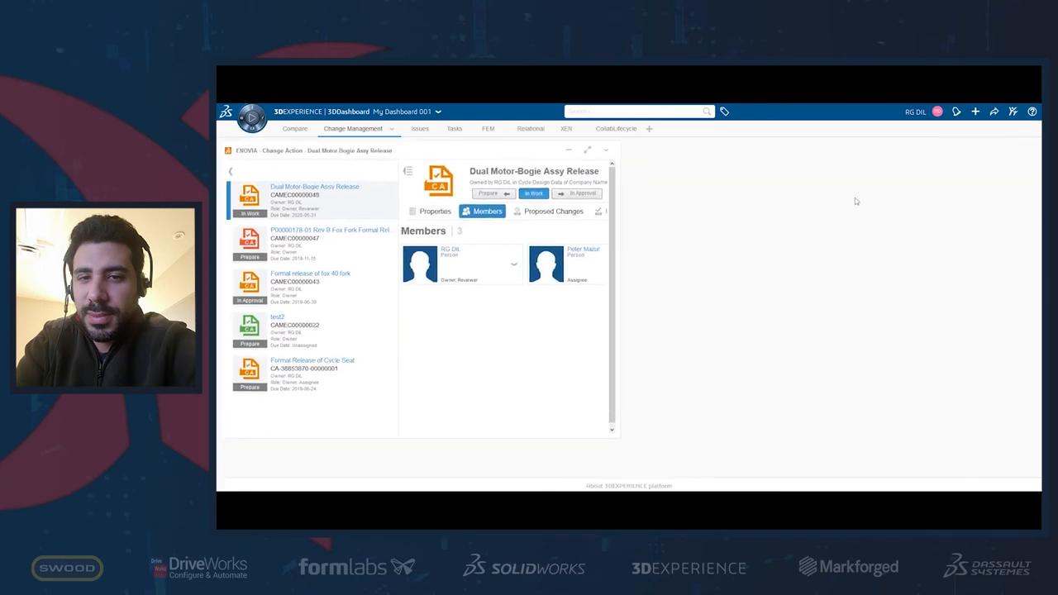
From the compass, launch Product Structure Explorer on the proposed bogie assembly and expand its parts tree.
click(554, 212)
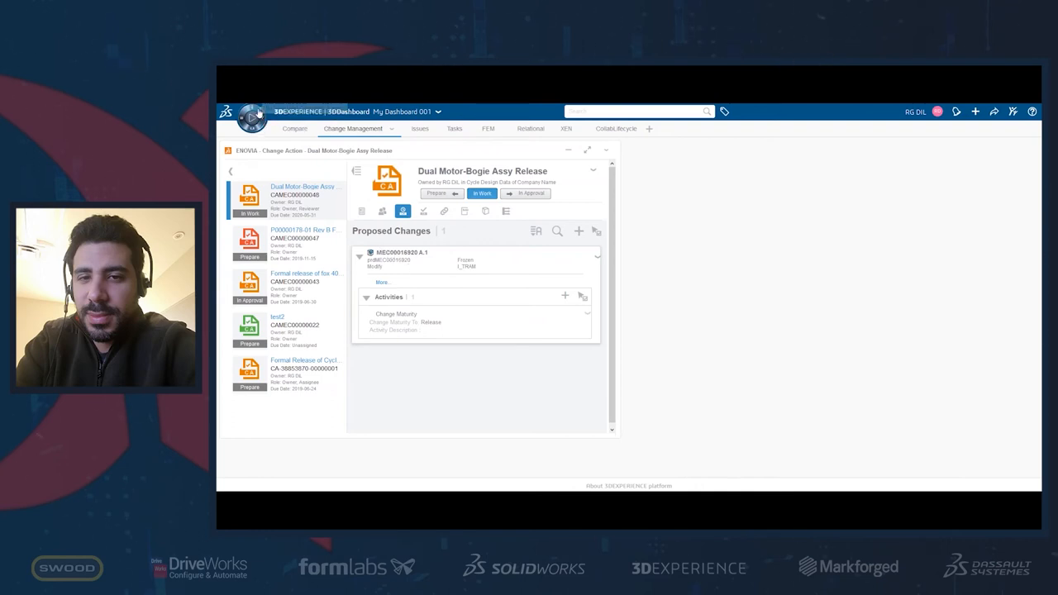
click(251, 112)
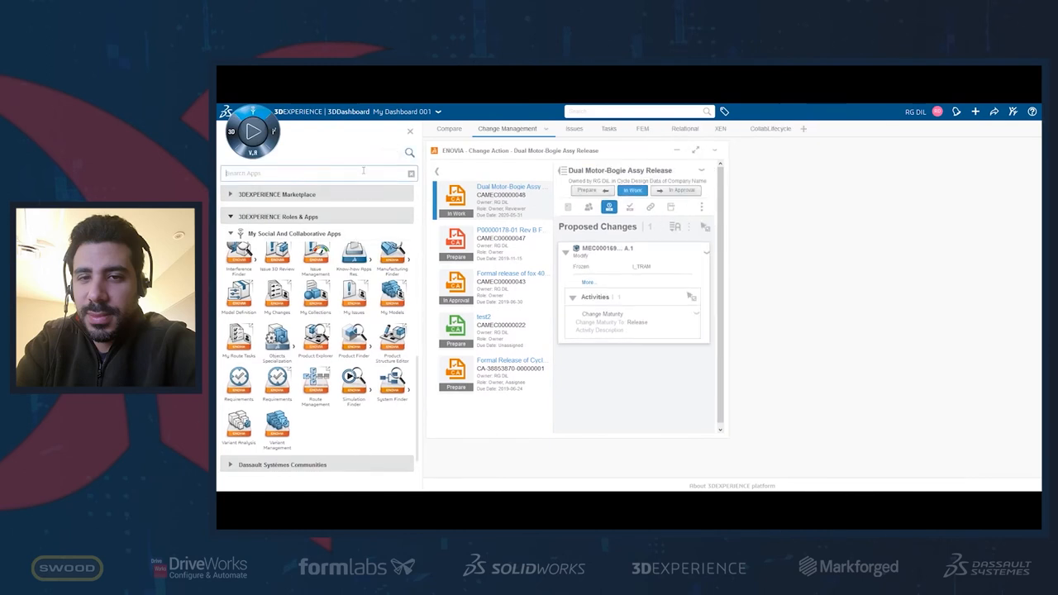
text(producy)
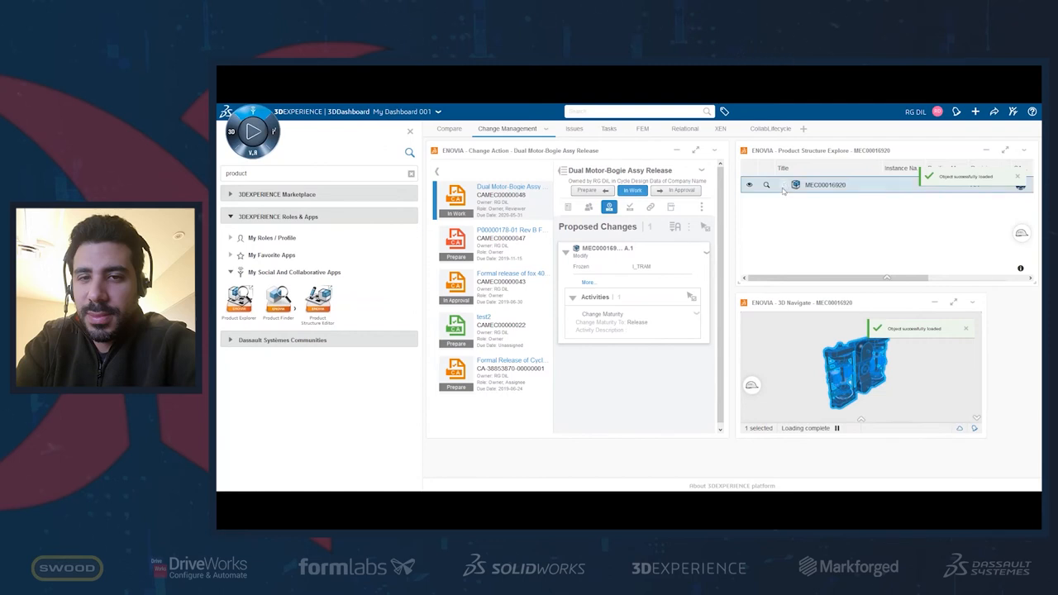
click(793, 186)
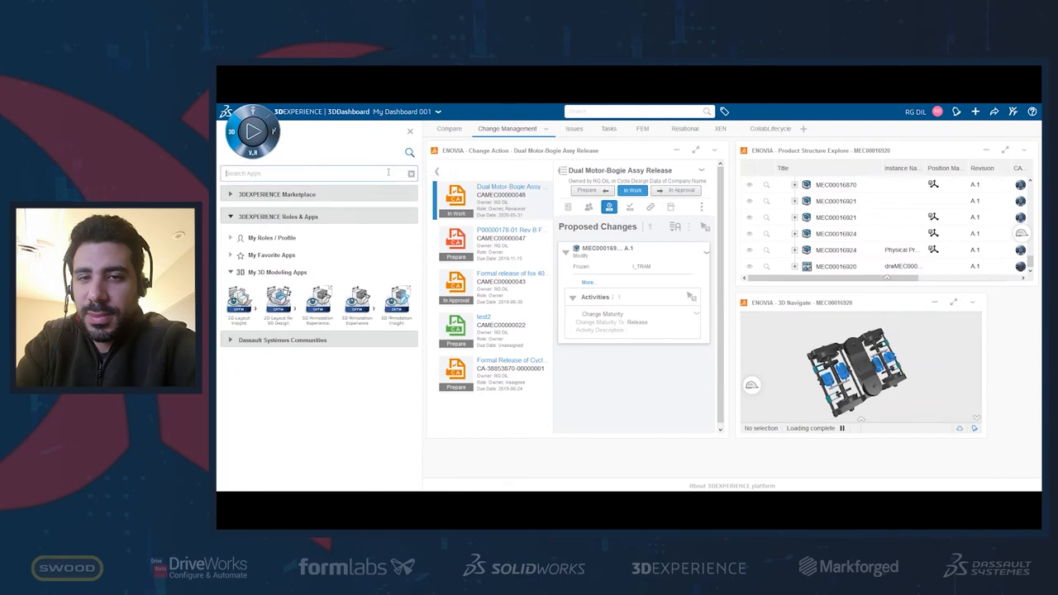
Search the compass for '3dp' and load the bogie assembly drawing into 3DPlay.
text(3dp)
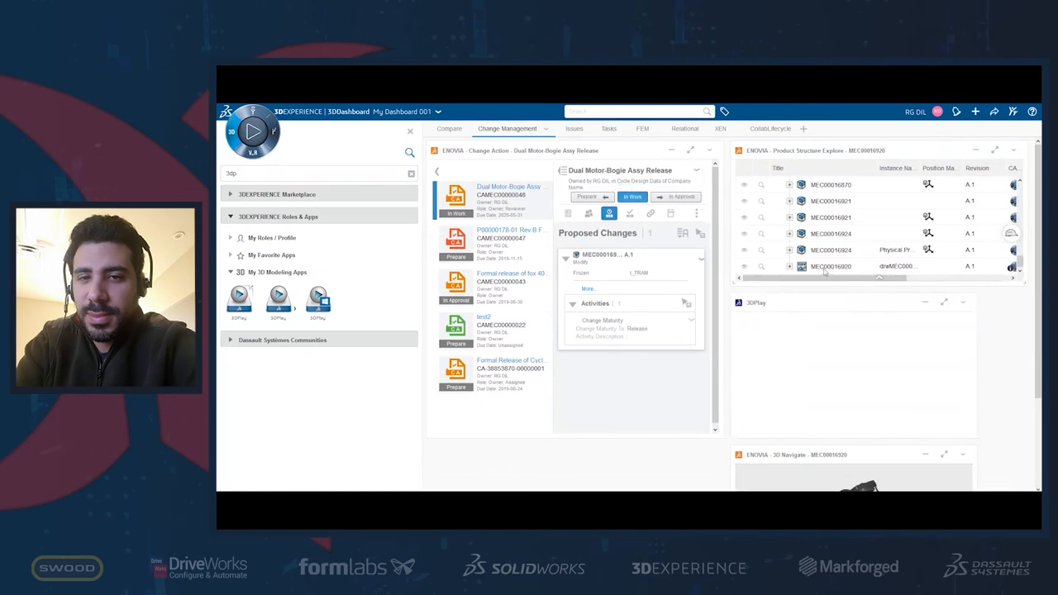
click(830, 264)
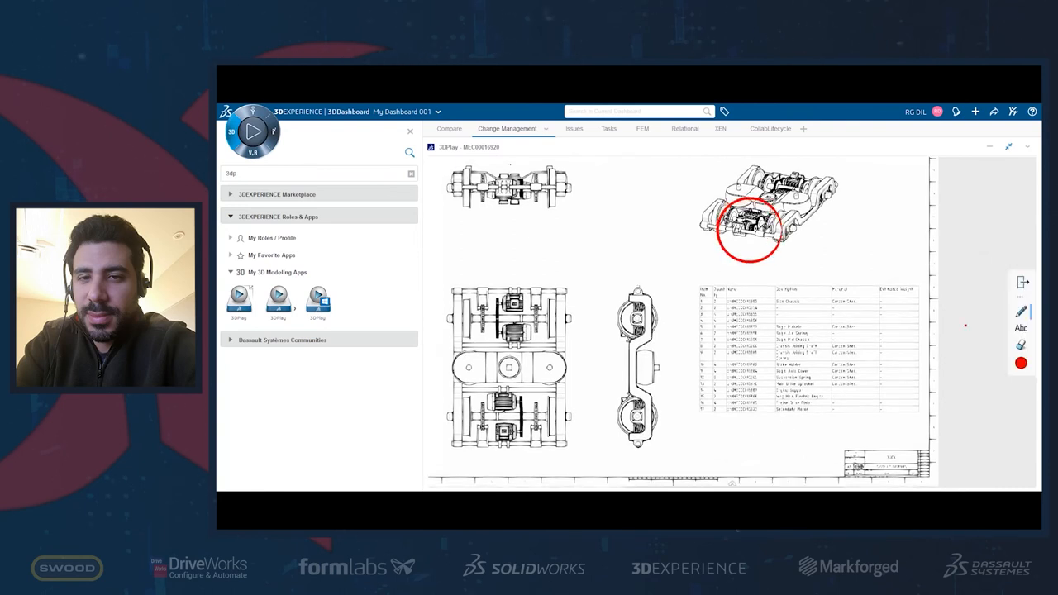
Add a 'Motor OK/KO' text note beside the circled motor, then move to the Compare workspace.
click(1022, 324)
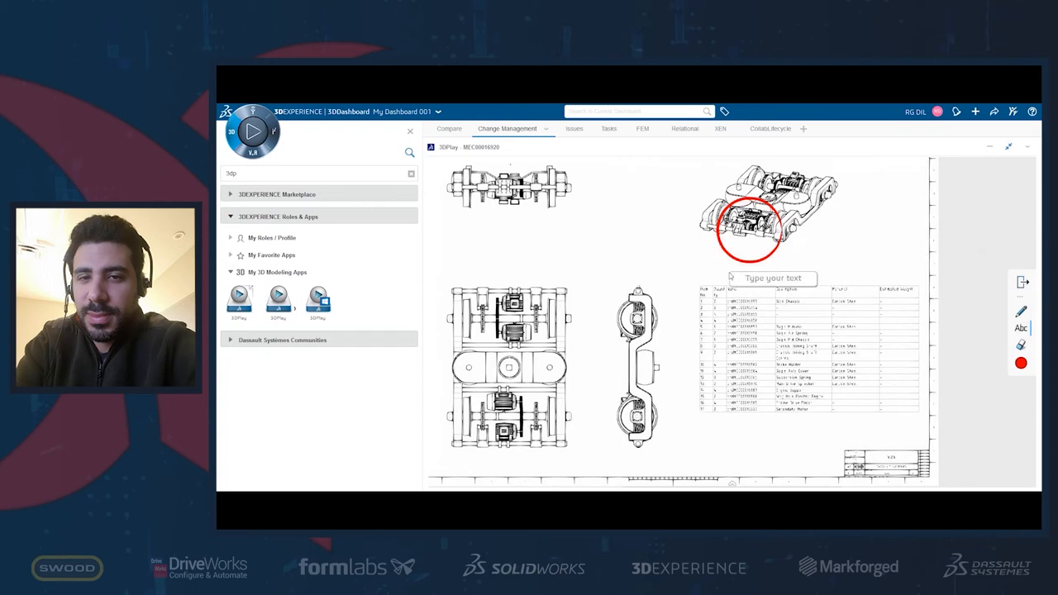
click(774, 278)
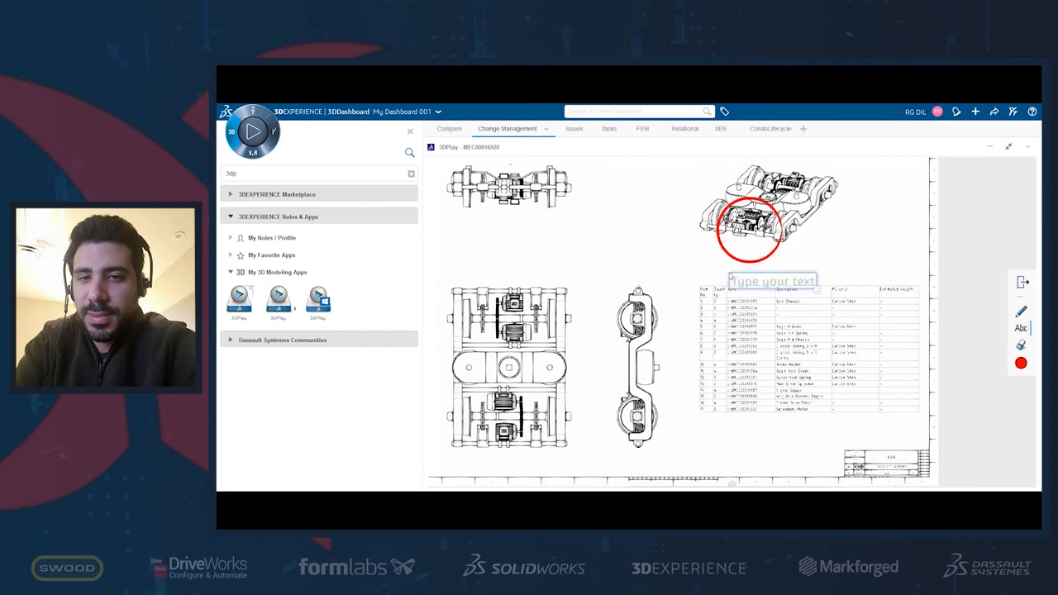
text(Motor 0)
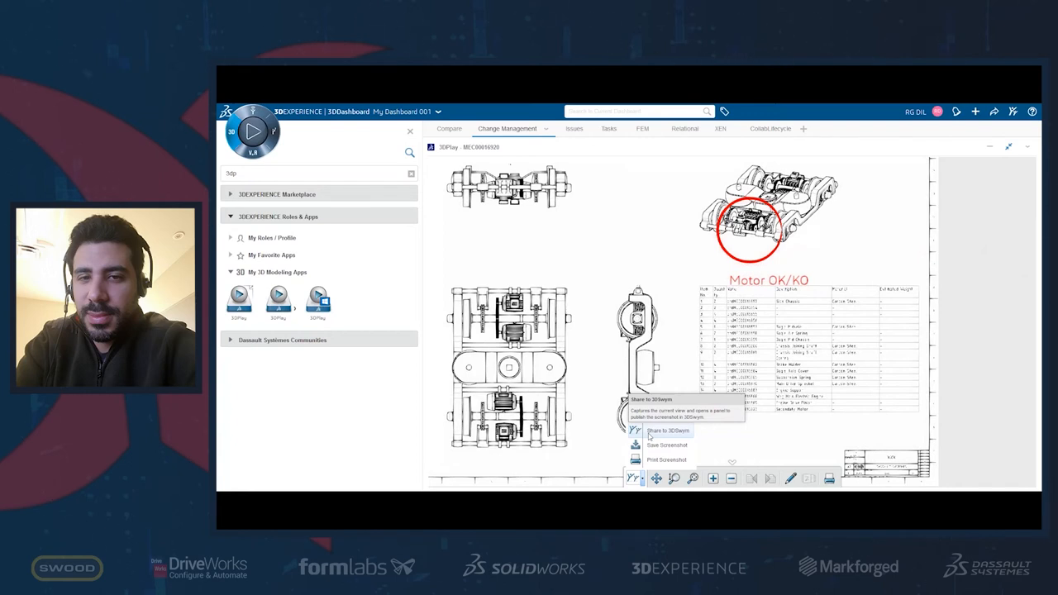
mouse_move(1005, 238)
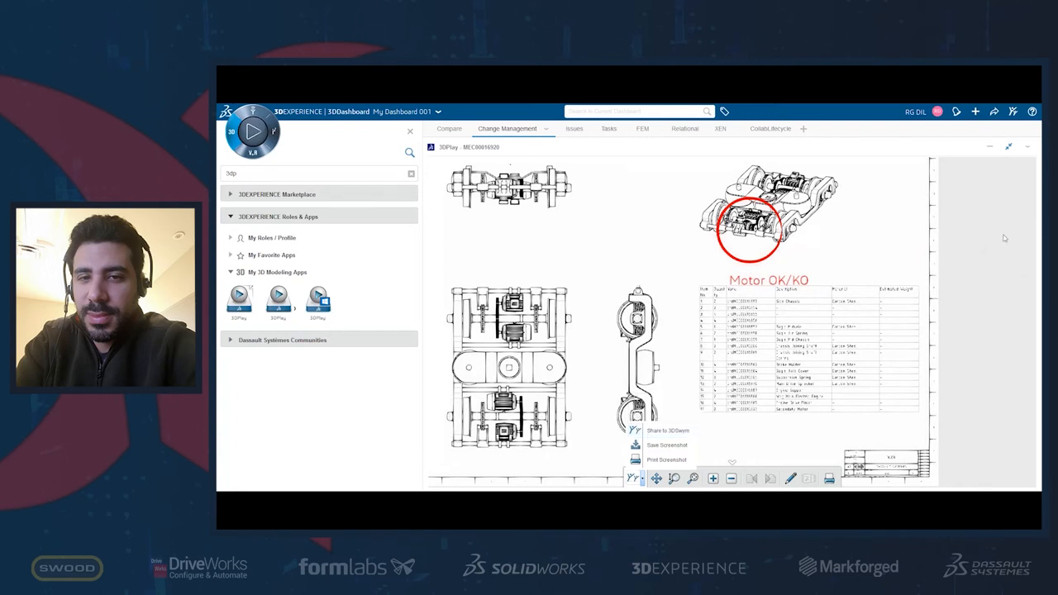
mouse_move(1009, 149)
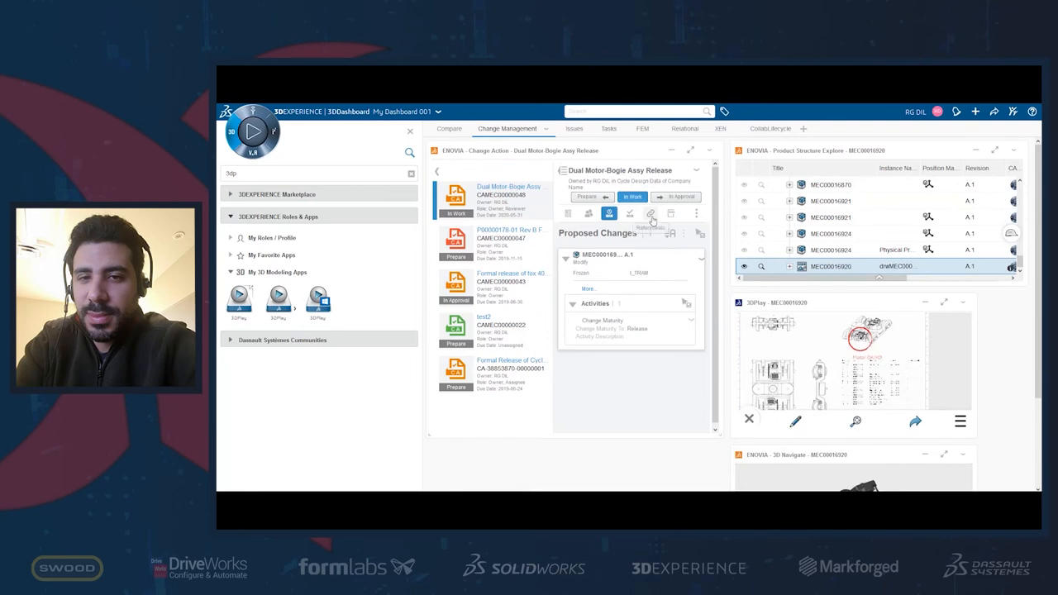
click(652, 214)
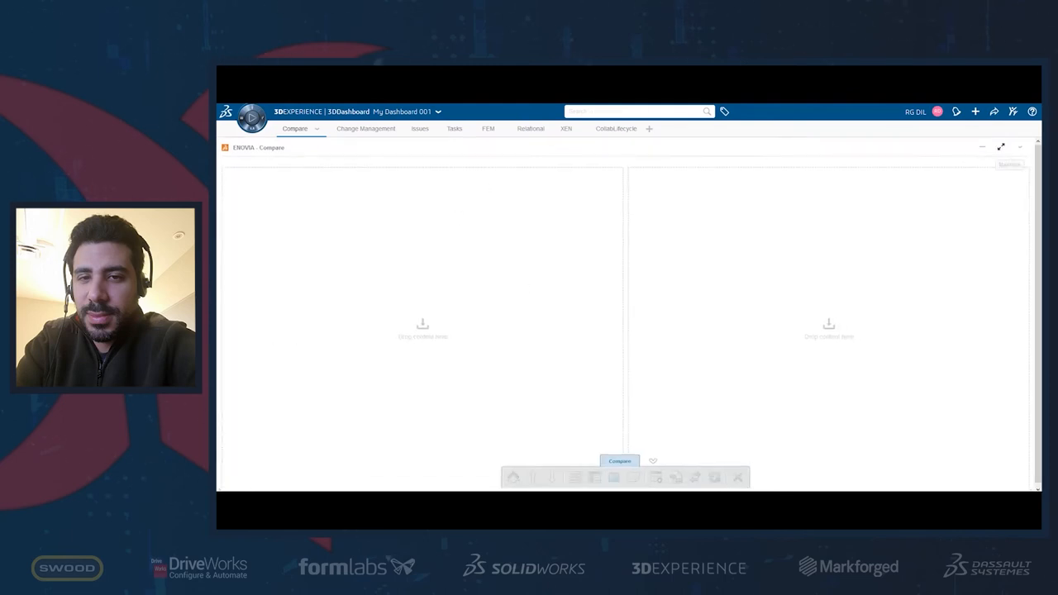
Search '19' for the bogie assembly product and load it as the first compare object.
click(631, 111)
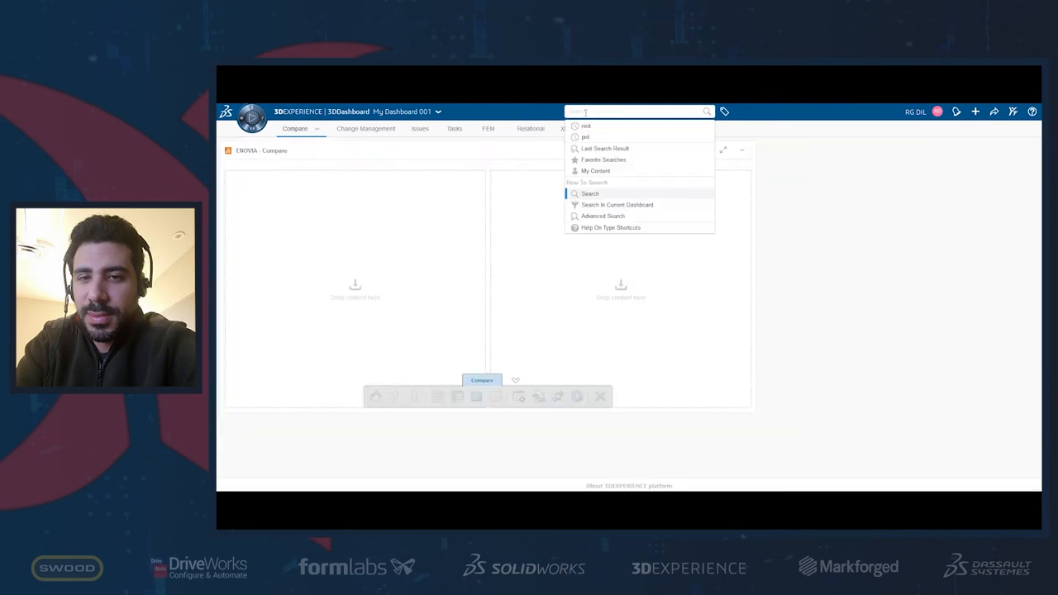
text(19)
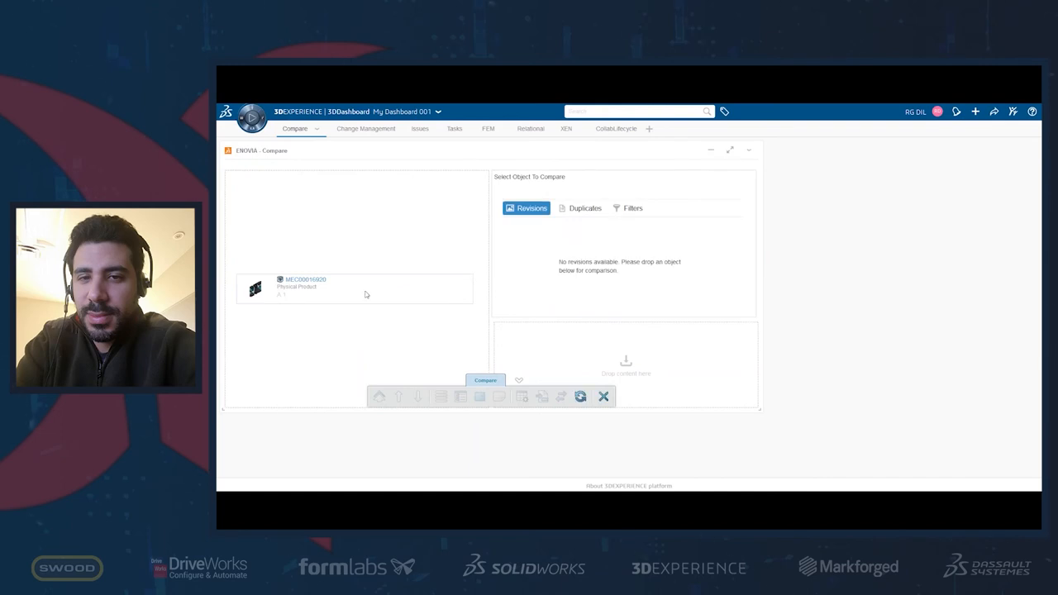
click(636, 111)
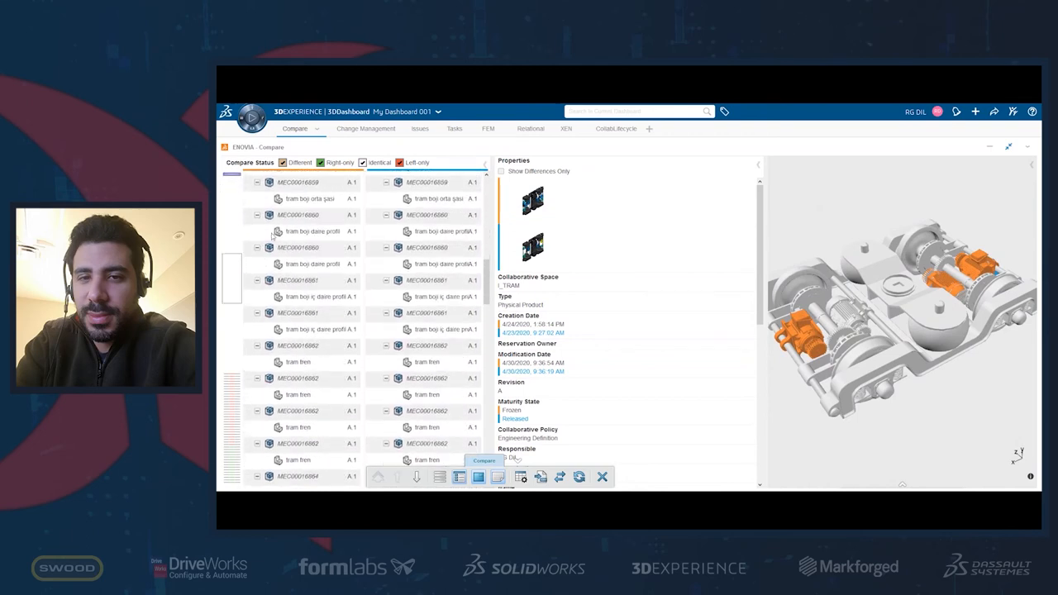
Scroll the differences tree to a right-only bracket part, then return to the Change Management dashboard.
scroll(down, 3)
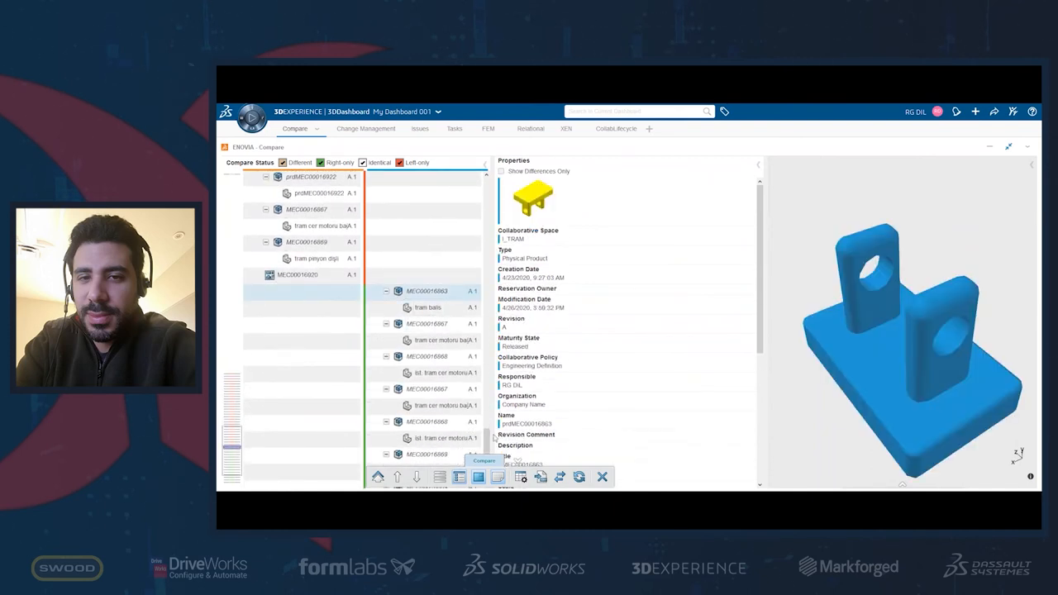
mouse_move(694, 238)
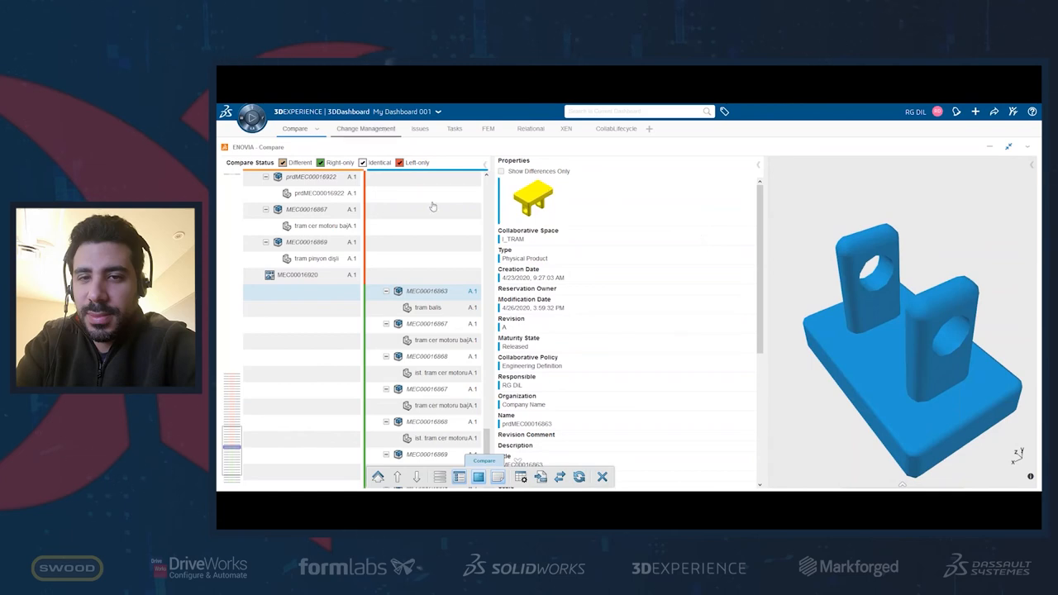
click(354, 129)
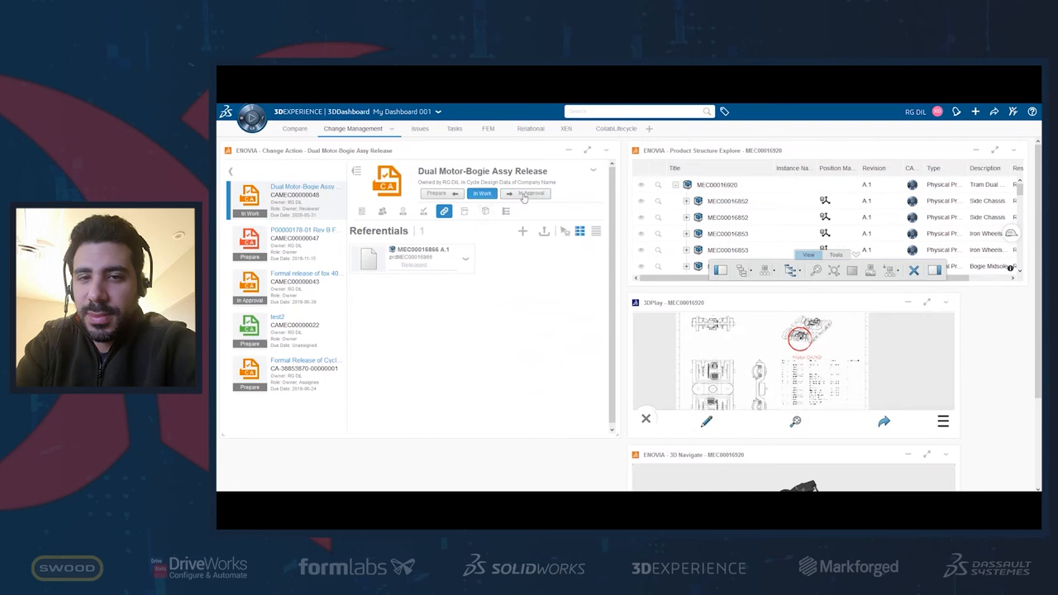
Approve the change action with comment 'OK' and show its Realized Changes.
click(529, 194)
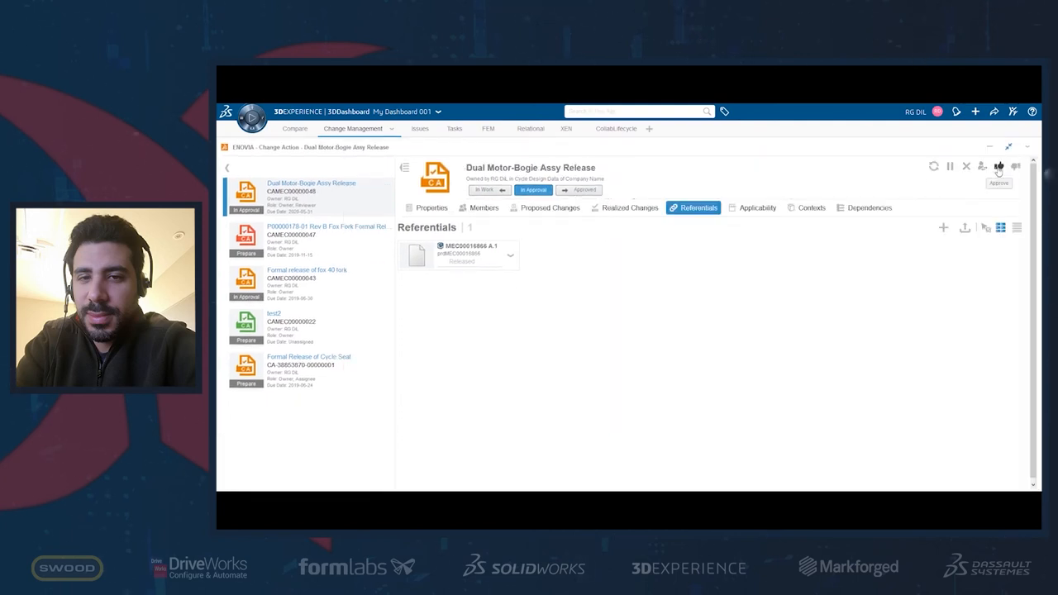
click(999, 165)
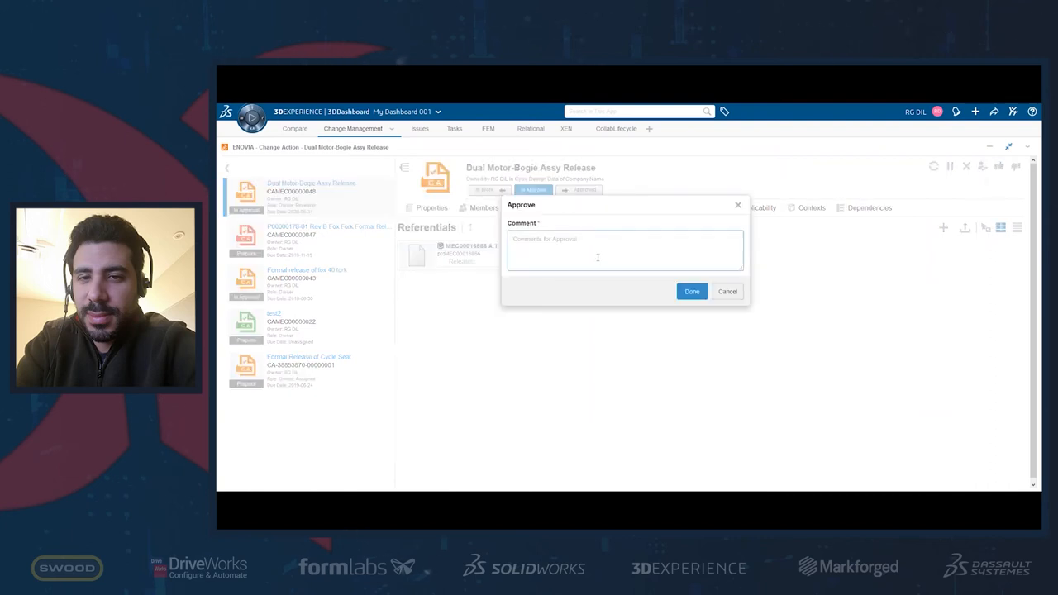
text(OK)
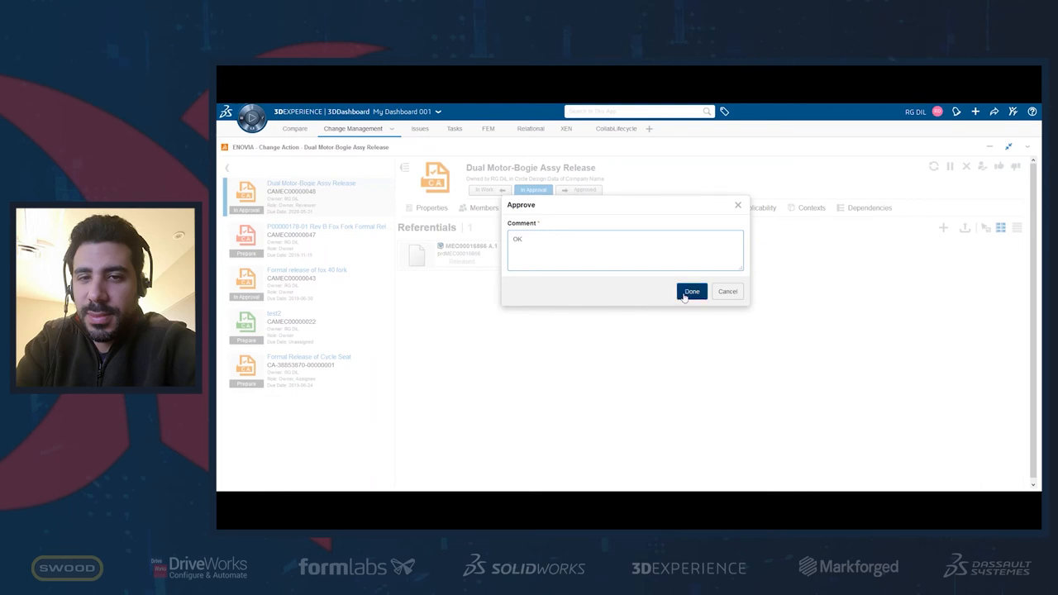
click(692, 291)
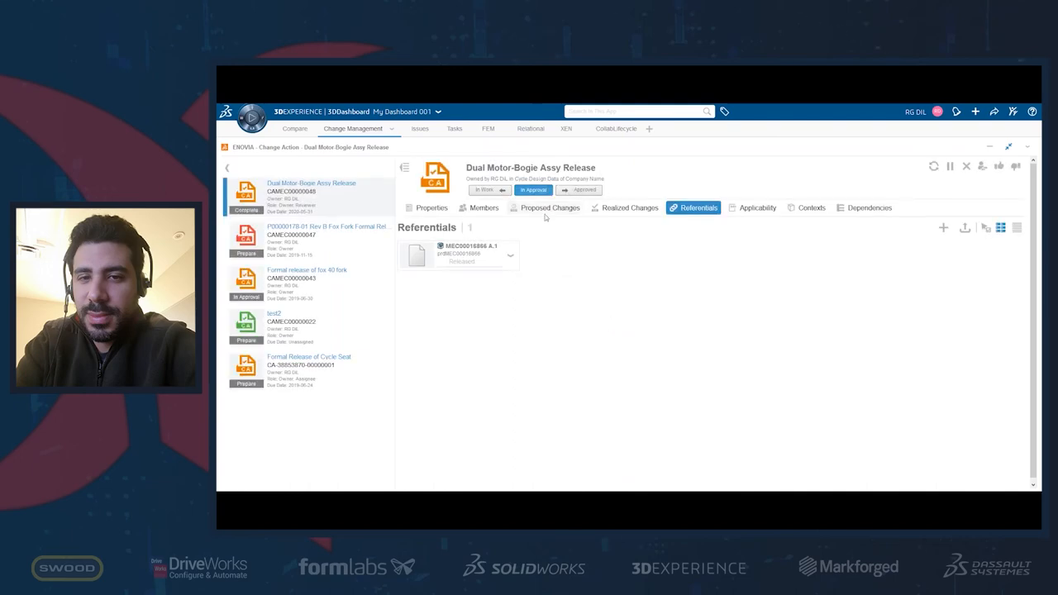
click(630, 208)
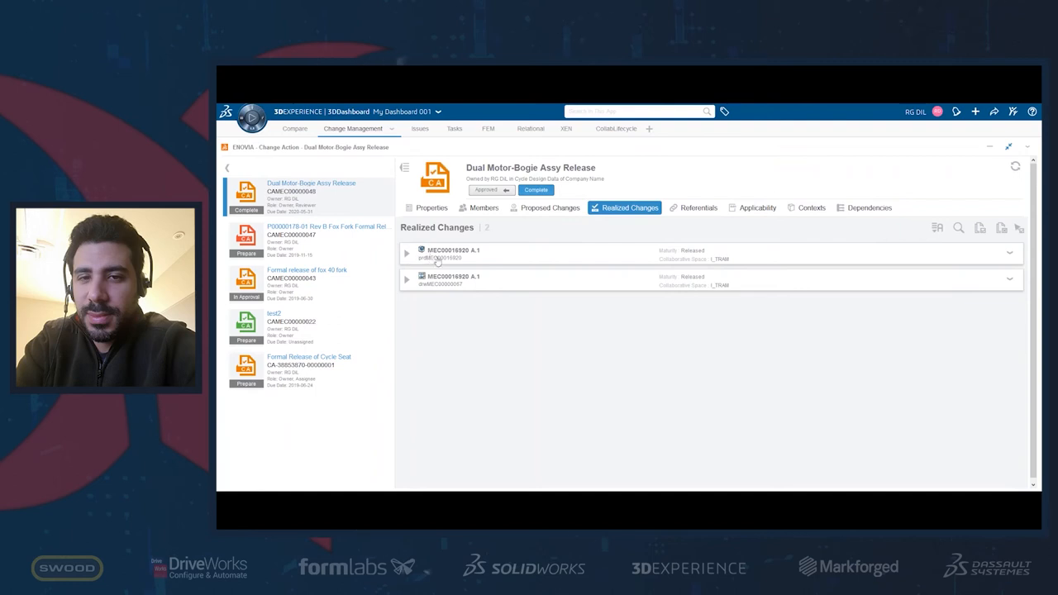
mouse_move(455, 258)
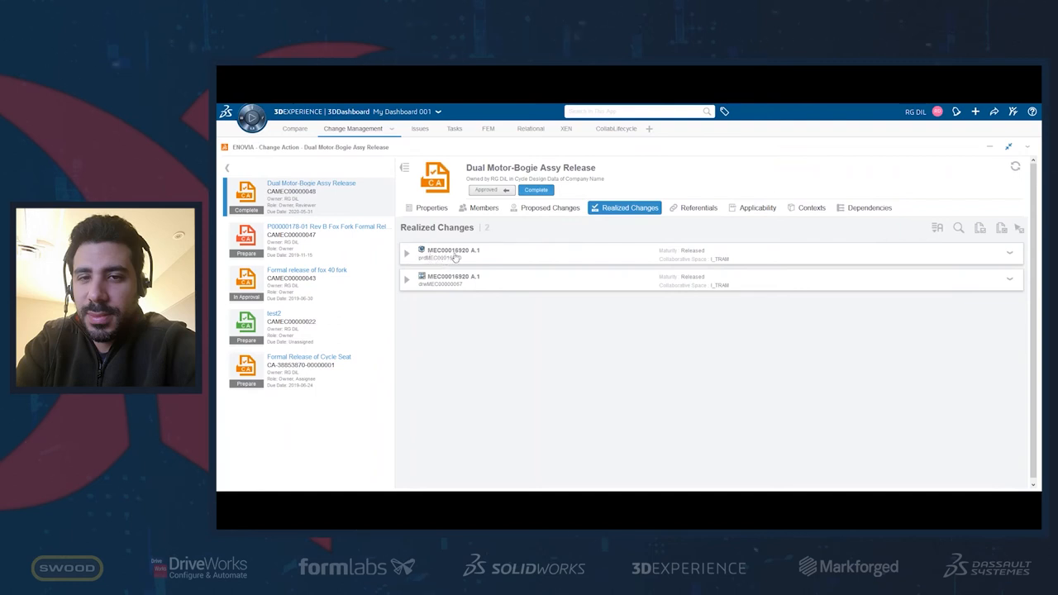
mouse_move(471, 268)
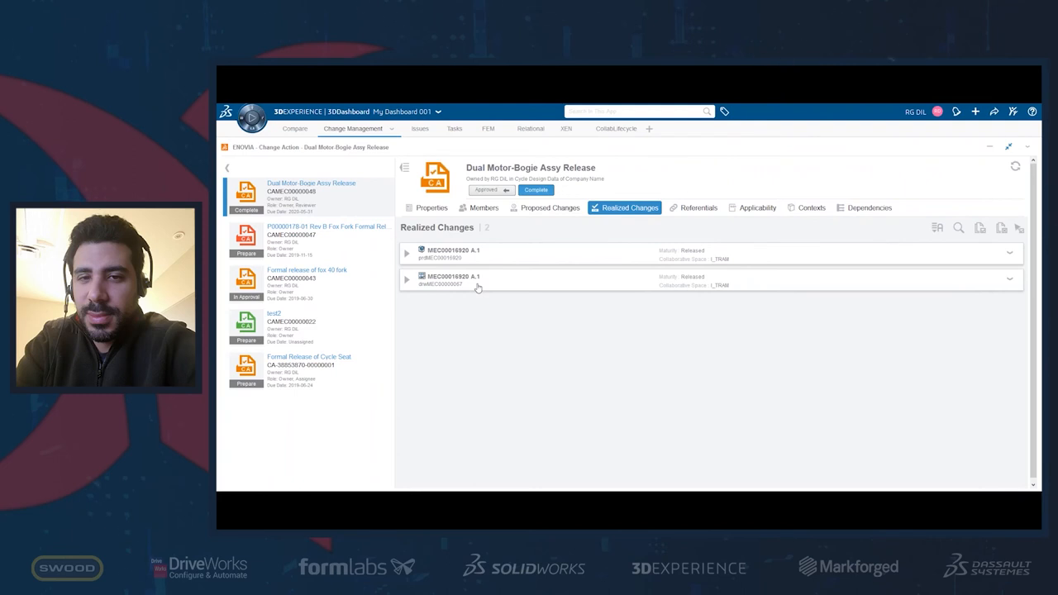
mouse_move(486, 281)
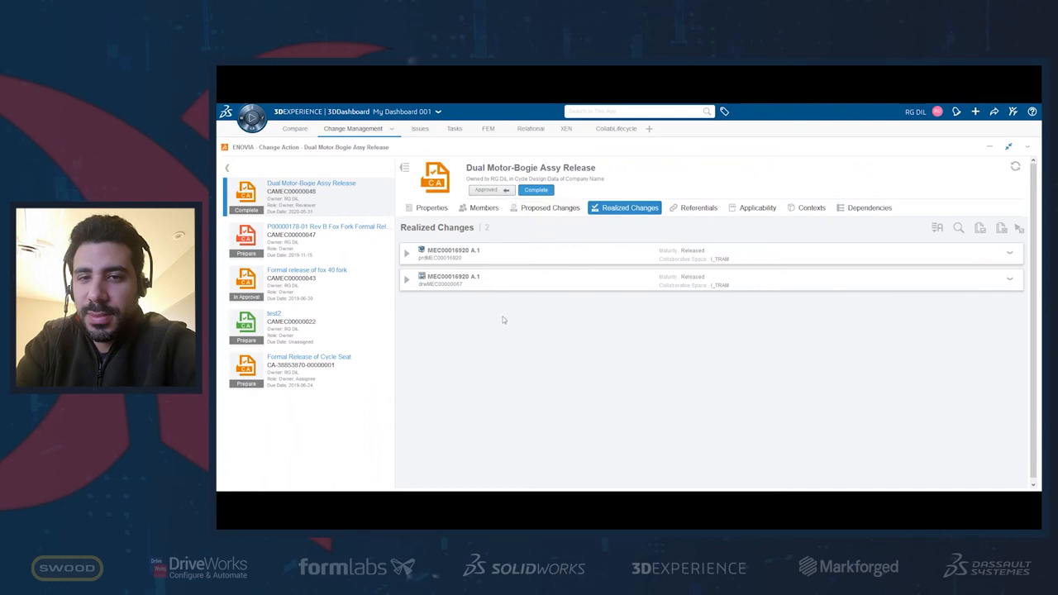
mouse_move(543, 310)
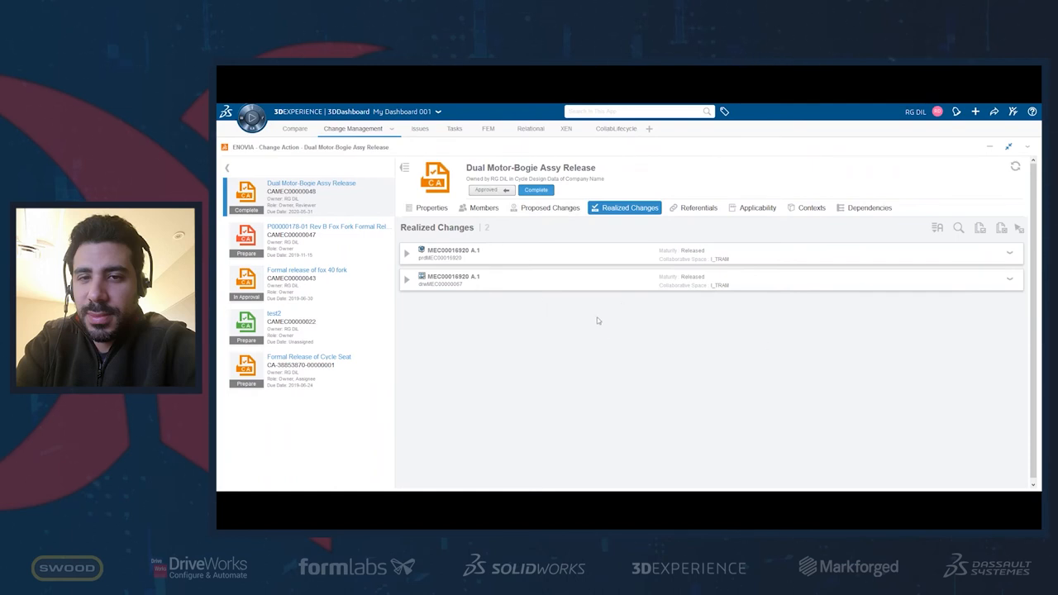
click(407, 129)
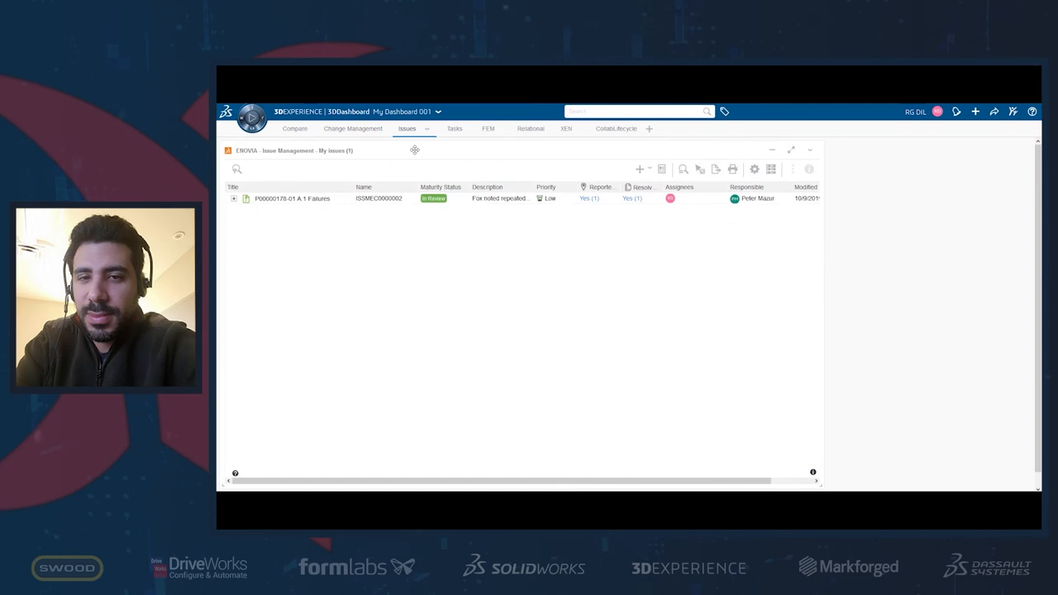
click(380, 198)
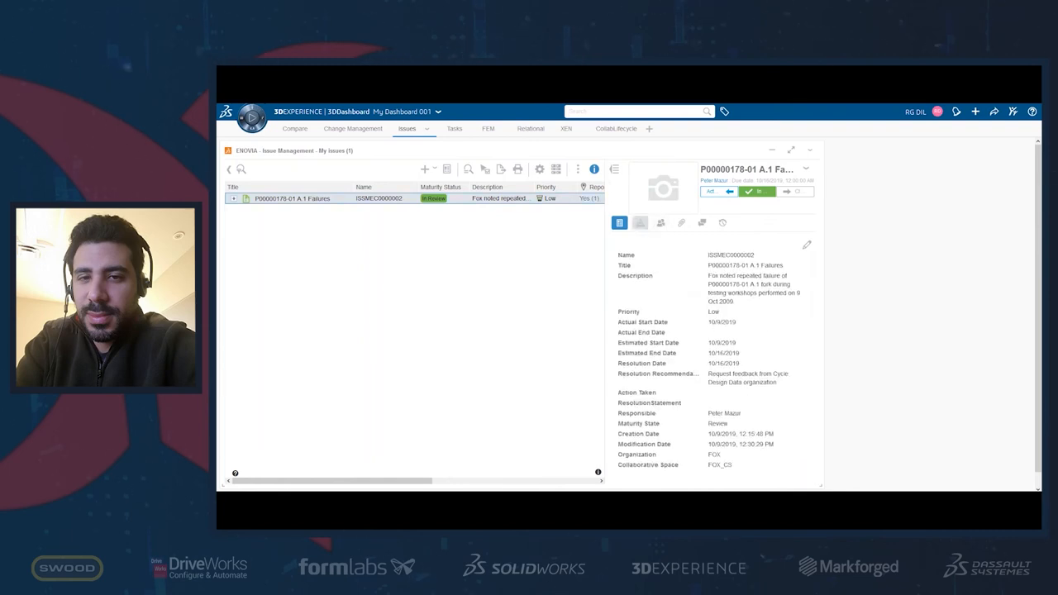
Review the issue's Reported Against items, members, attached image and discussion comments.
click(640, 222)
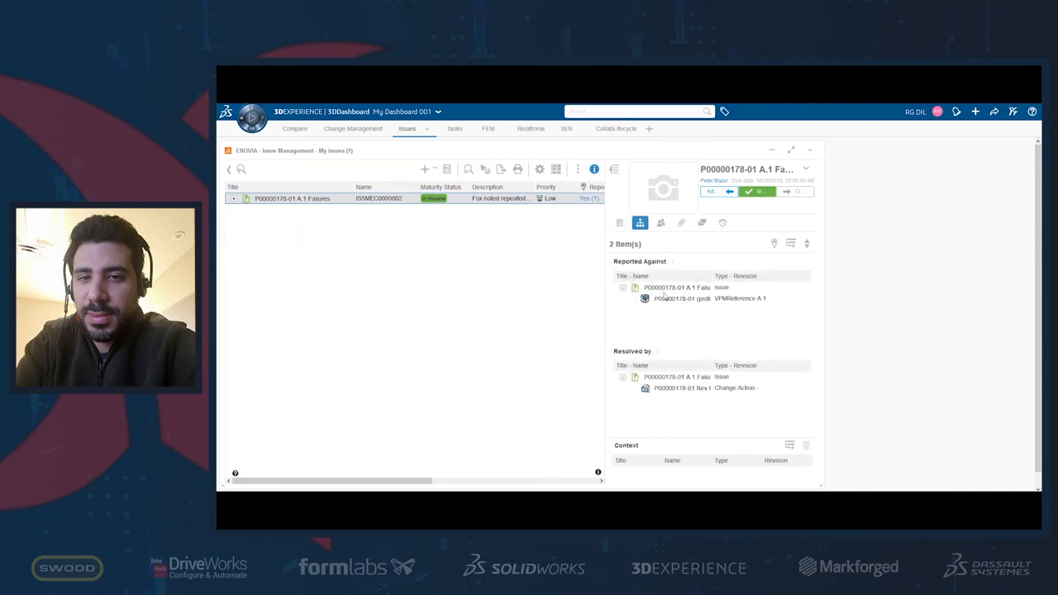
mouse_move(661, 390)
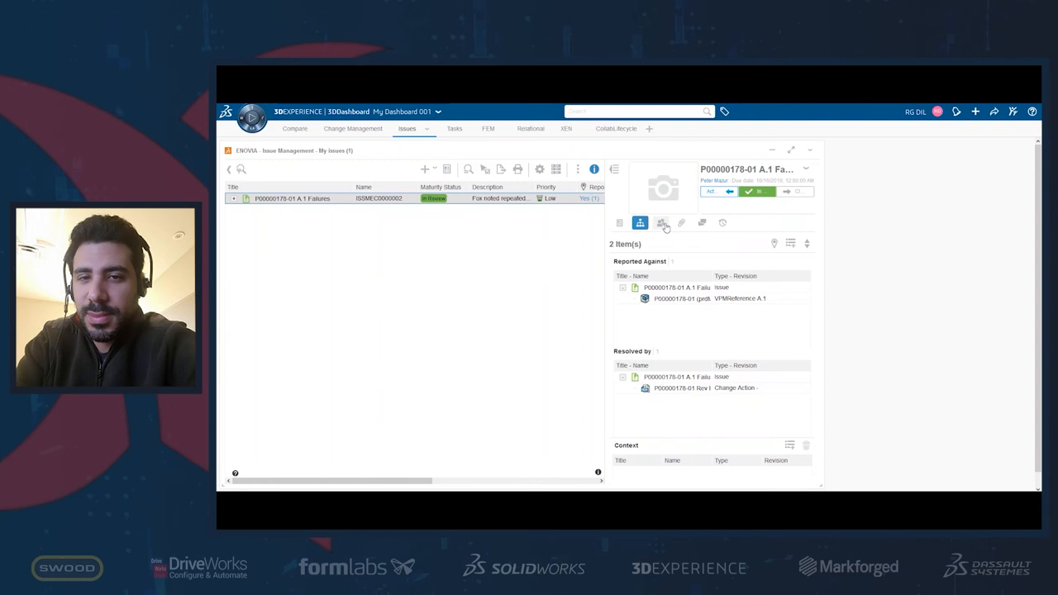
click(661, 222)
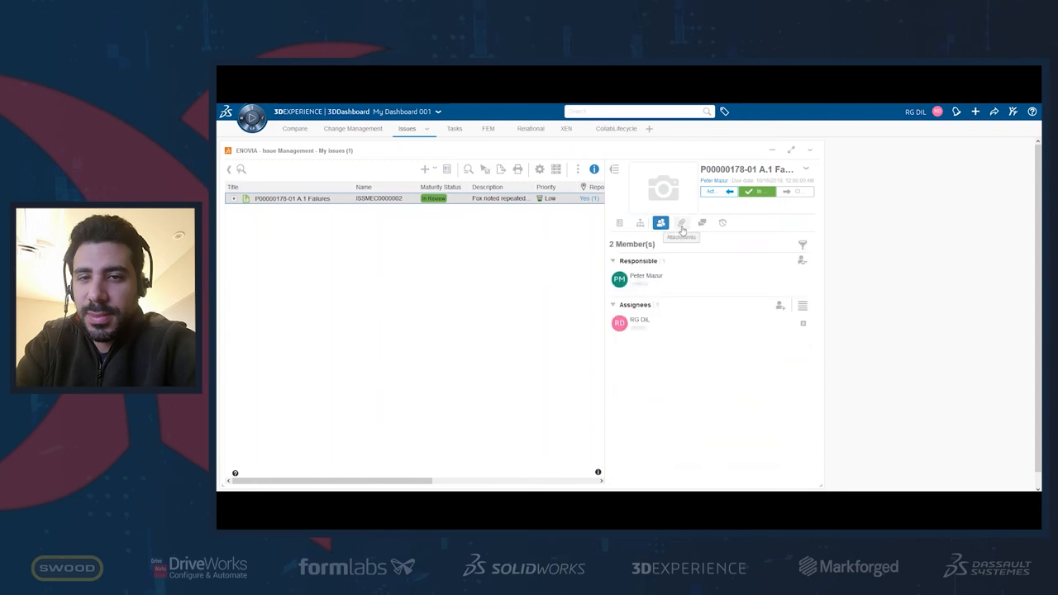
click(681, 222)
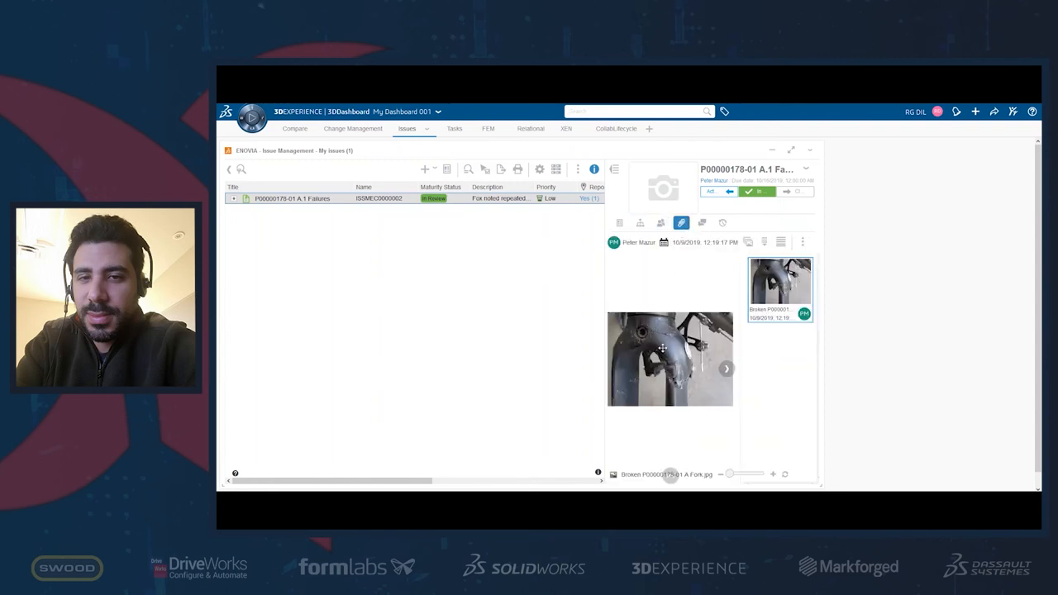
click(701, 222)
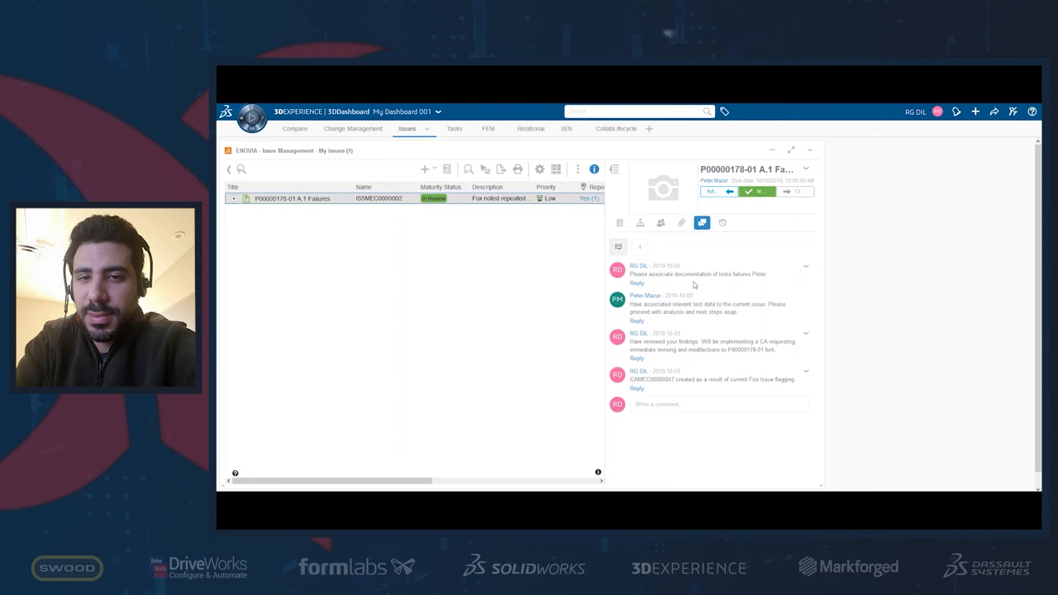
mouse_move(360, 215)
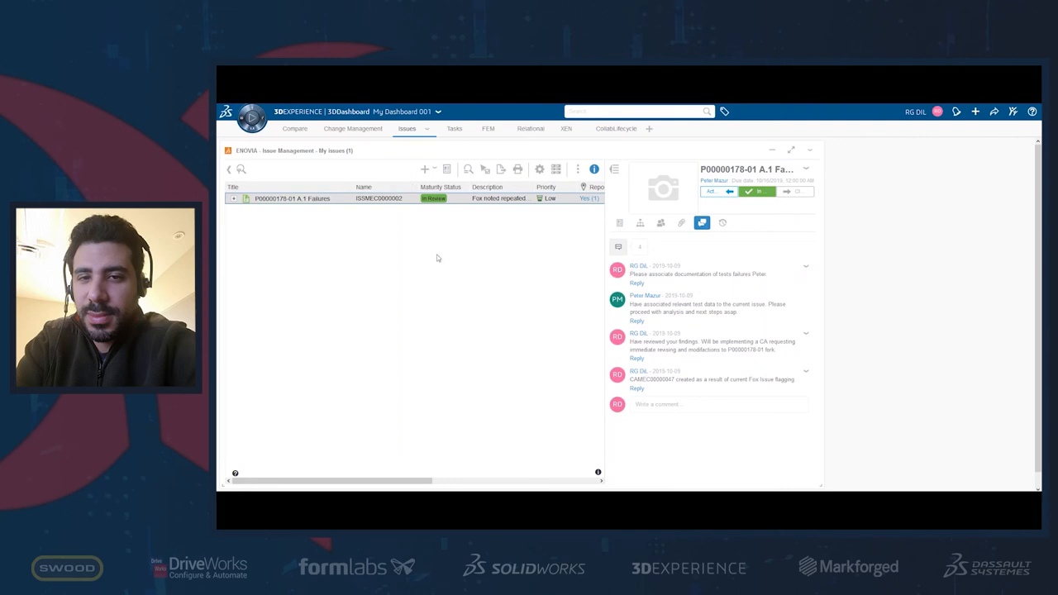
Go to the Tasks board, then the FEM tab to load the Fork Archetypical Simulation review.
click(442, 129)
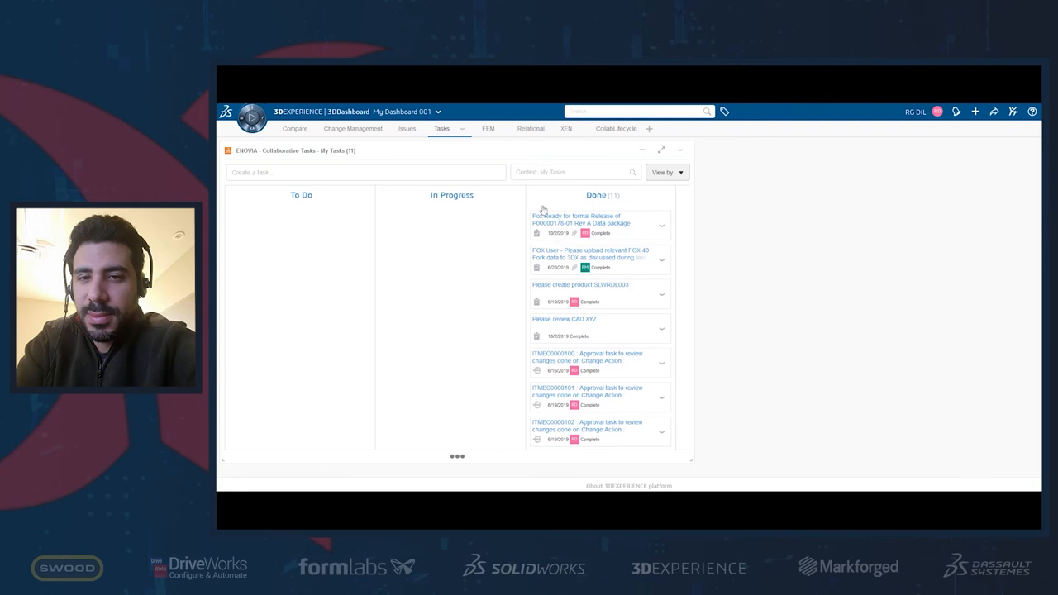
click(476, 129)
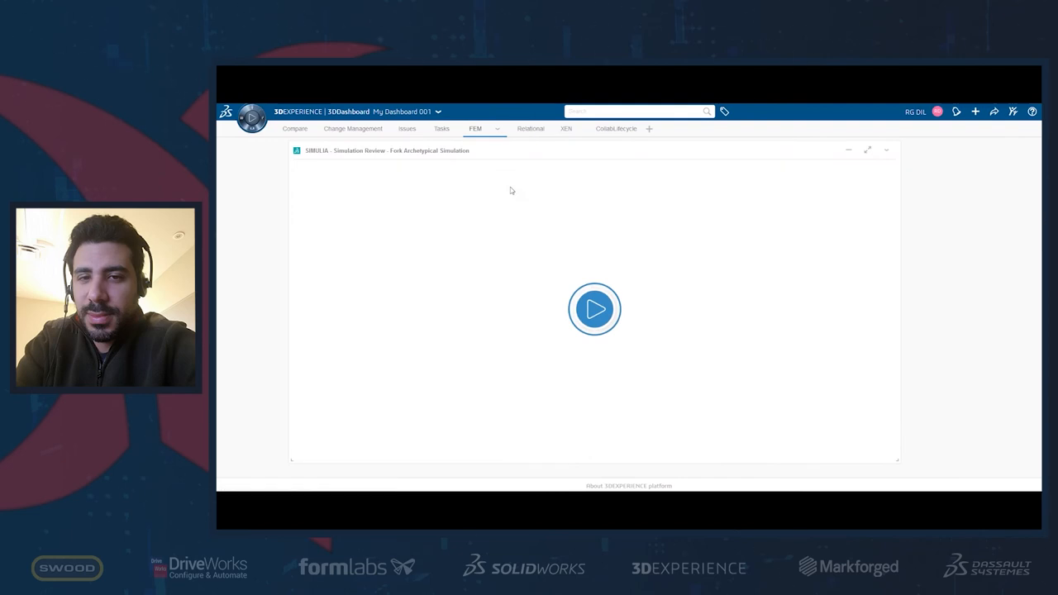
Play the fork displacement simulation results, then switch to the 3D Product Architect dashboard.
click(595, 309)
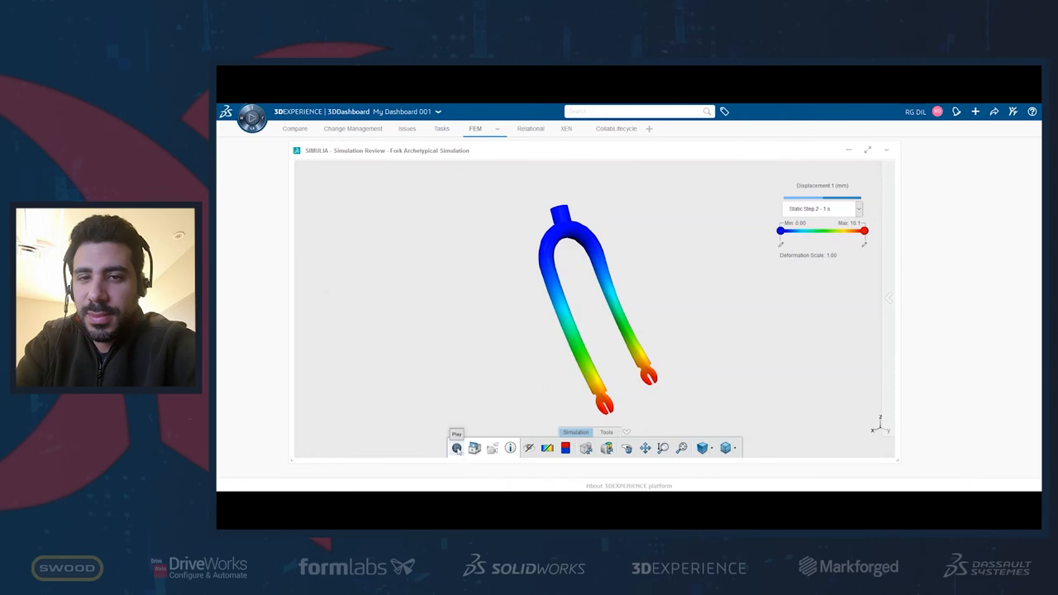
click(456, 435)
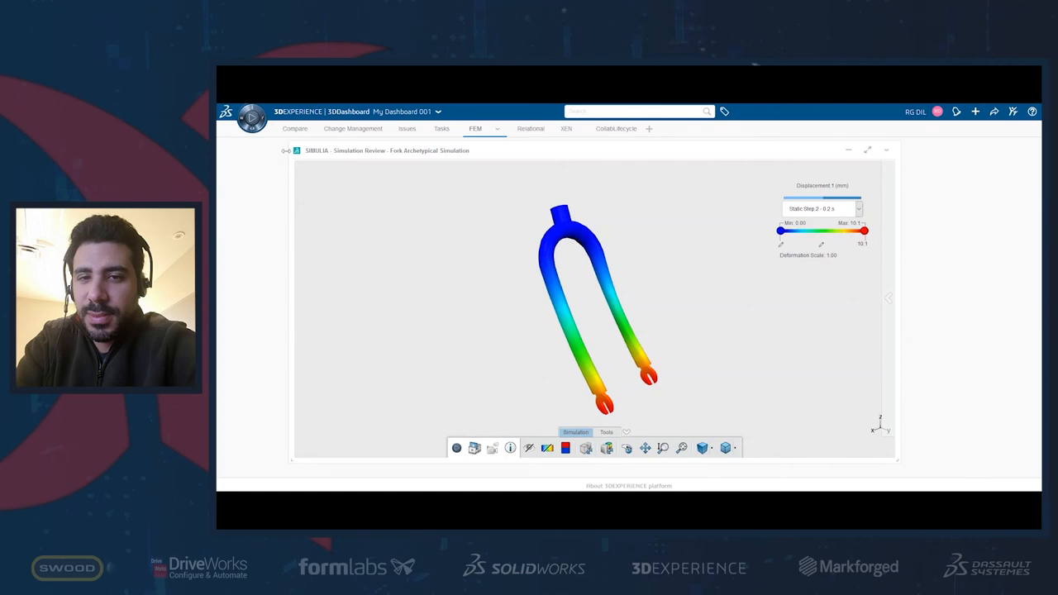
mouse_move(450, 238)
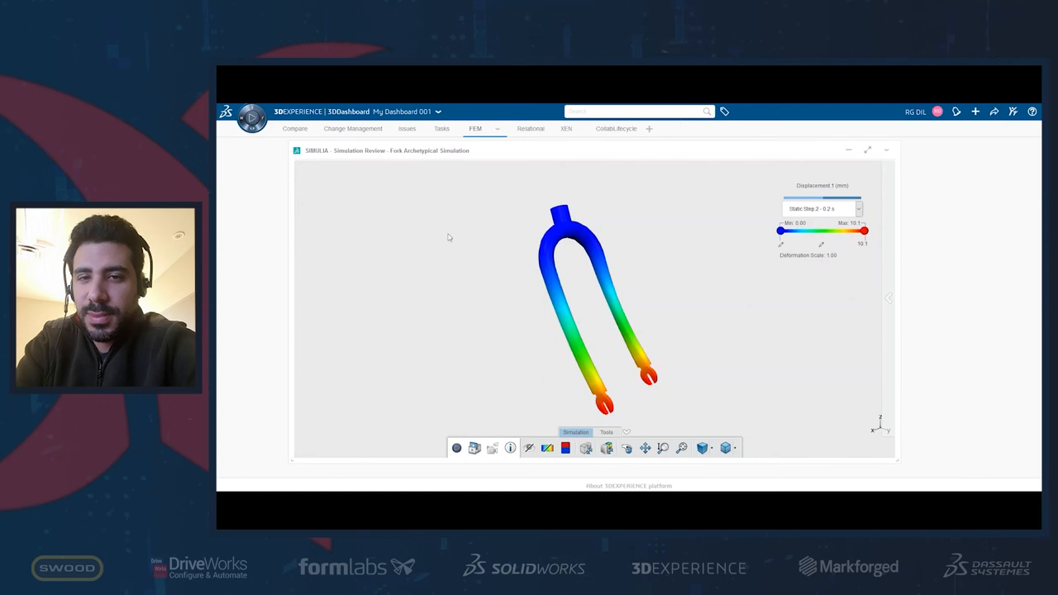
mouse_move(556, 334)
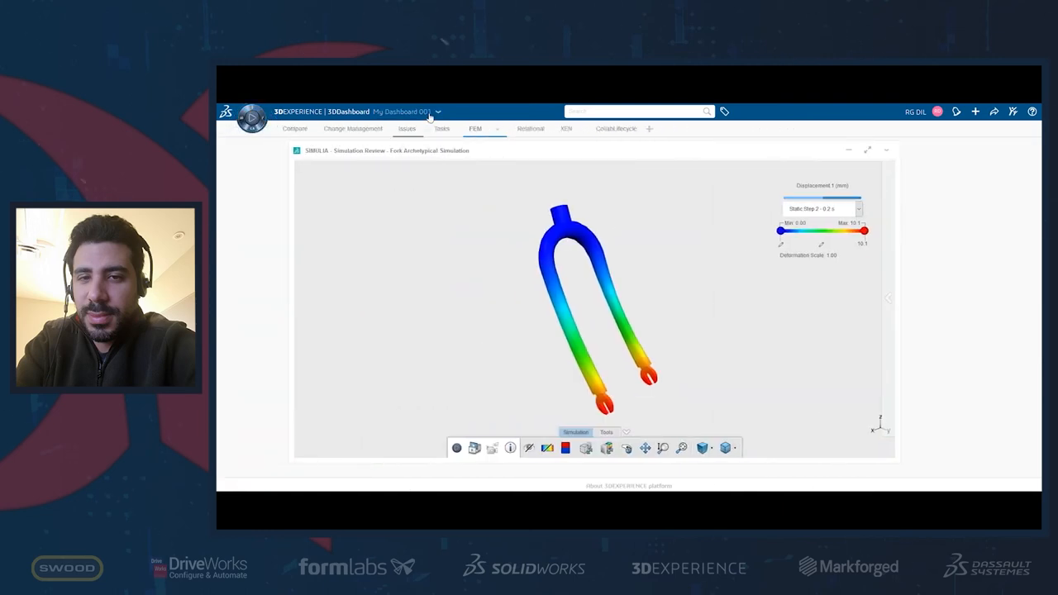
click(440, 112)
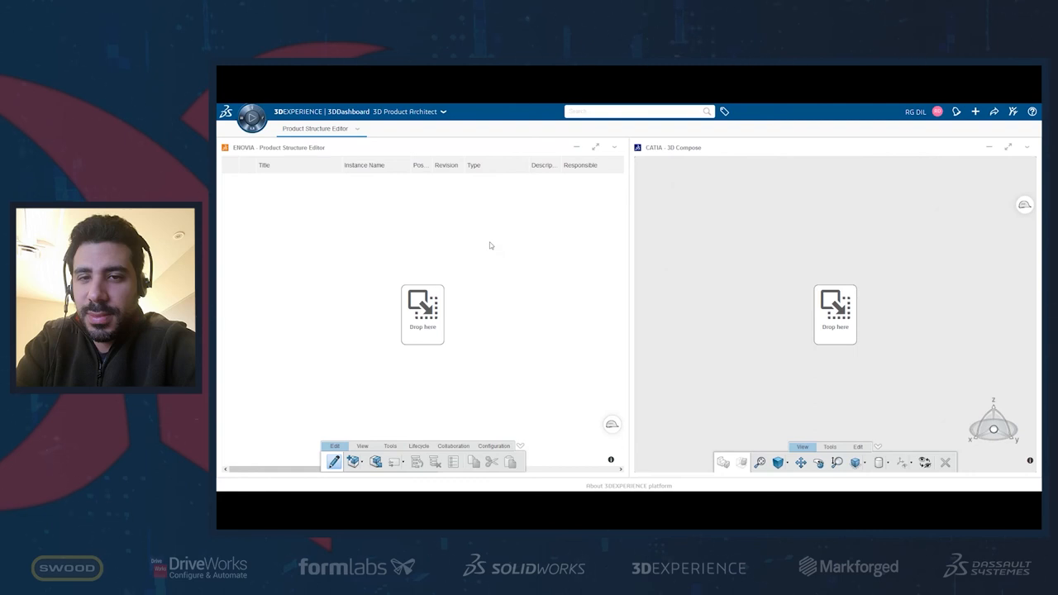
Search for and load the TRAM ROOT product into the structure editor and display it in 3D.
click(631, 111)
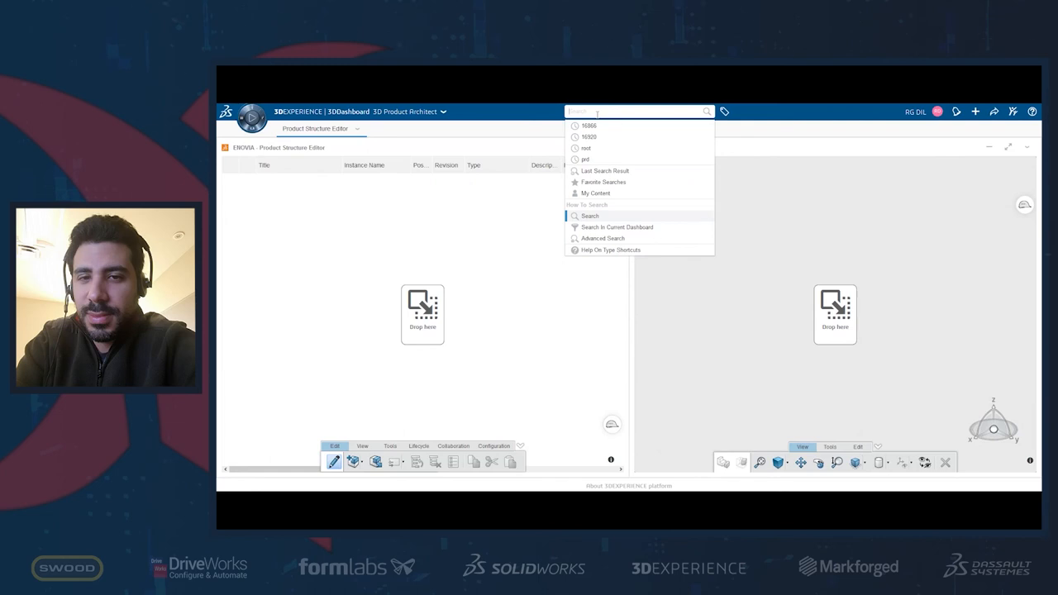
click(585, 149)
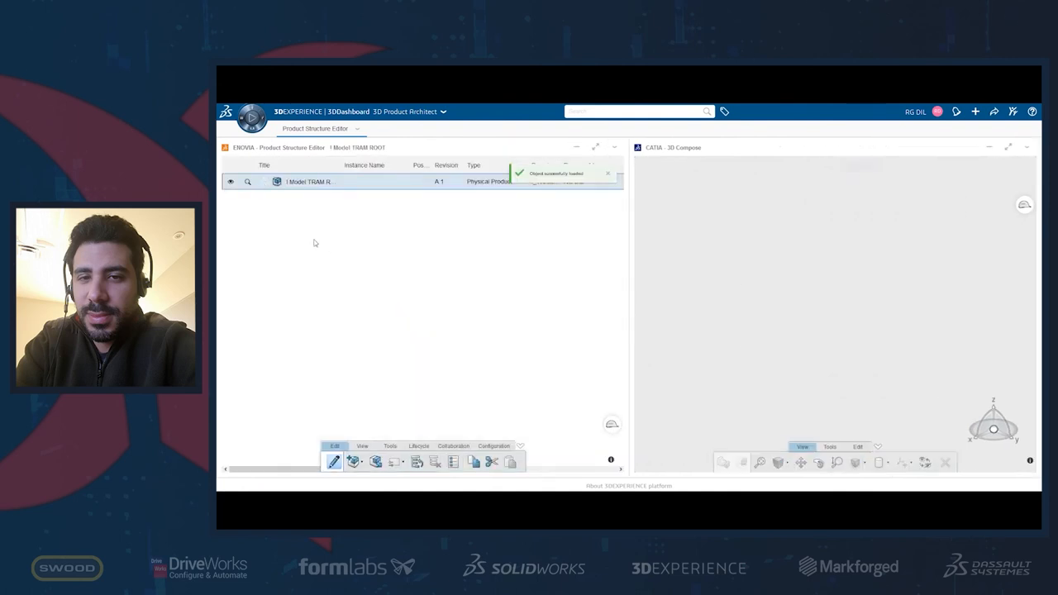
click(264, 180)
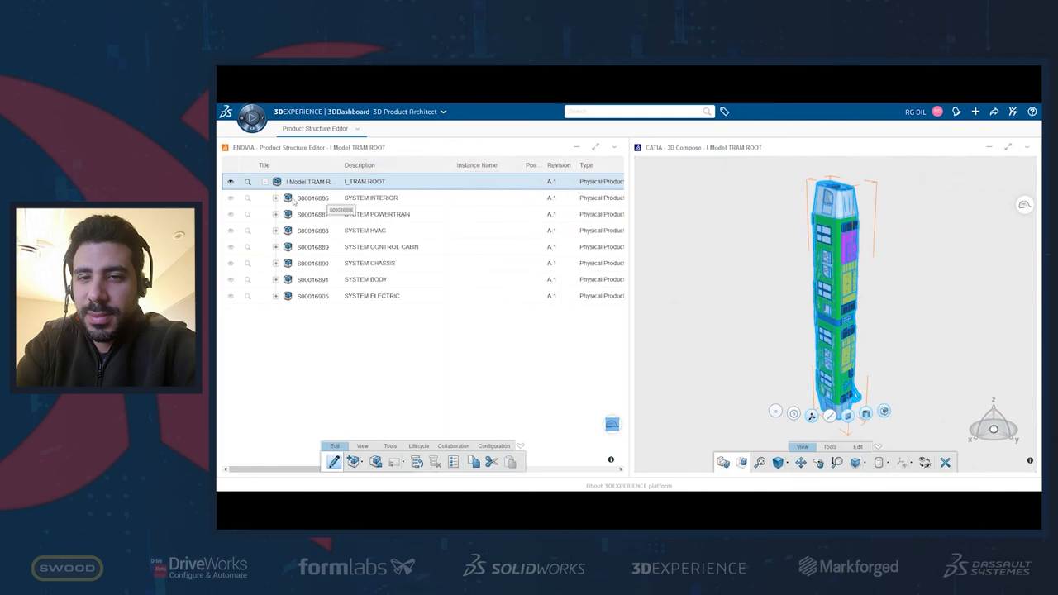
Expand SYSTEM POWERTRAIN and SYSTEM MOTOR BOGIE and highlight the Dual Motors Drive Units in 3D.
click(274, 215)
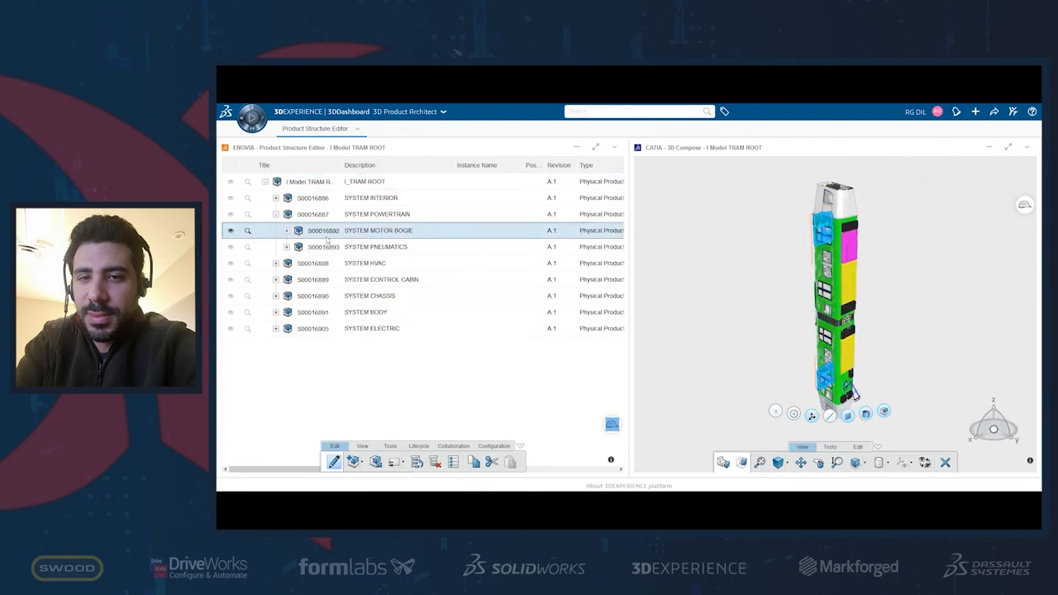
click(286, 231)
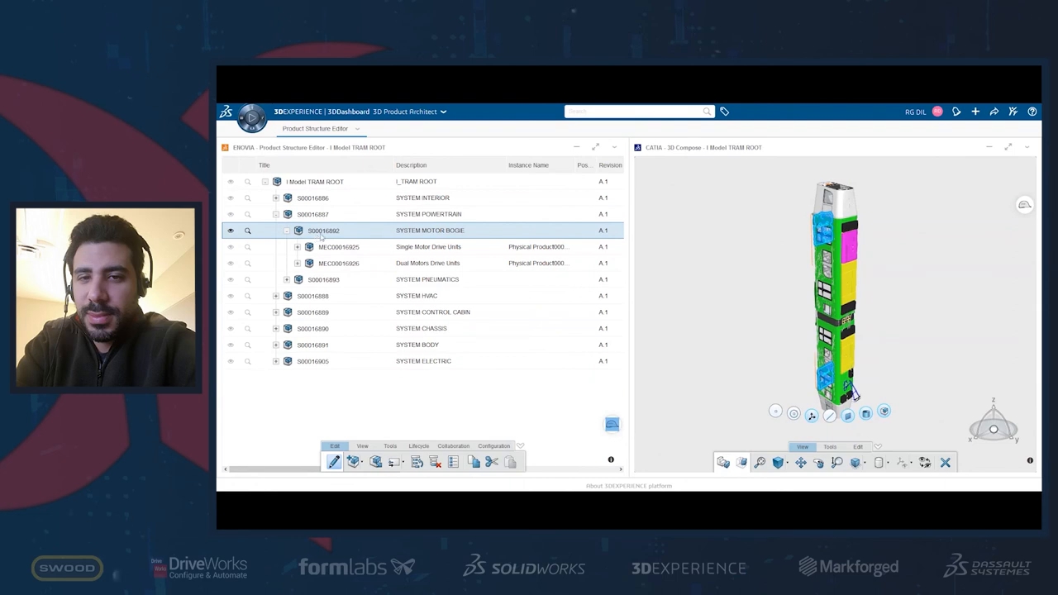
mouse_move(404, 246)
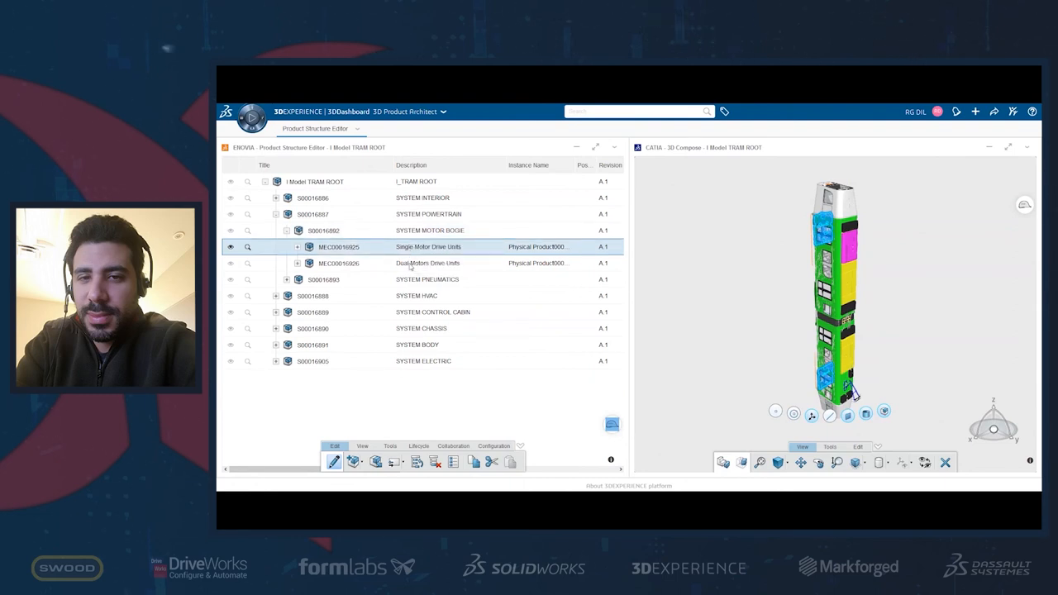
click(427, 263)
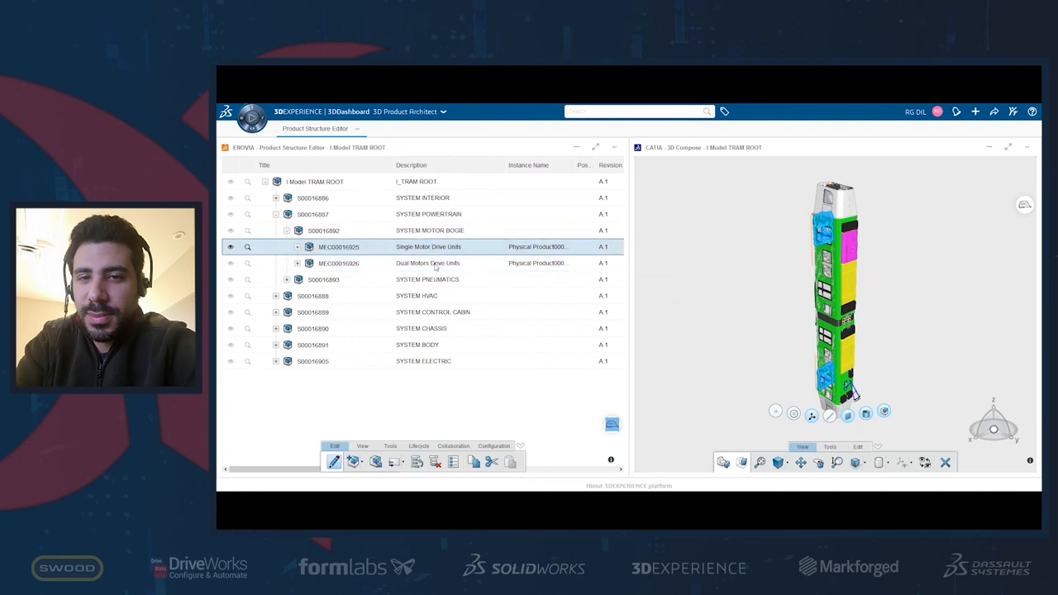
click(427, 263)
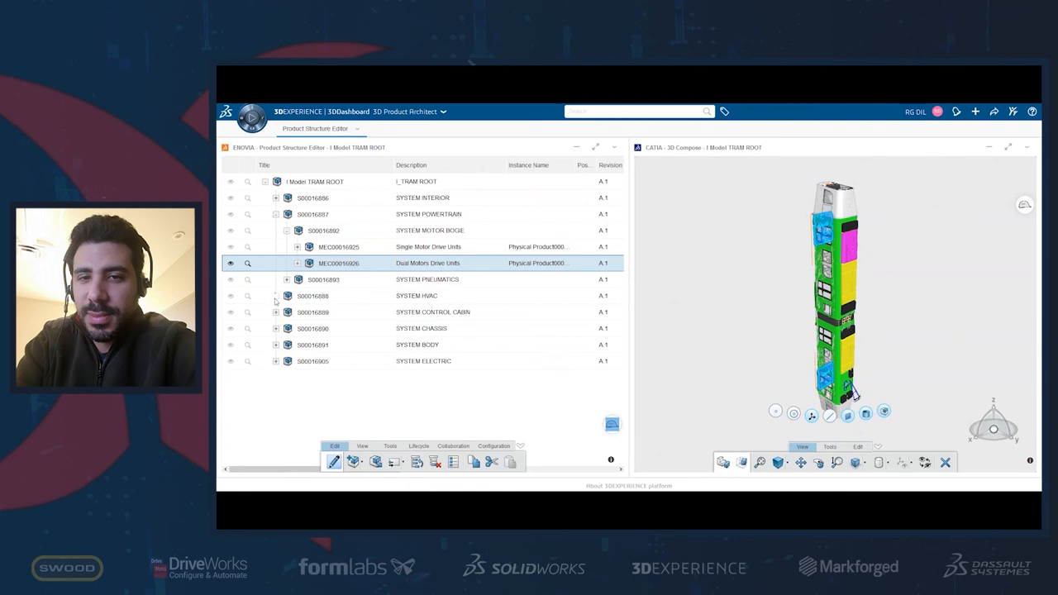
Expand SYSTEM HVAC, highlight the Temperate and Hot Climate variants, then start a new filter specification.
click(274, 296)
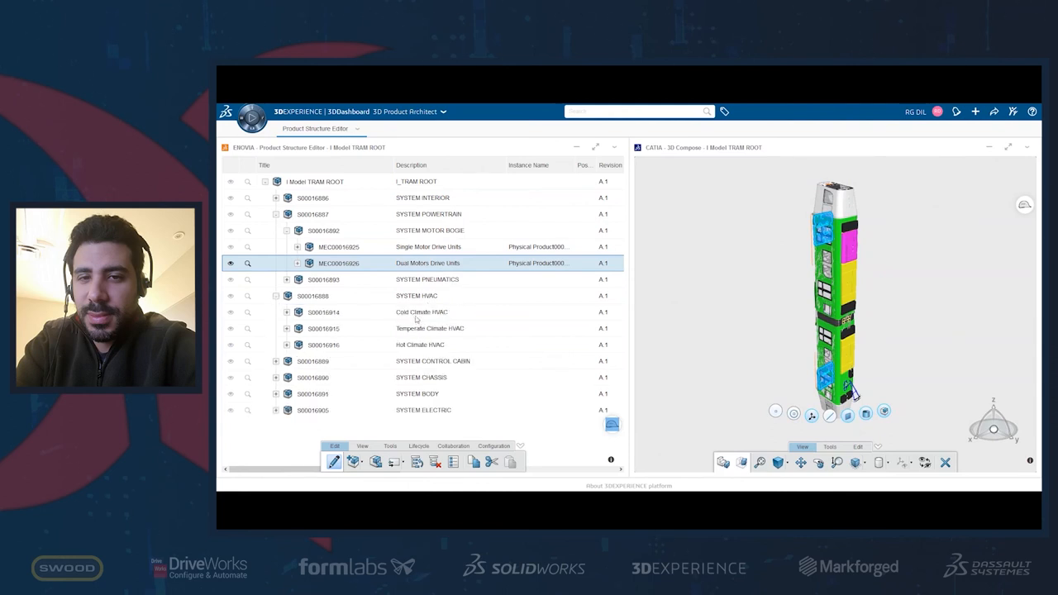
click(430, 328)
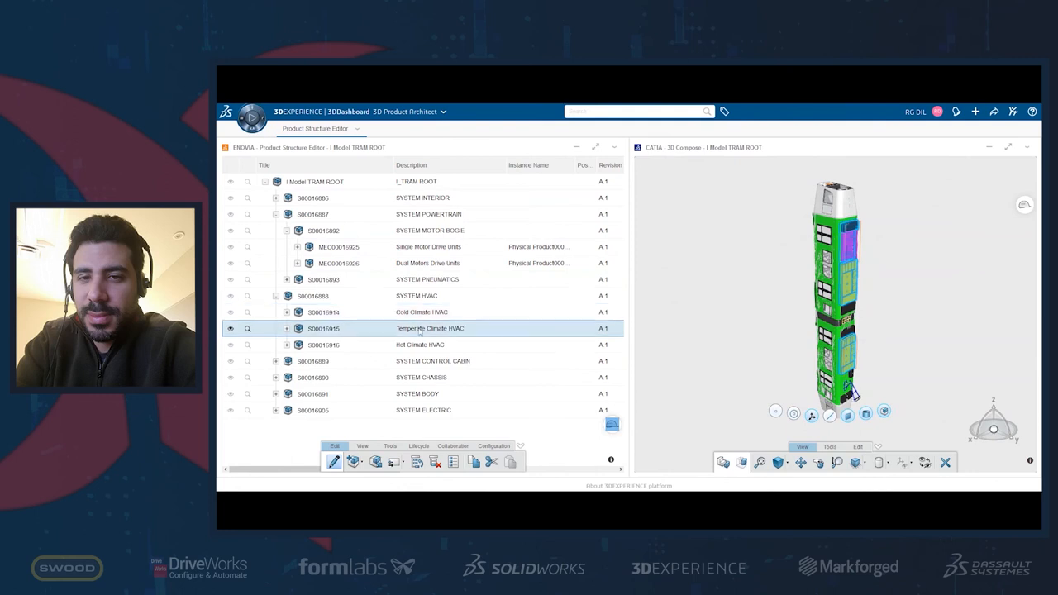
click(420, 345)
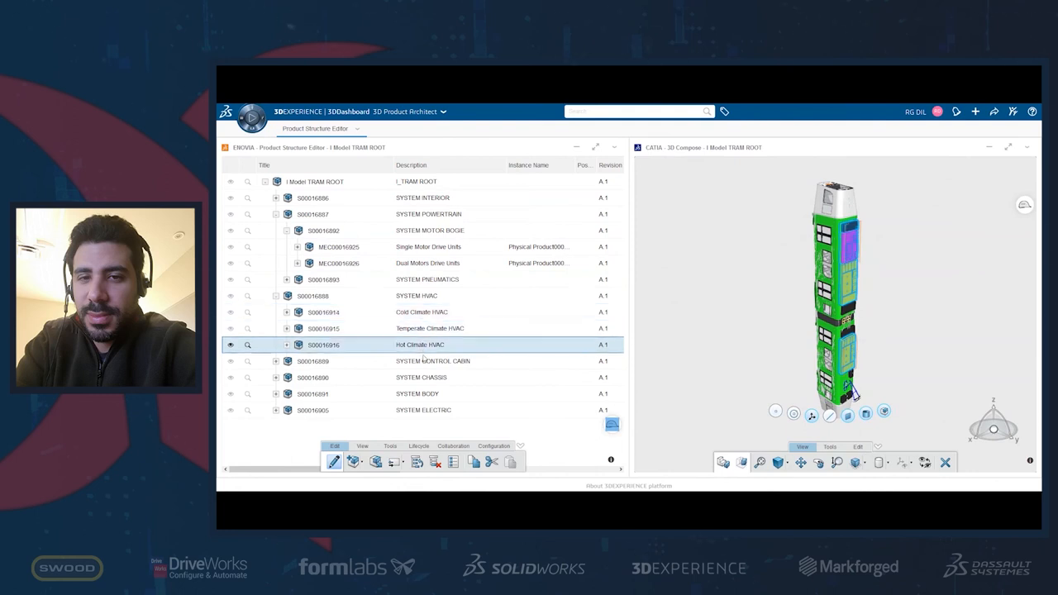
mouse_move(423, 360)
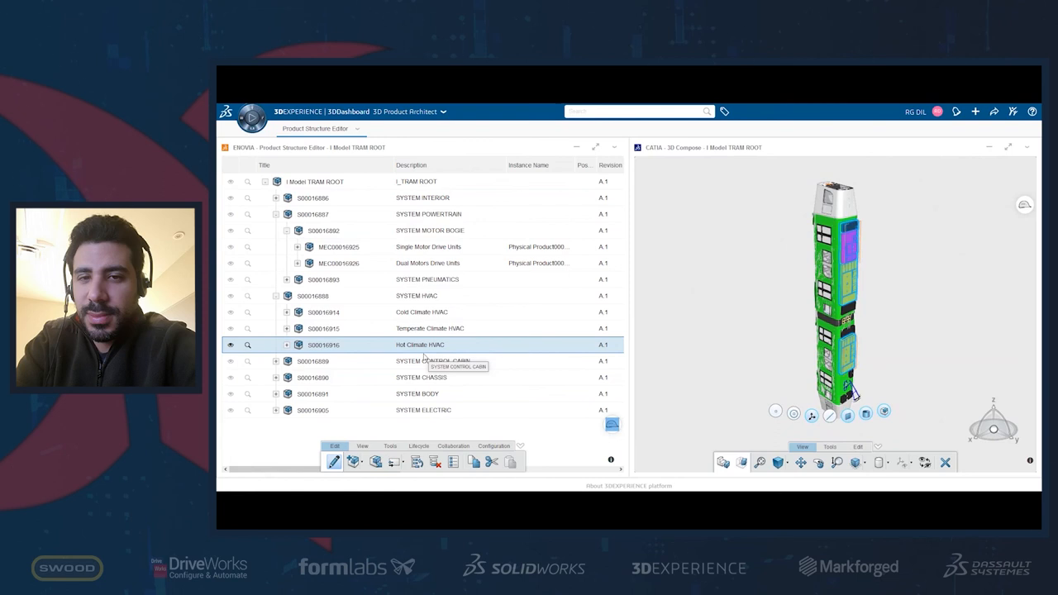
mouse_move(473, 288)
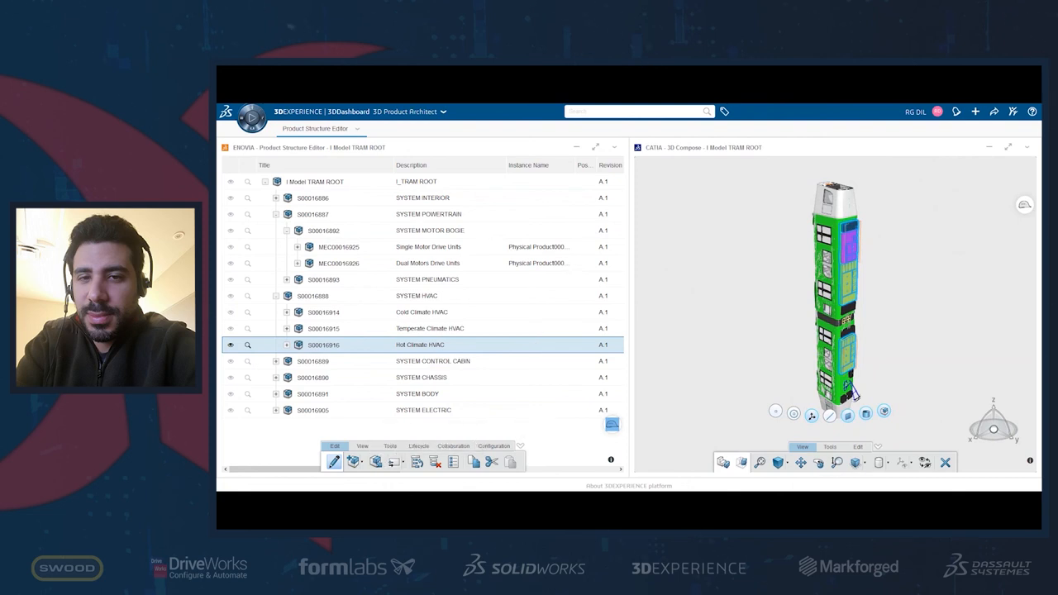
click(391, 447)
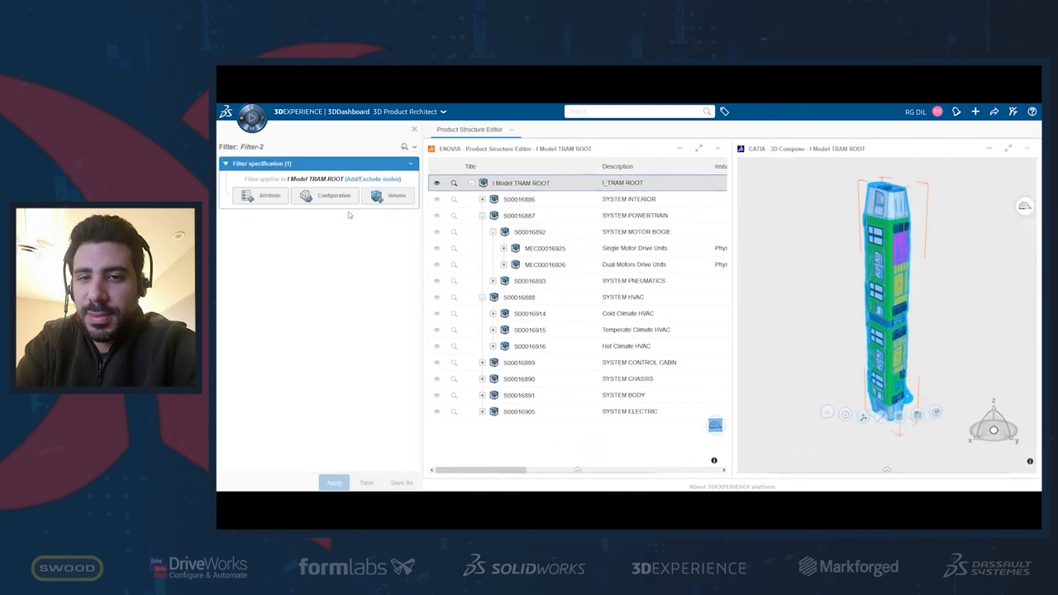
Add a Configuration criterion and search the Tram_M model's product configurations.
click(335, 195)
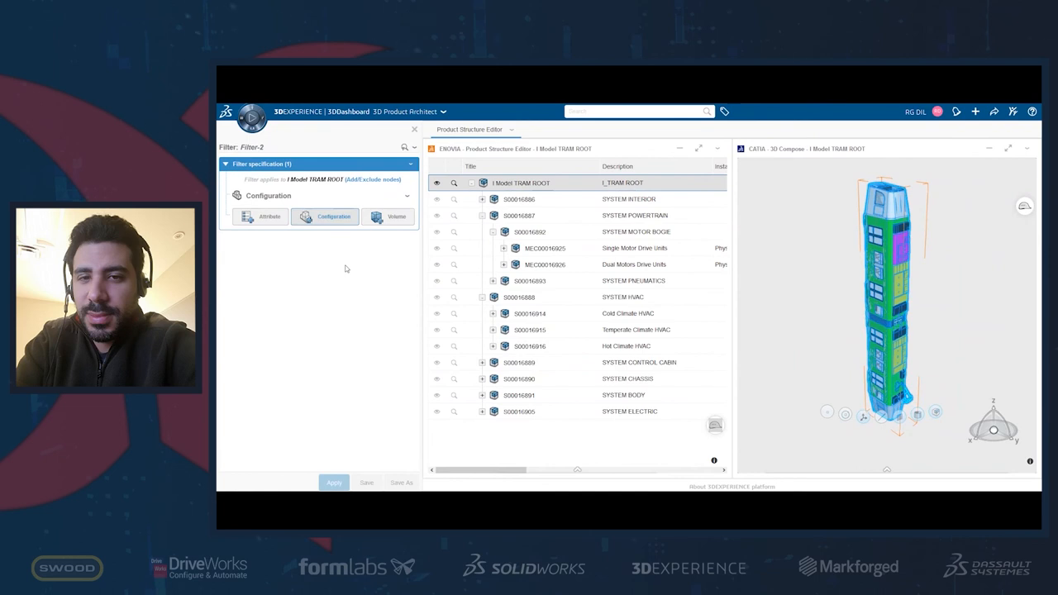
click(334, 215)
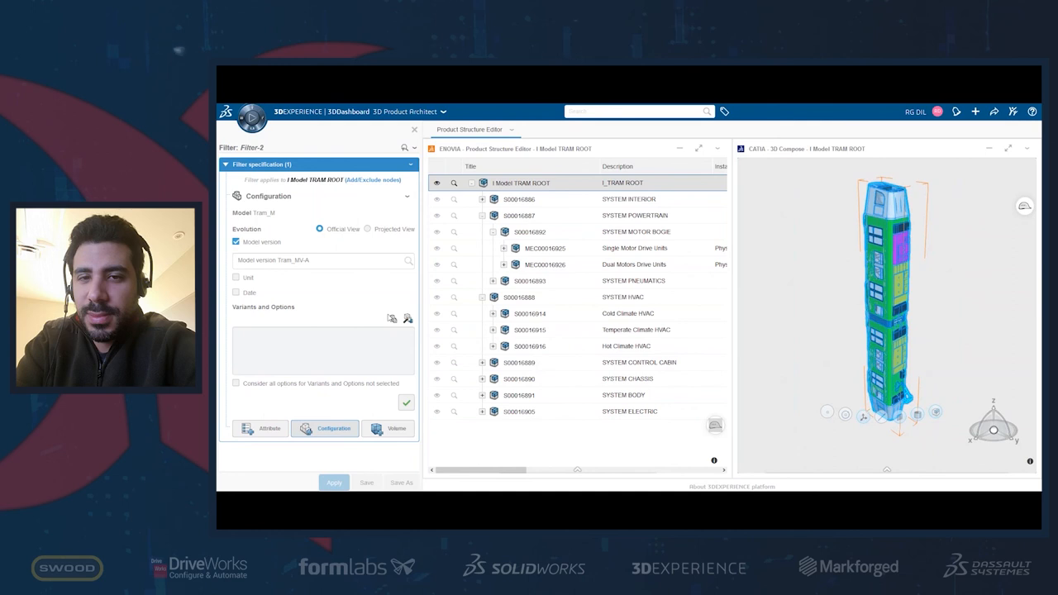
mouse_move(416, 309)
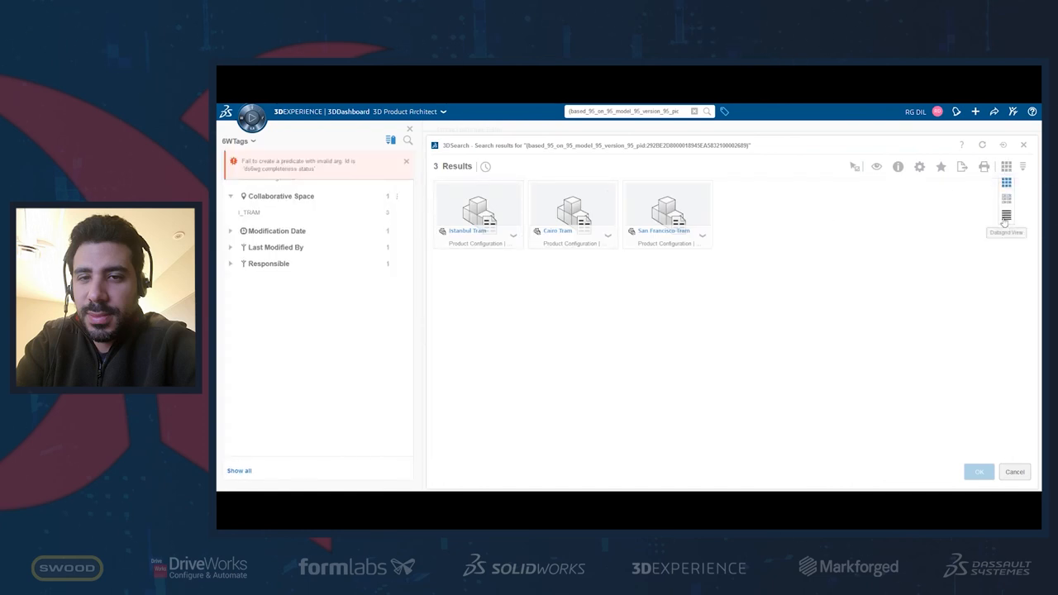
List the configurations in detail view and confirm San Francisco Tram as the filter configuration.
click(1005, 166)
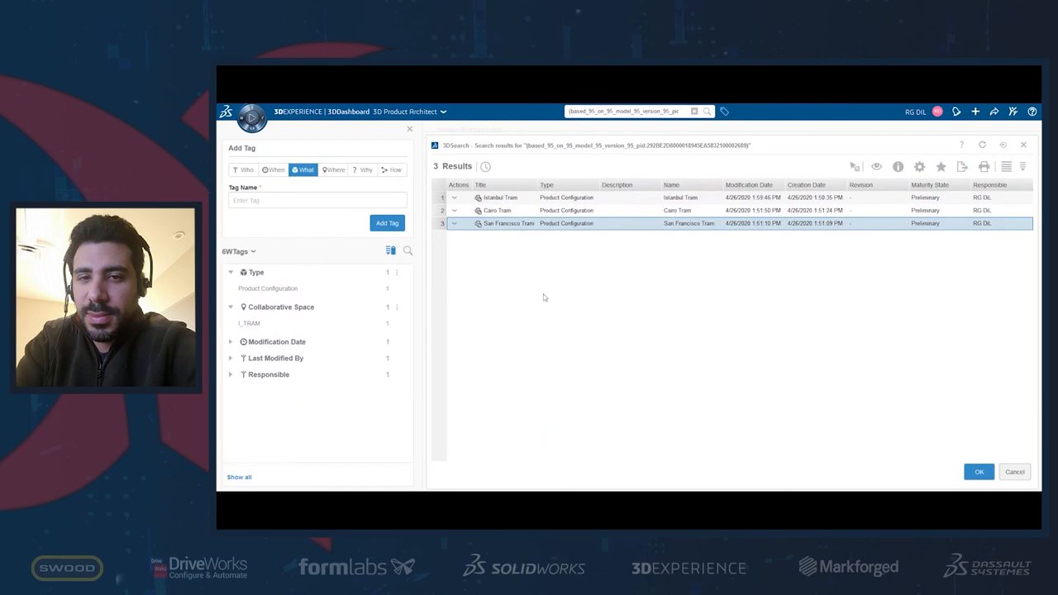
mouse_move(498, 230)
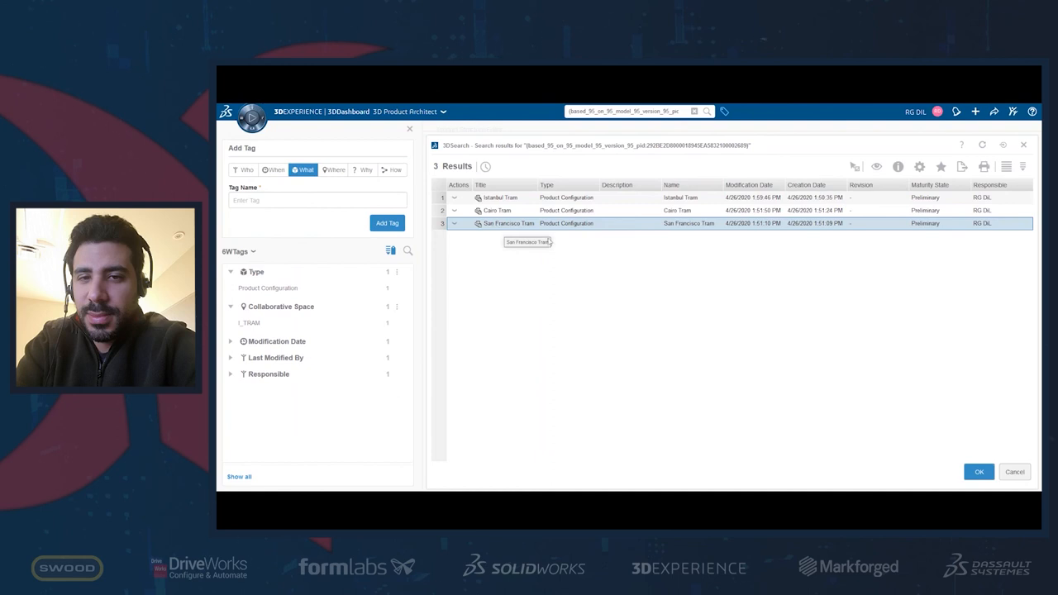
click(979, 471)
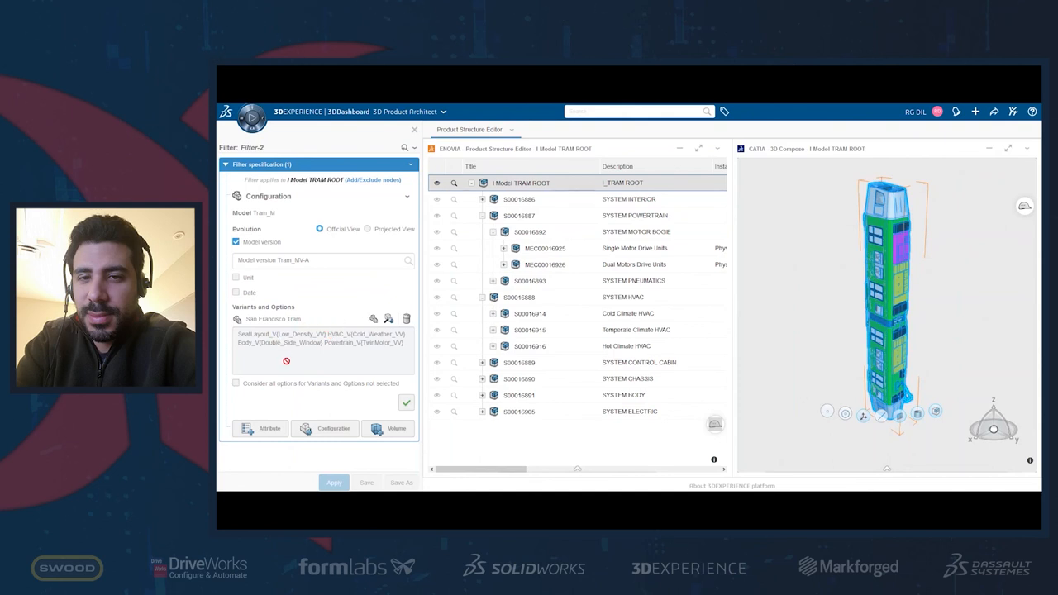
mouse_move(354, 334)
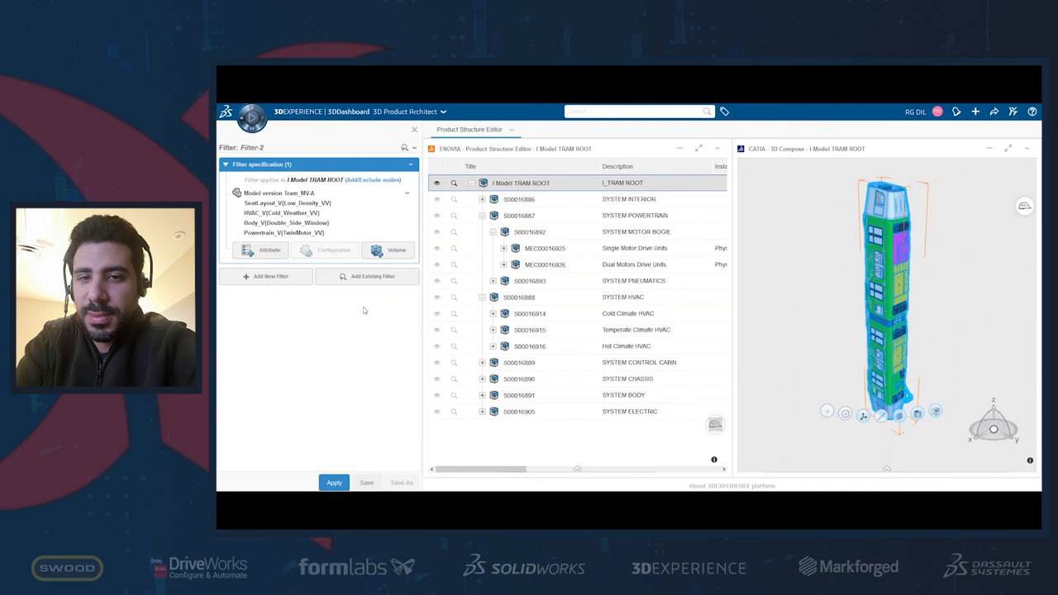
Apply the San Francisco filter and expand TRAM ROOT and SYSTEM POWERTRAIN to check the remaining Dual Motors variant.
click(334, 483)
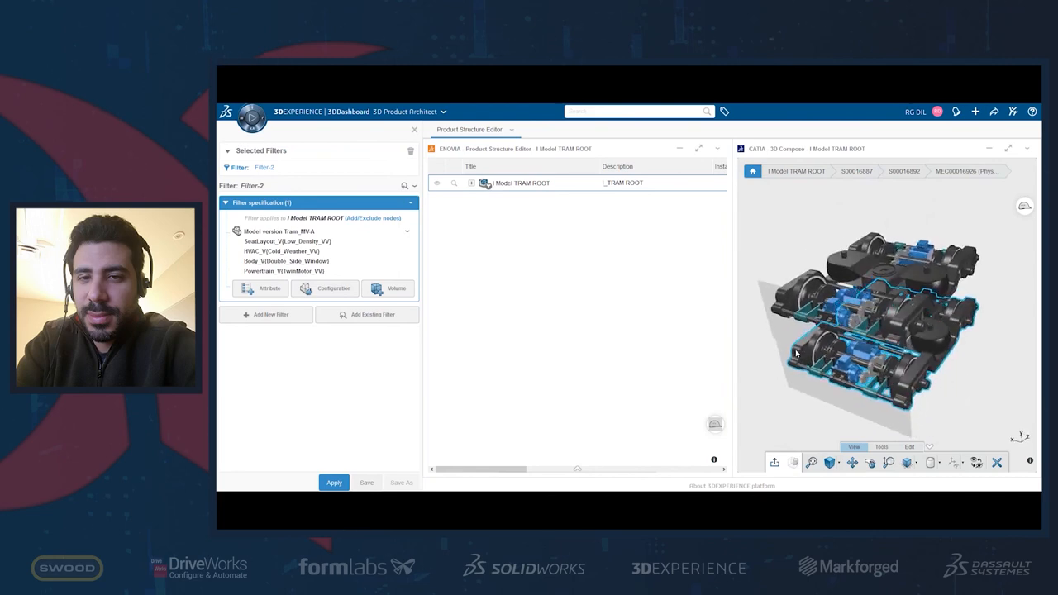
click(473, 182)
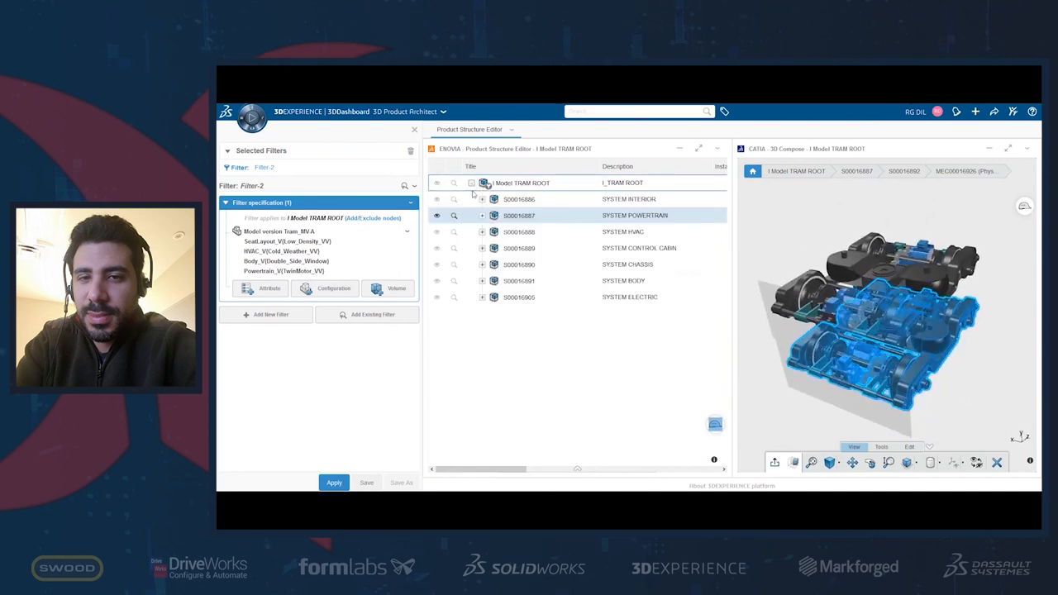
click(483, 215)
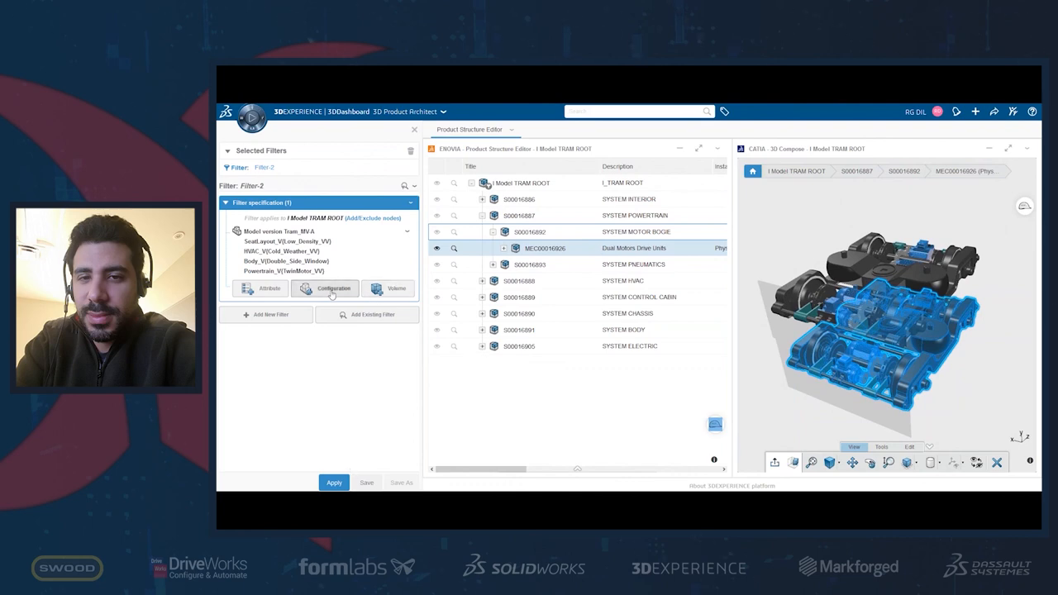
Replace the filter's configuration with Istanbul Tram and confirm it.
click(334, 288)
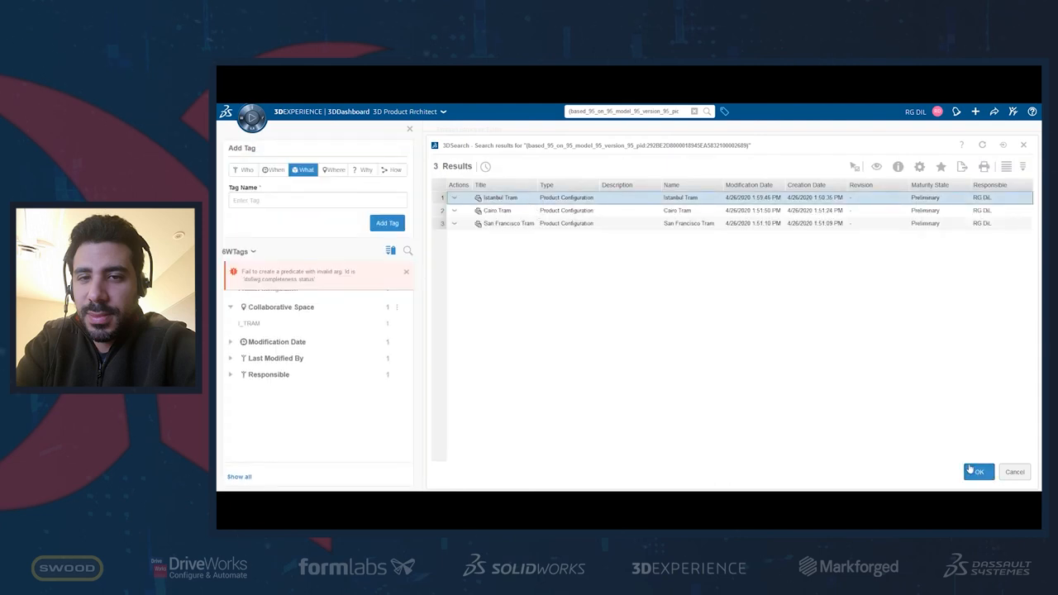
click(979, 472)
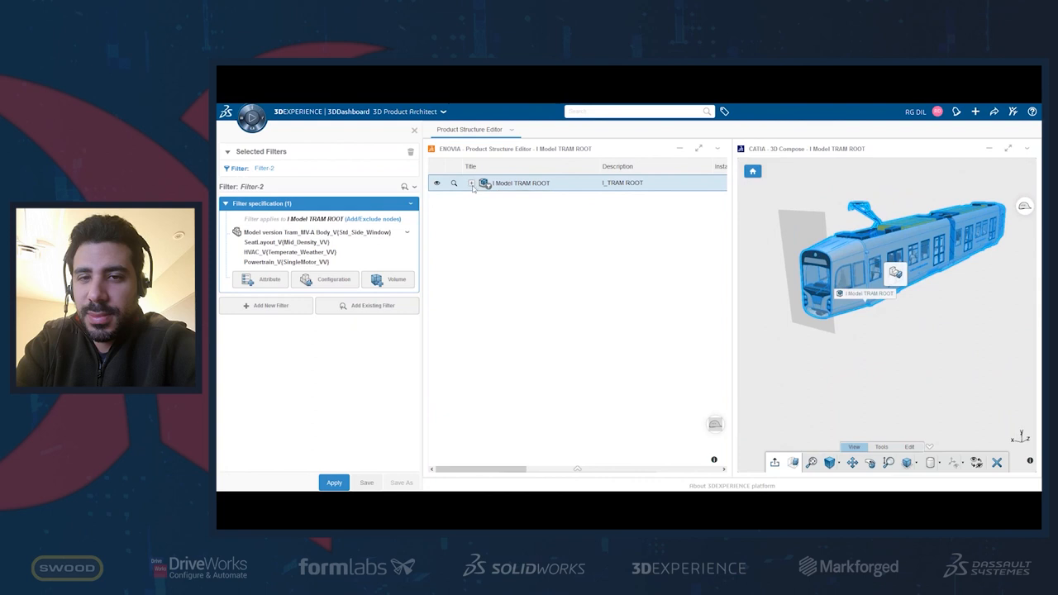
Expand all levels of the Istanbul-filtered TRAM ROOT structure.
right_click(523, 182)
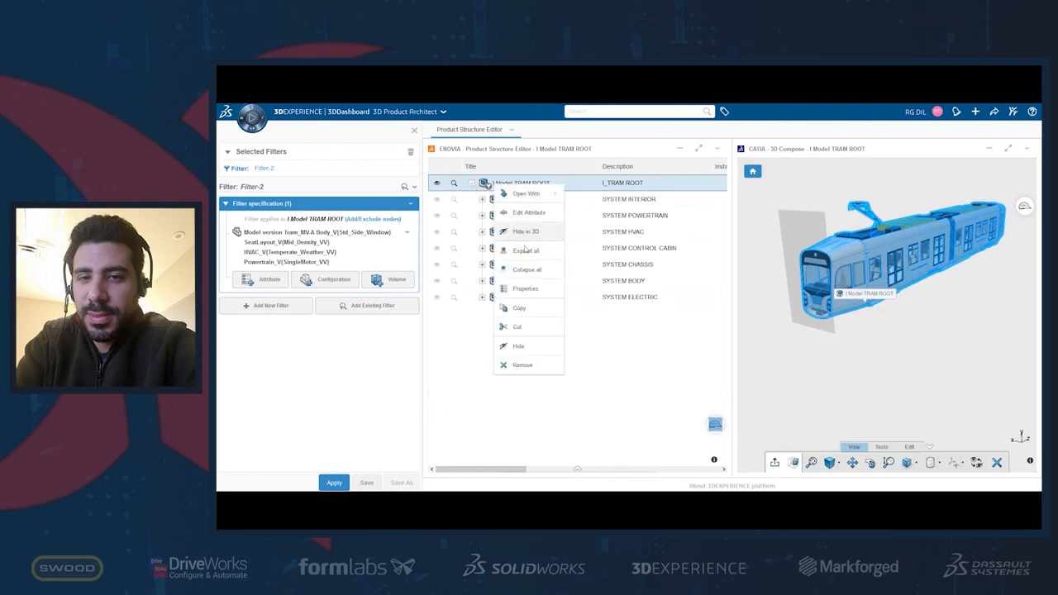
mouse_move(532, 256)
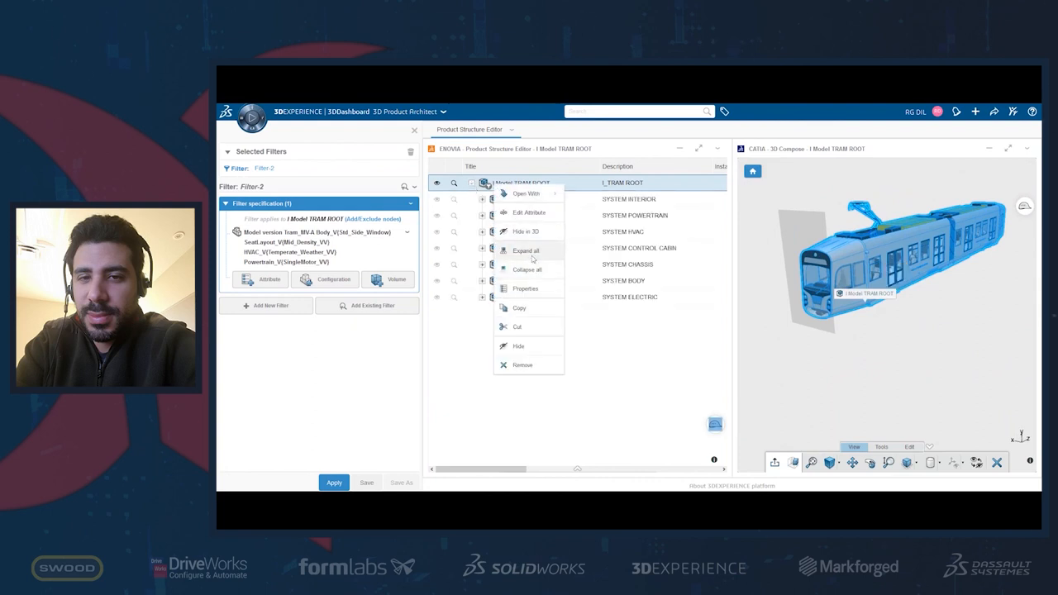
click(526, 250)
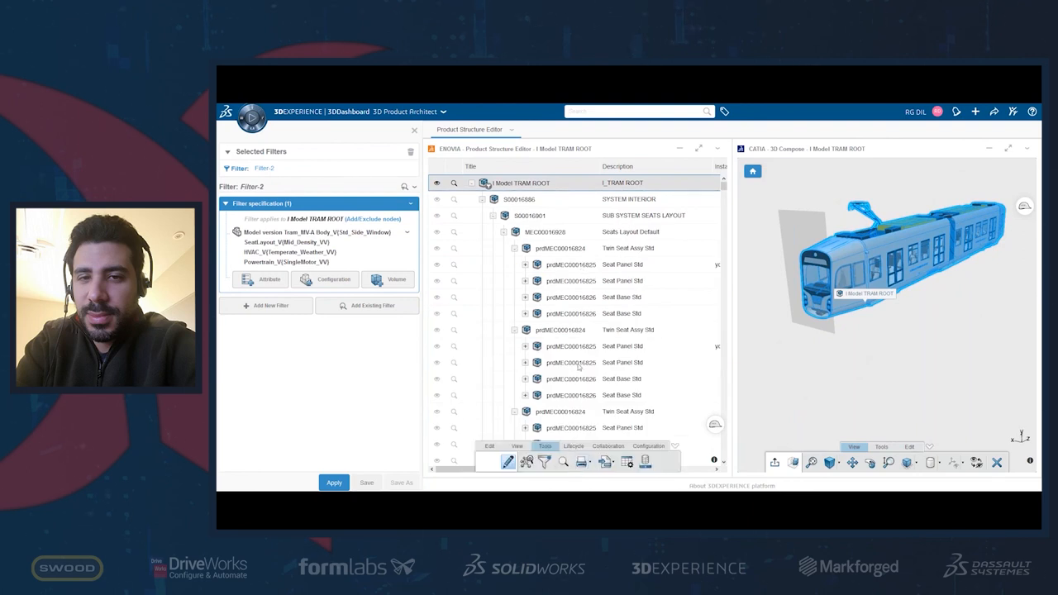
mouse_move(571, 378)
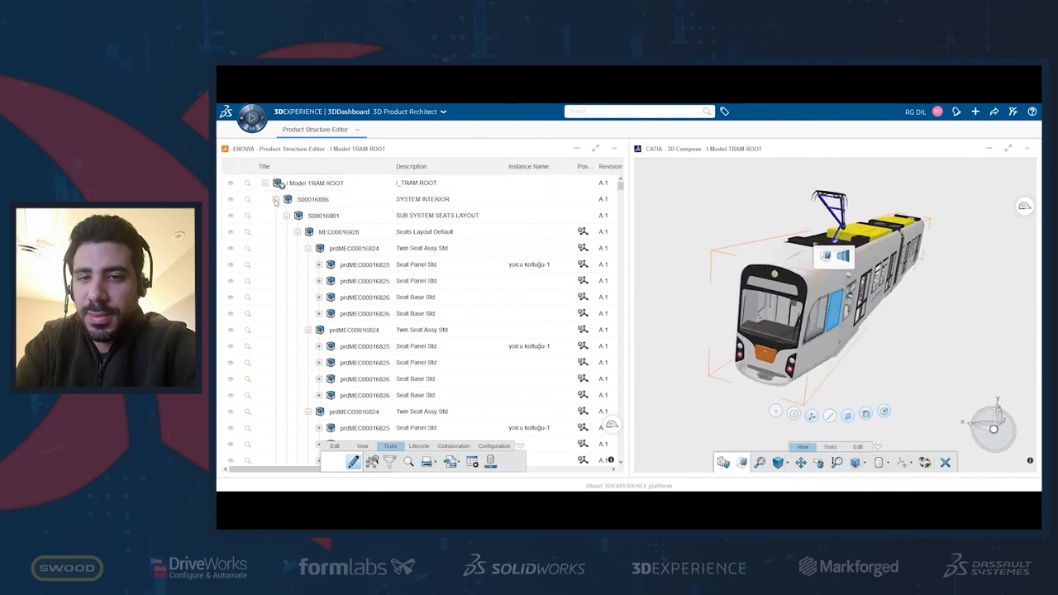
mouse_move(355, 189)
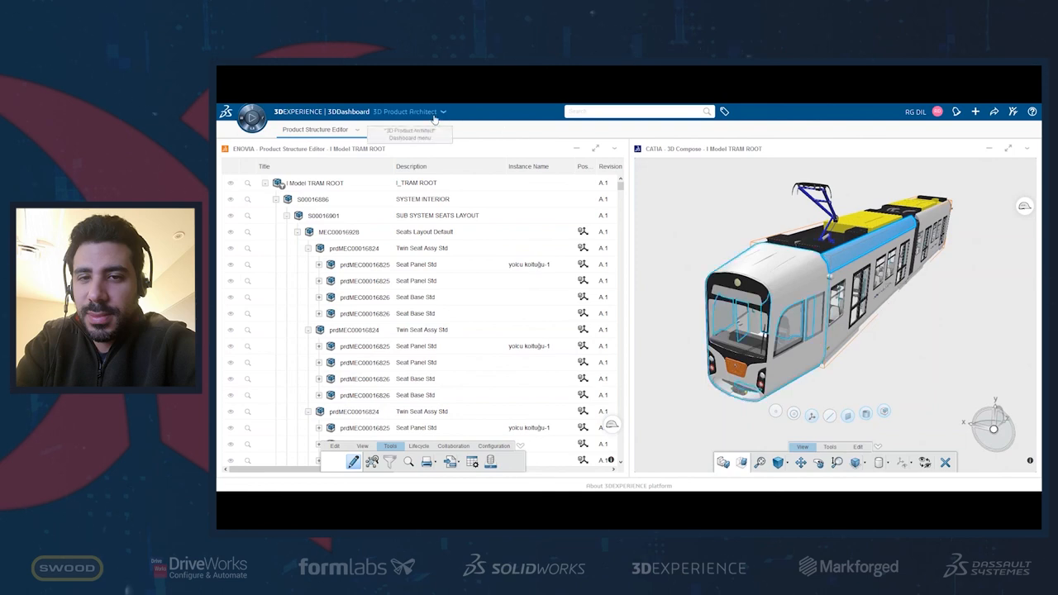
Return to My Dashboard 001 and switch to its Change Management tab.
click(410, 133)
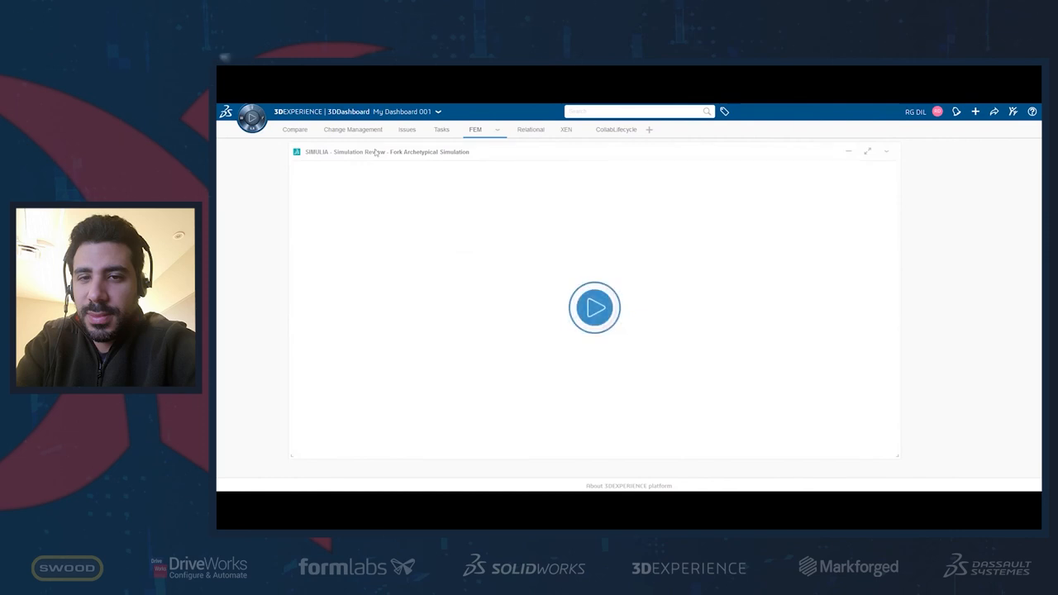
click(352, 129)
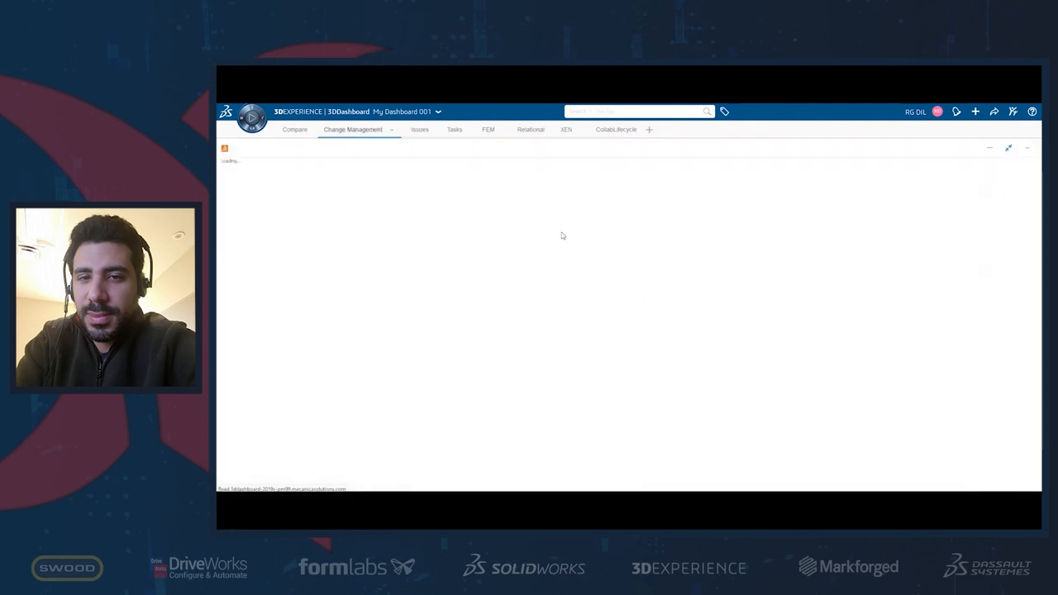